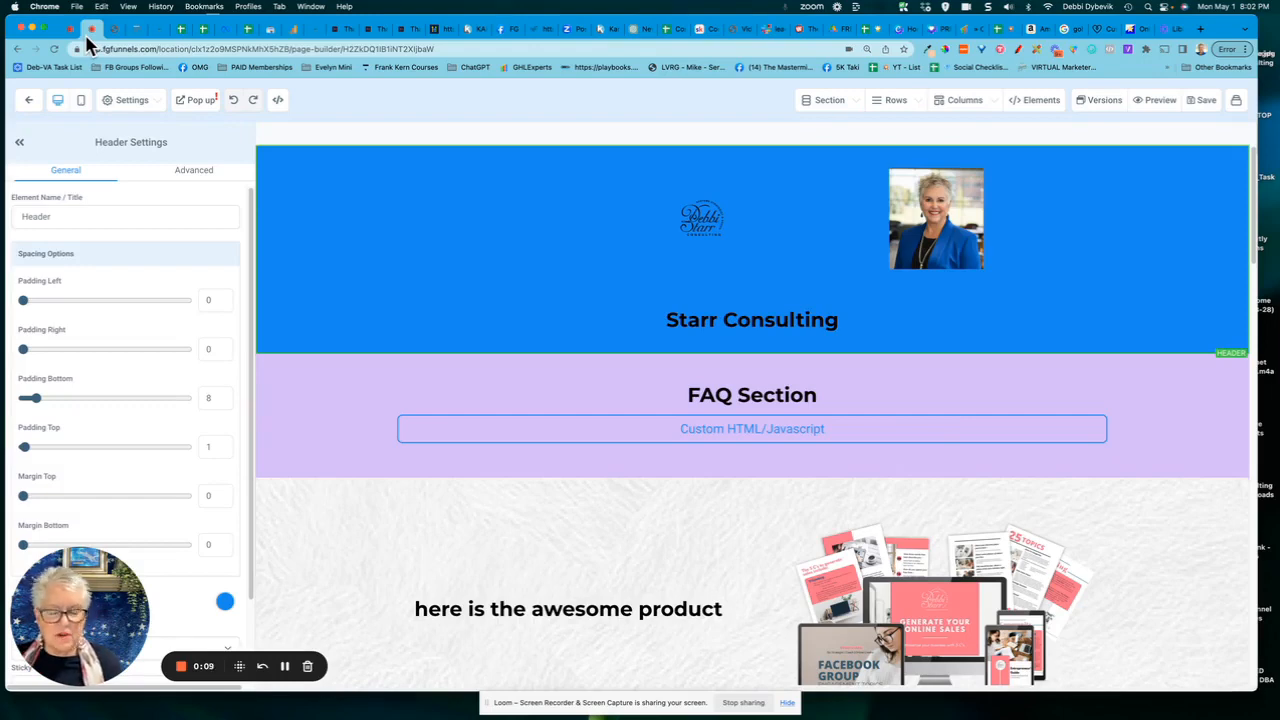
Step: Rename the blue header section from 'Header' to 'DS::Main Funnel Header'
left_click(936, 218)
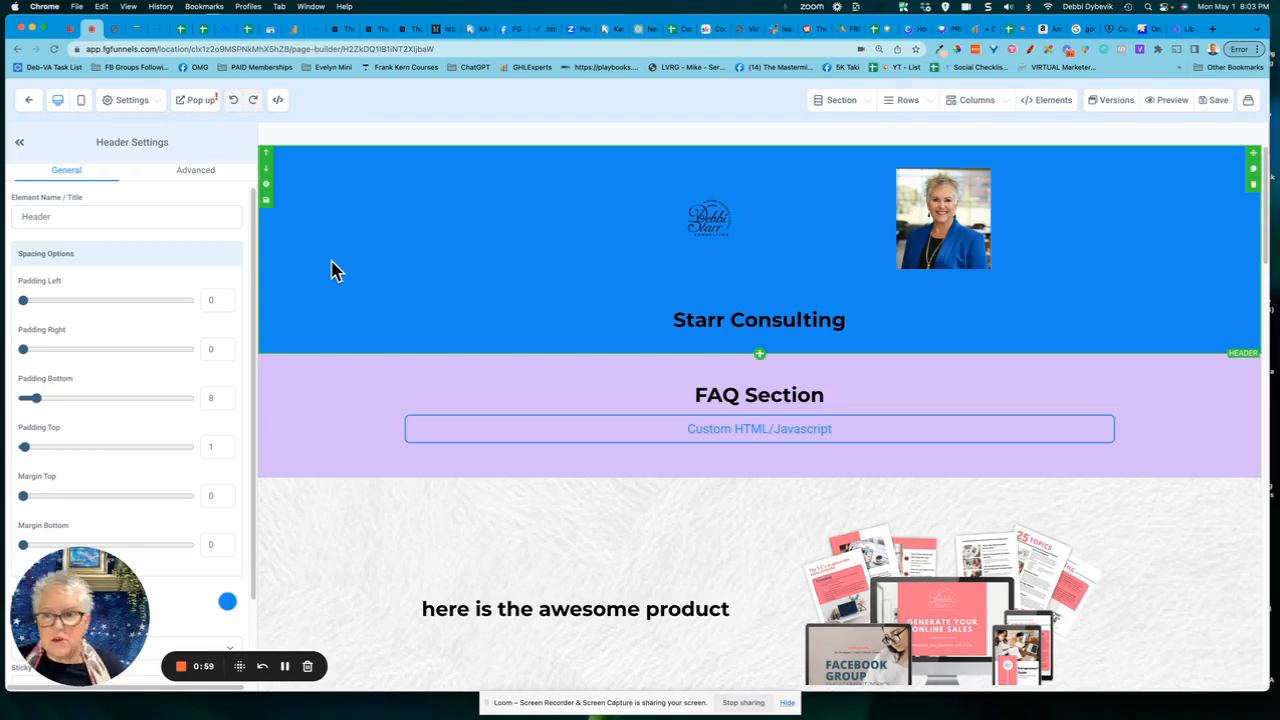
mouse_move(332, 343)
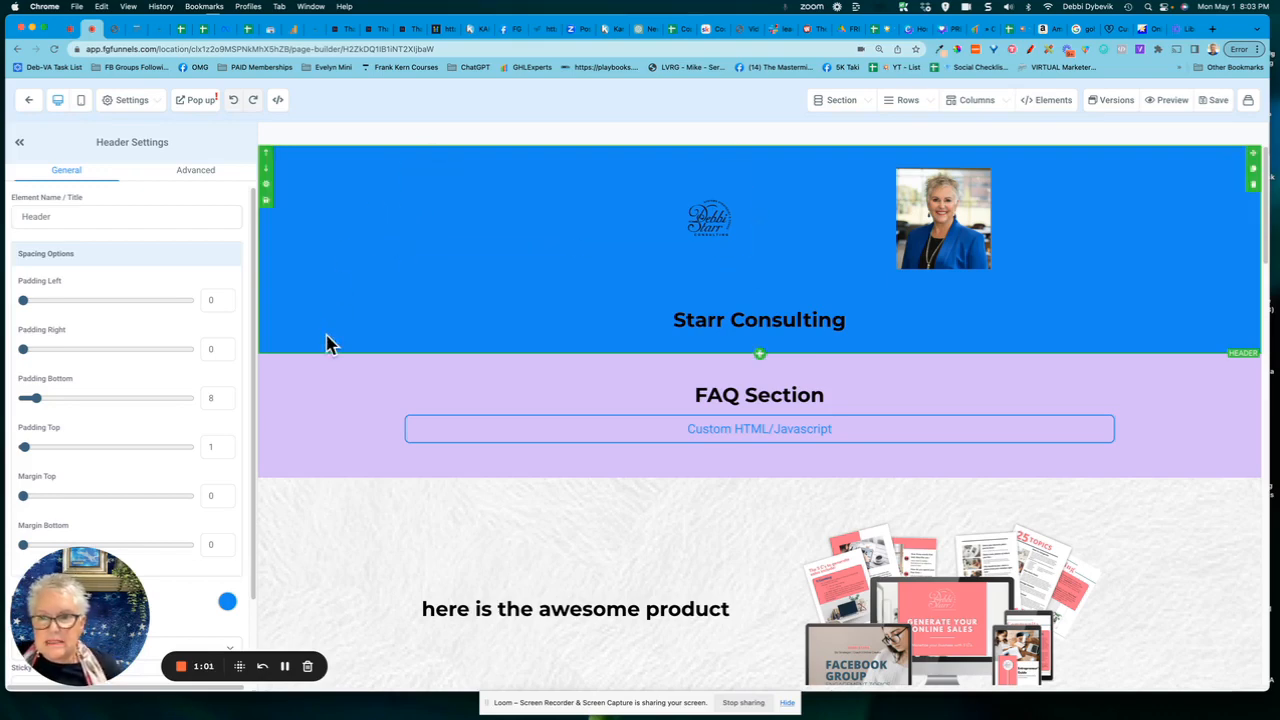
mouse_move(345, 285)
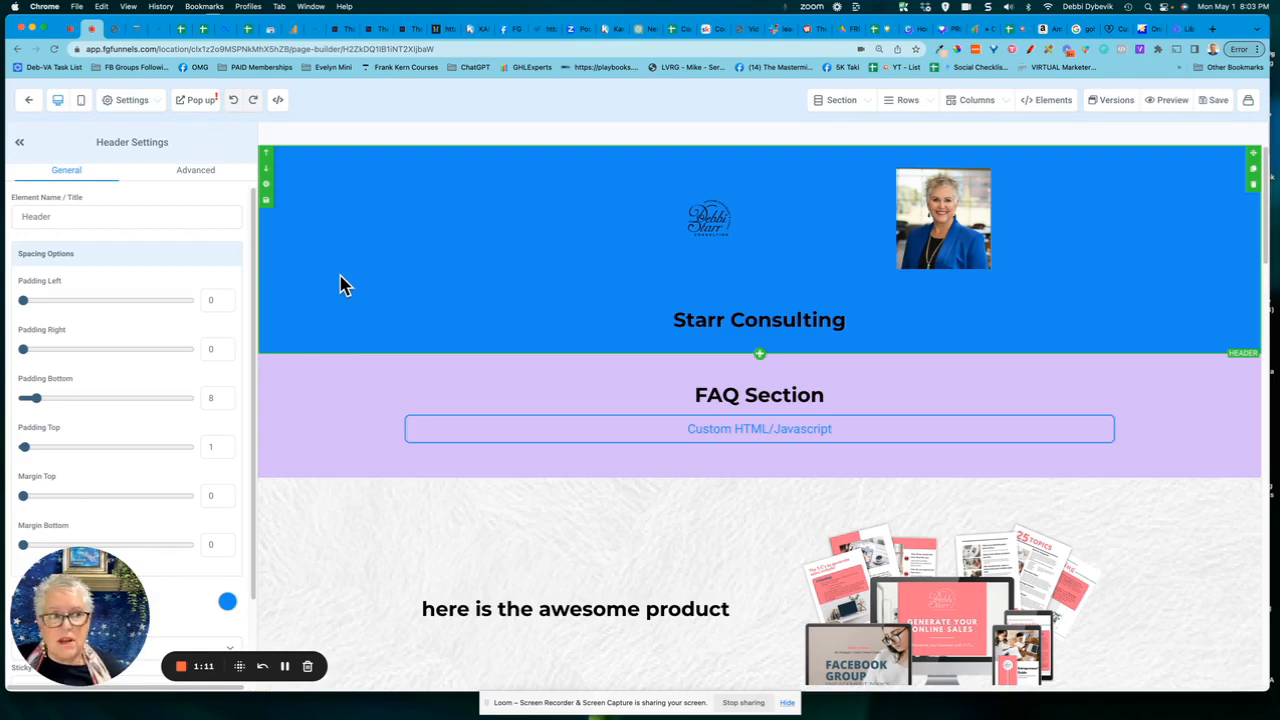
mouse_move(323, 225)
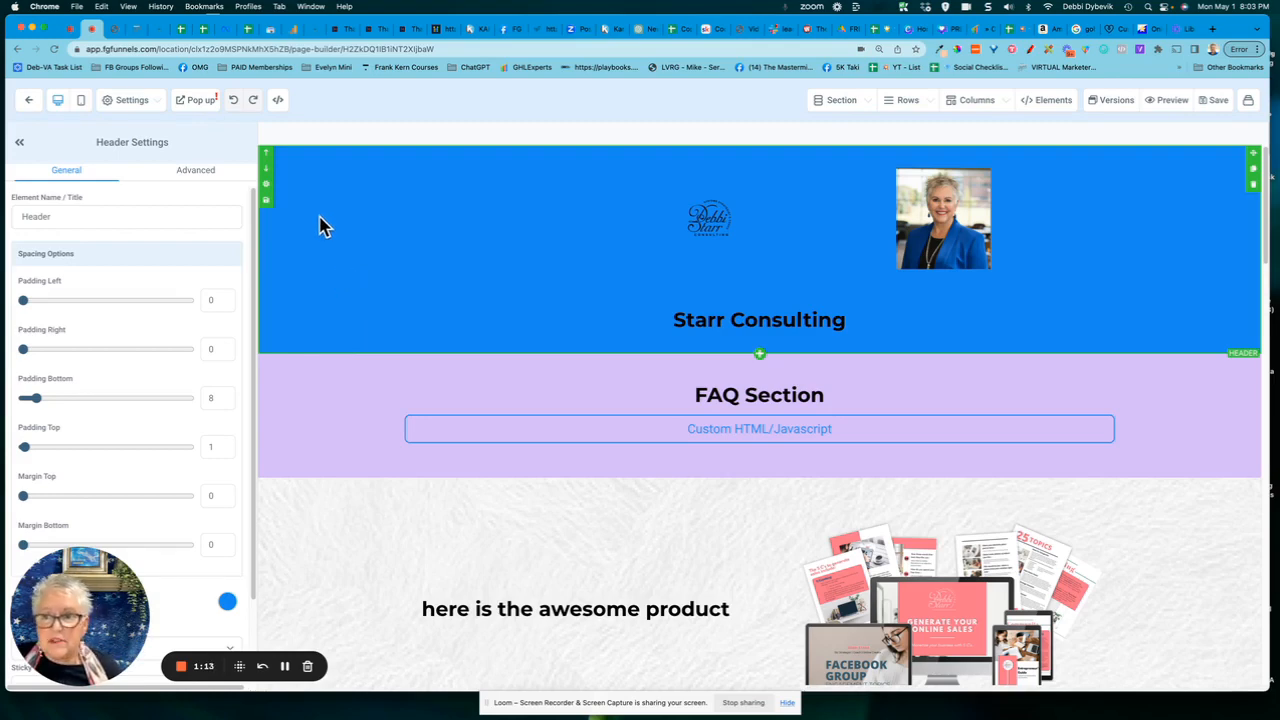
mouse_move(347, 237)
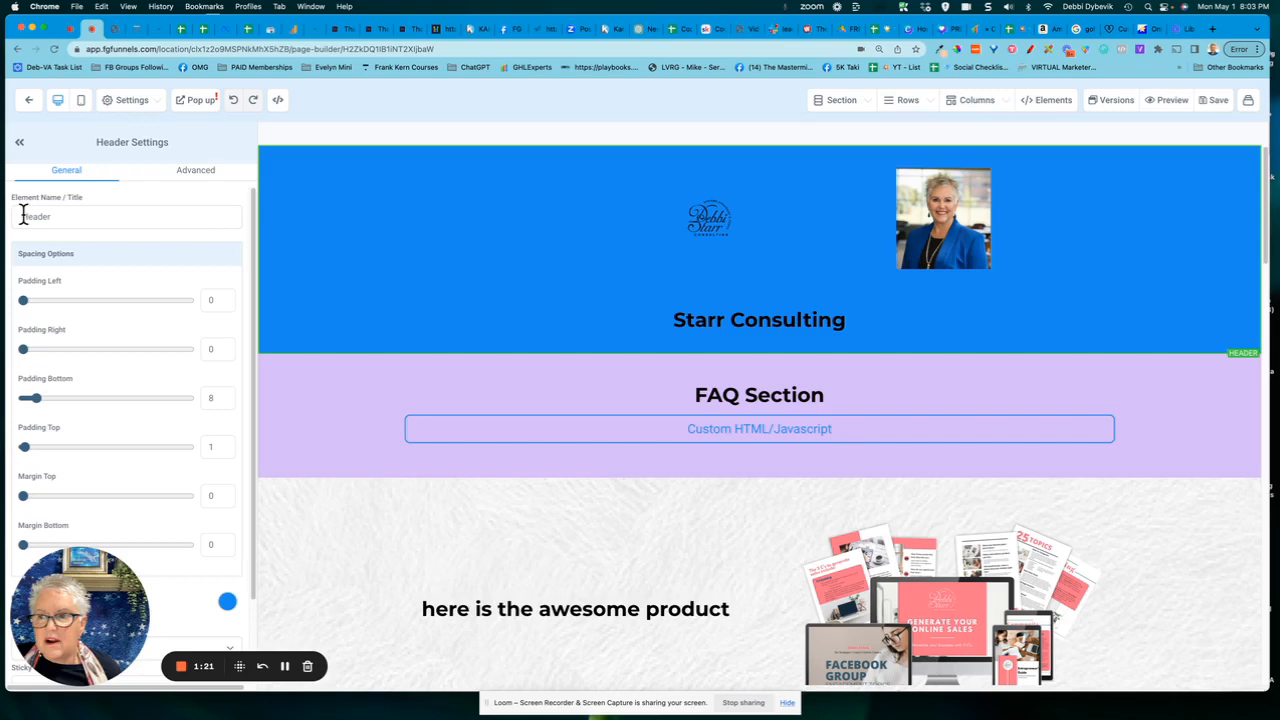
left_click(126, 216)
type("DS::Main Funnel ")
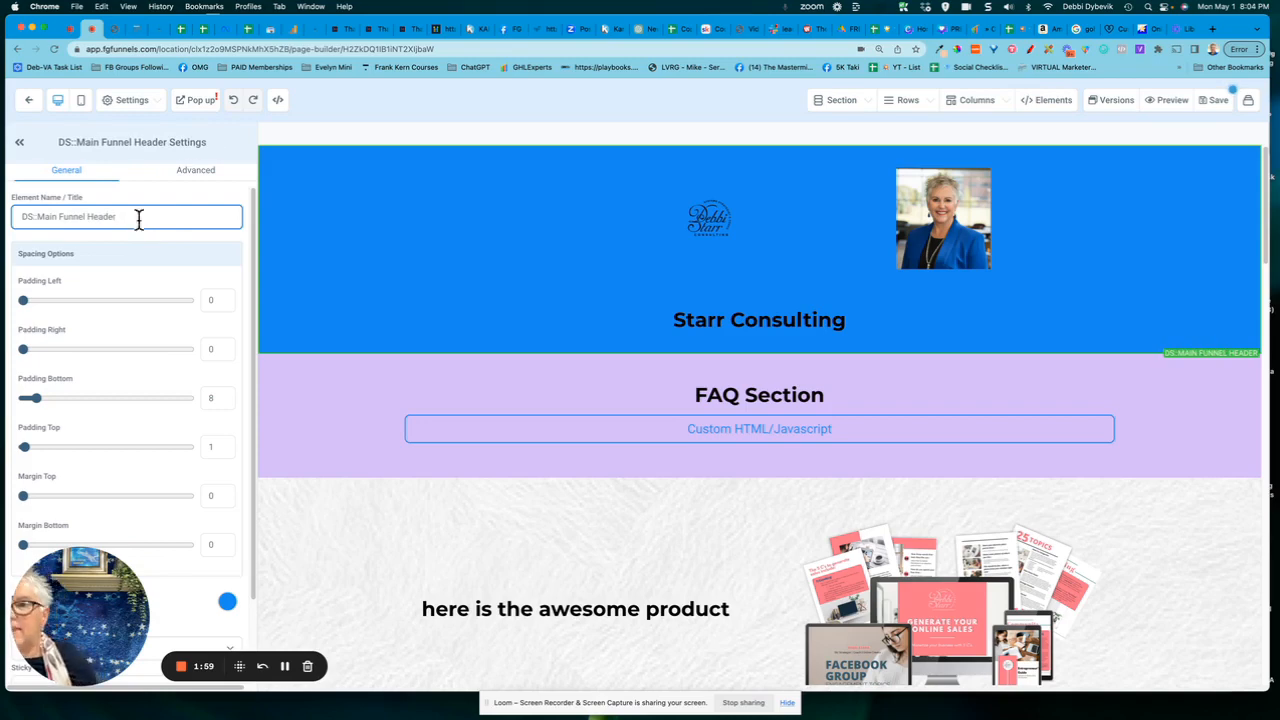
left_click(575, 215)
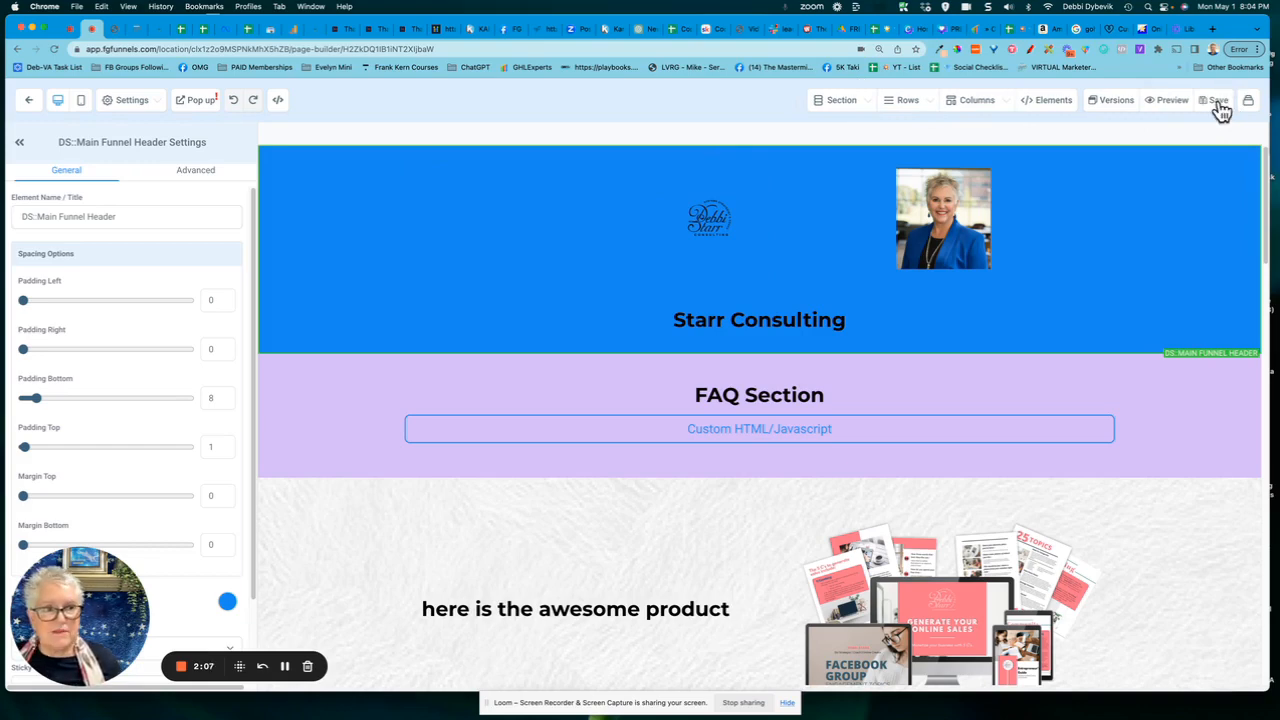
Step: Save the page and show the Manage Sections list with the renamed header first
left_click(841, 99)
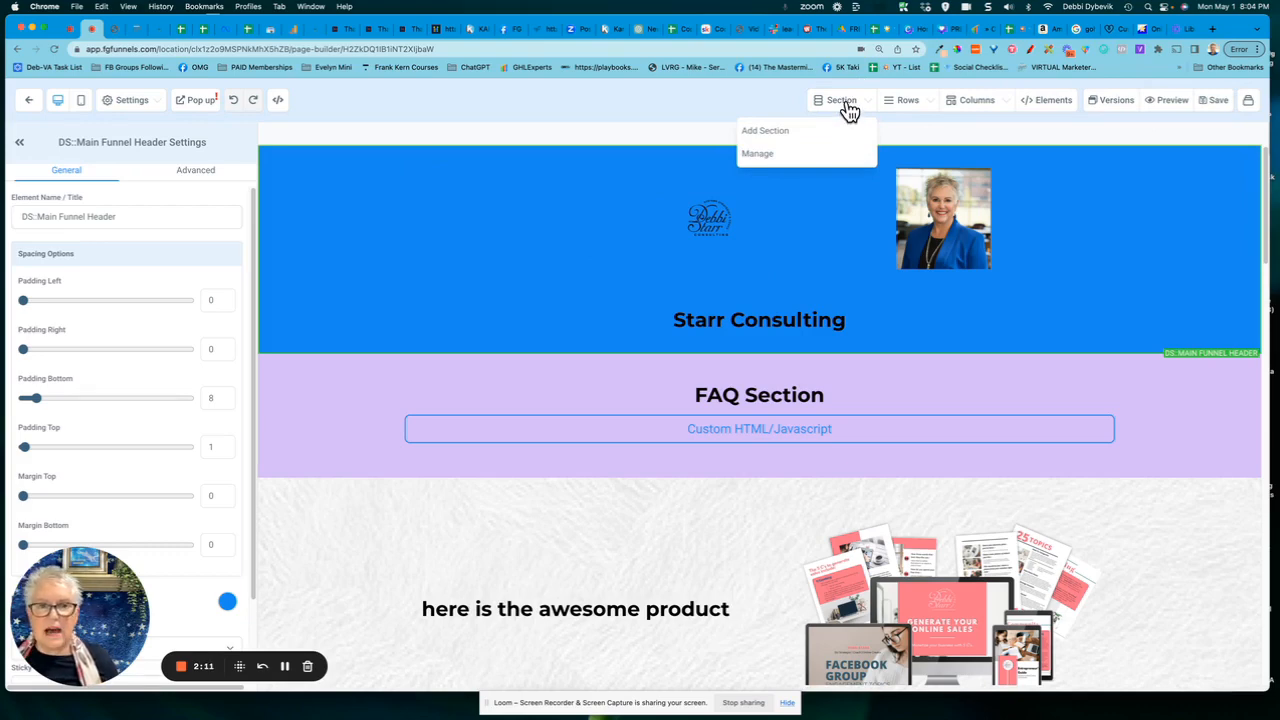
left_click(757, 153)
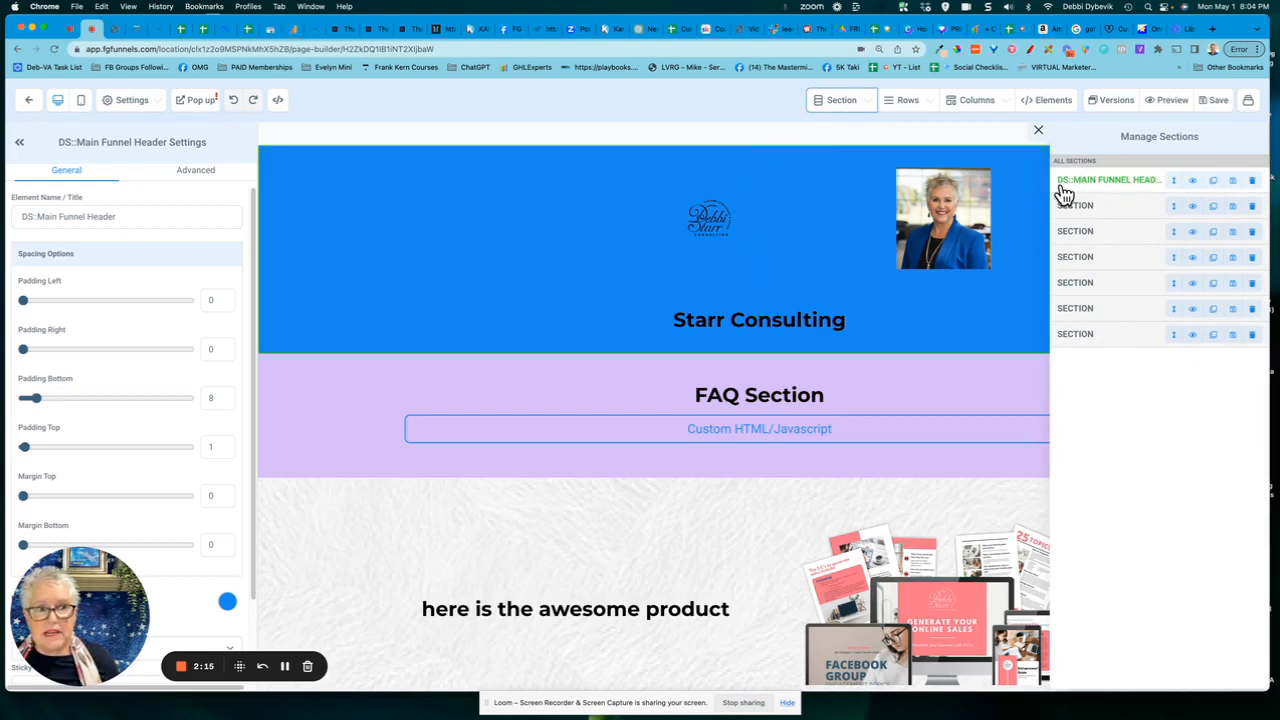
mouse_move(1112, 192)
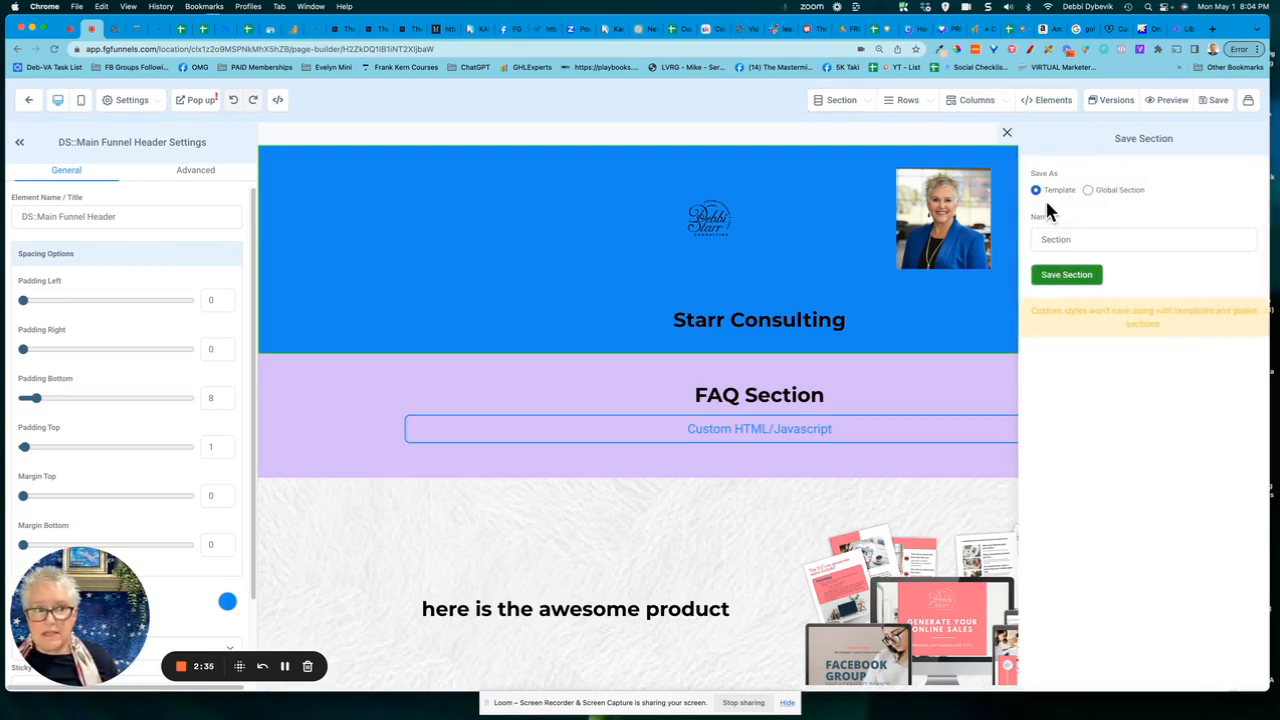
mouse_move(1115, 207)
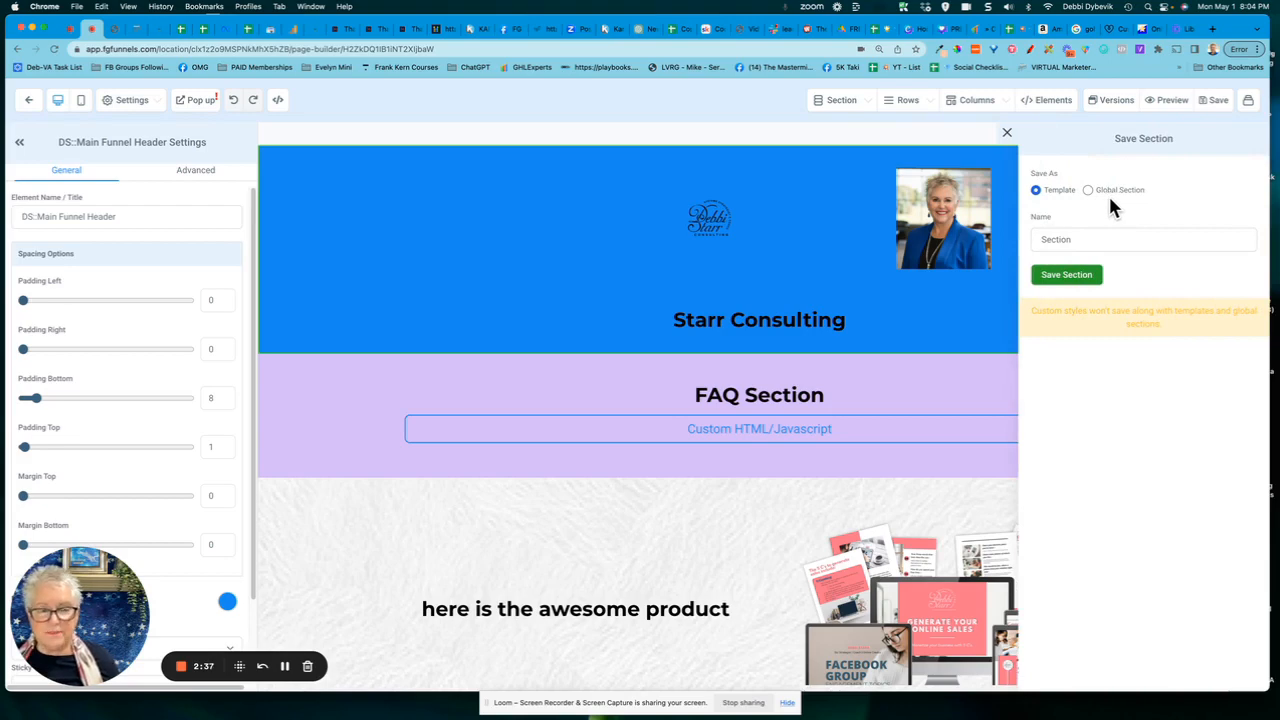
mouse_move(1078, 203)
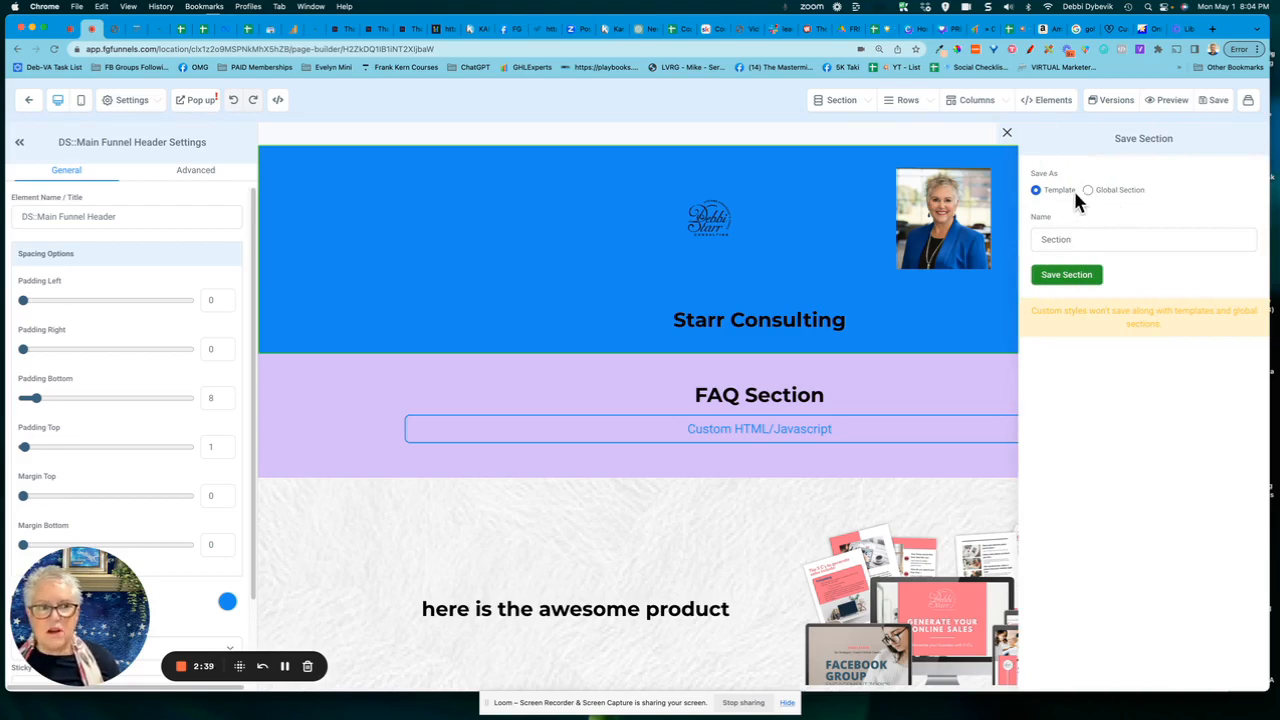
Step: Save the header as a global section named 'DS:: Top Header Section'
left_click(1087, 190)
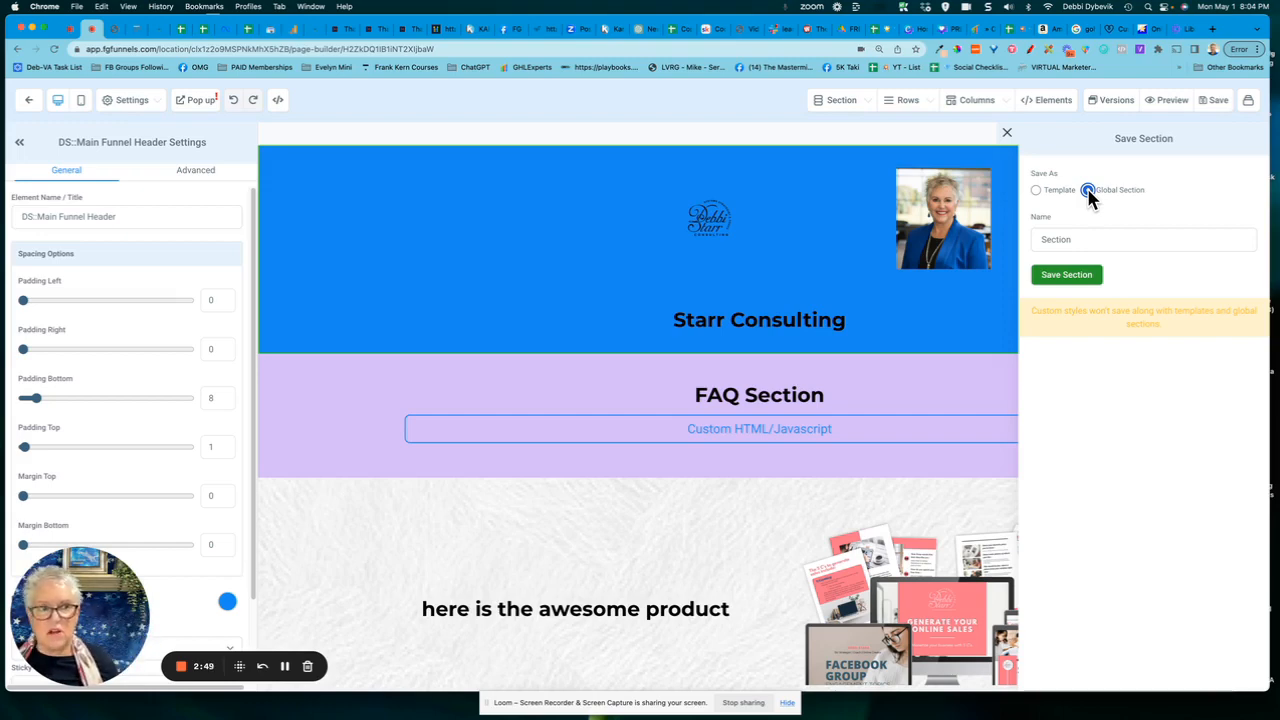
left_click(1143, 239)
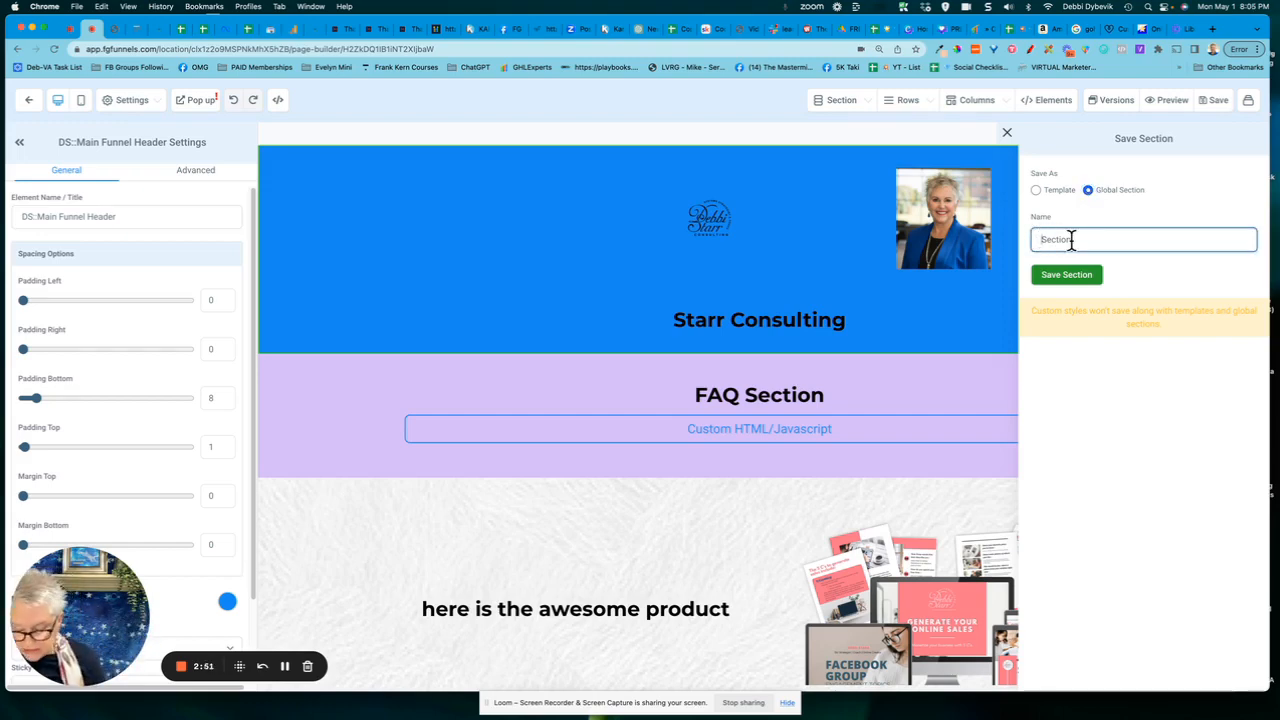
type("DS::Section")
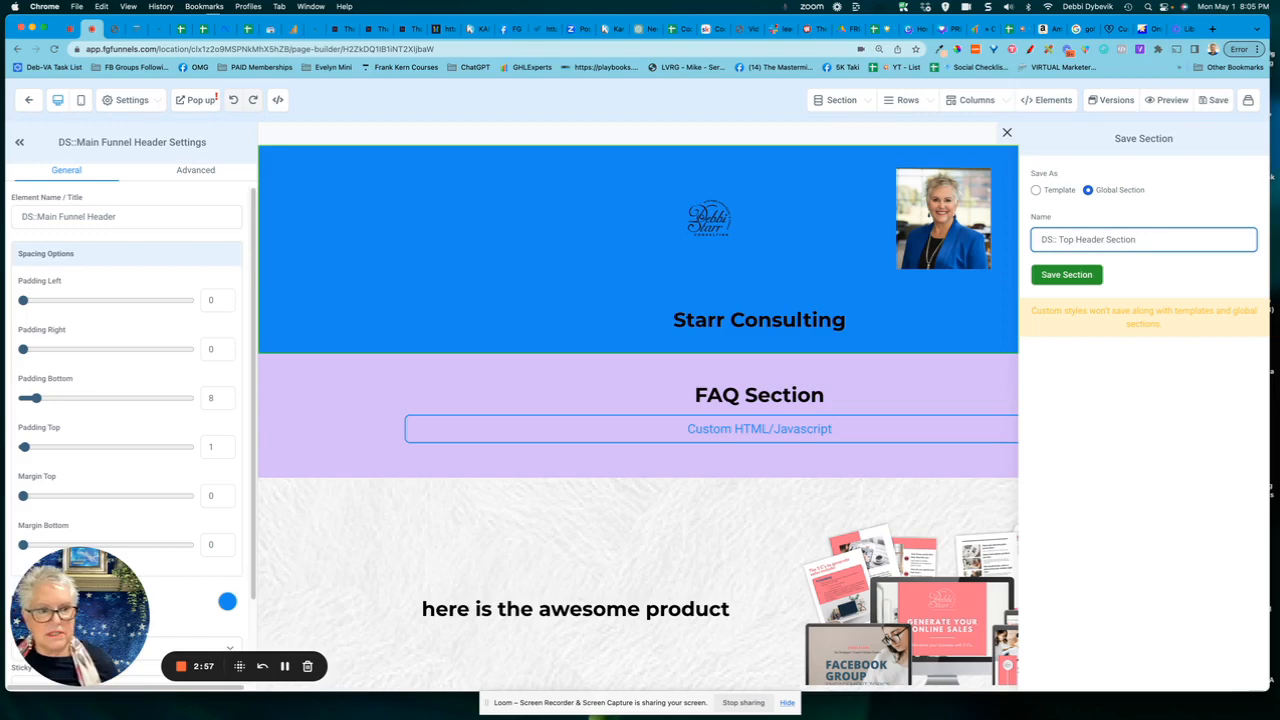
left_click(1066, 274)
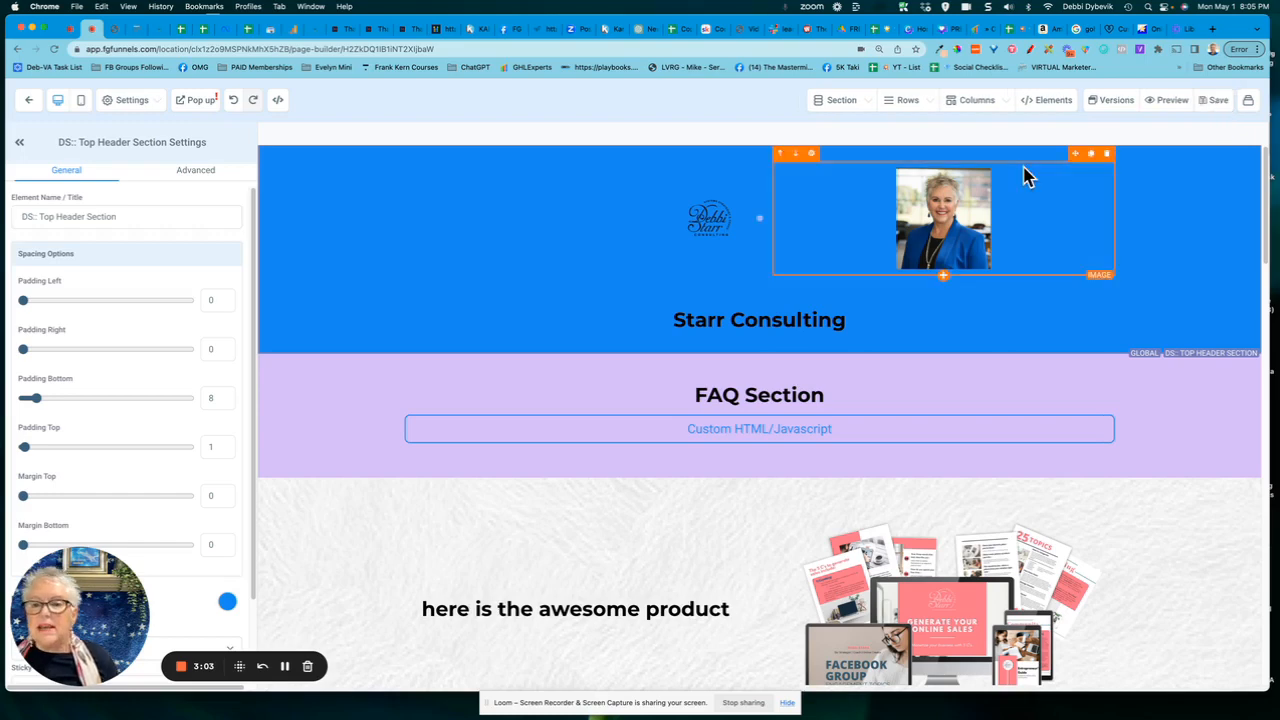
left_click(1155, 370)
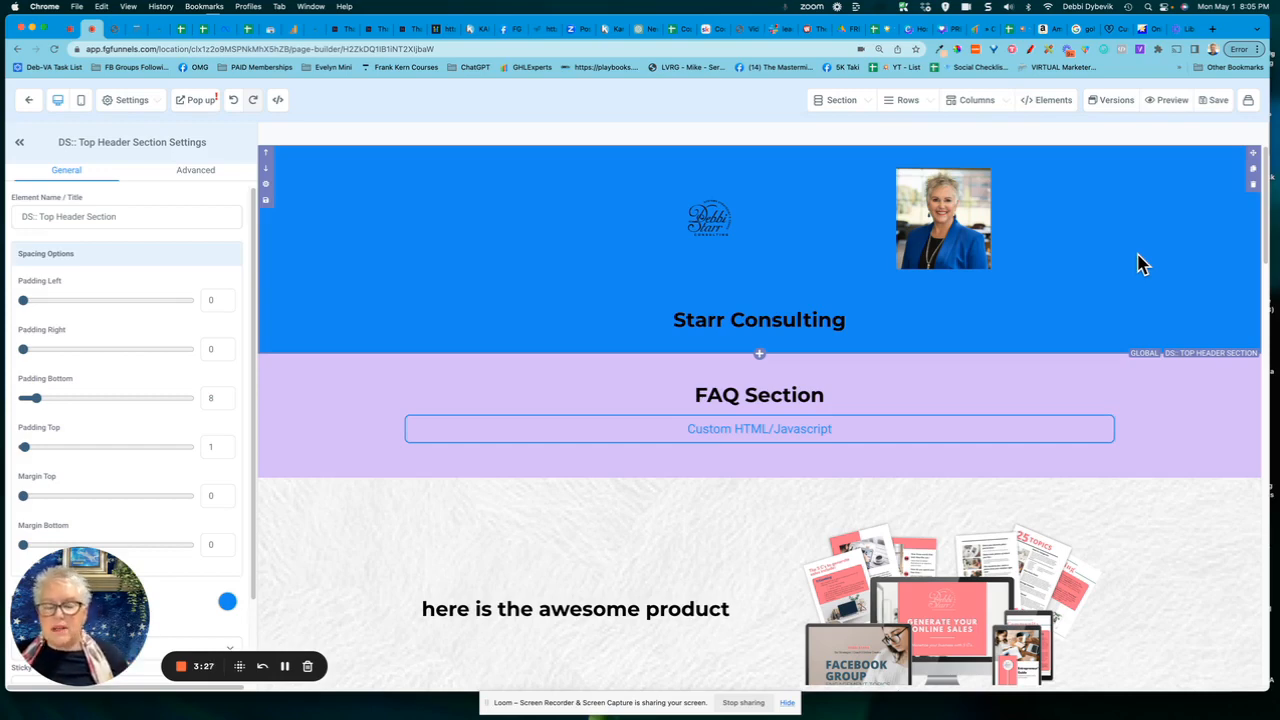
mouse_move(1140, 258)
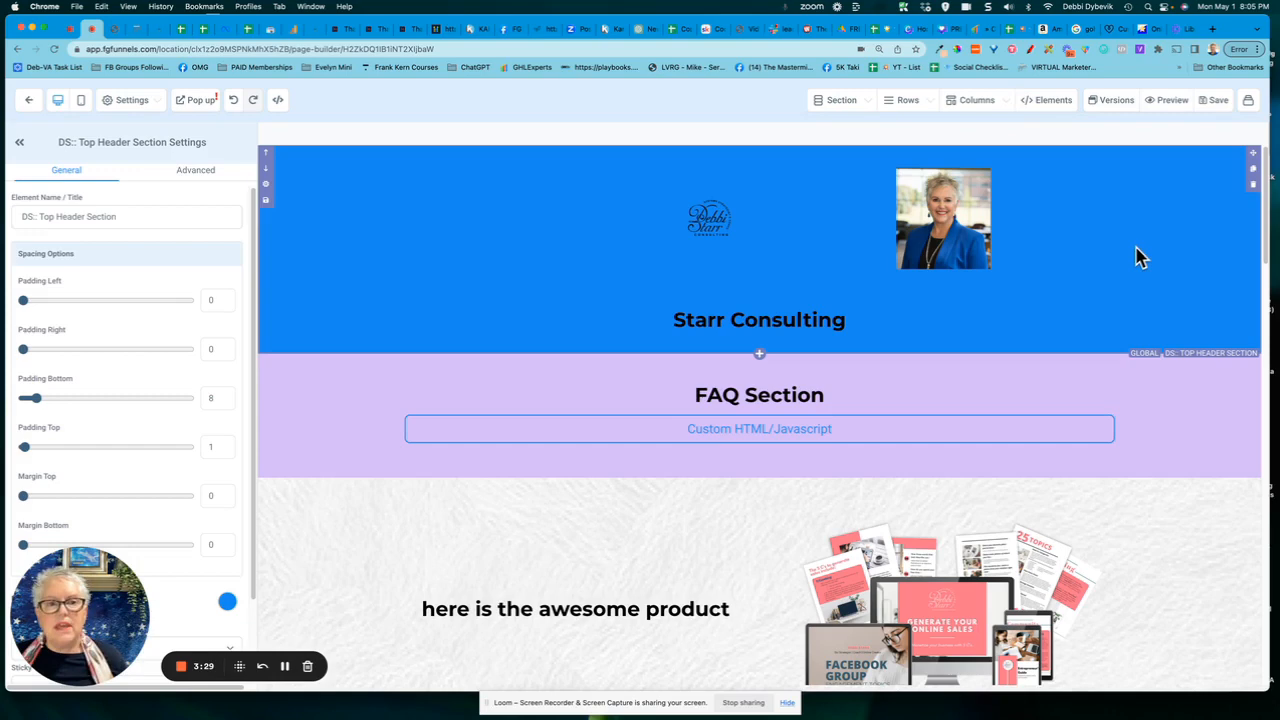
Step: Save the header section as a template named 'DS:: TEST - header Section'
left_click(841, 100)
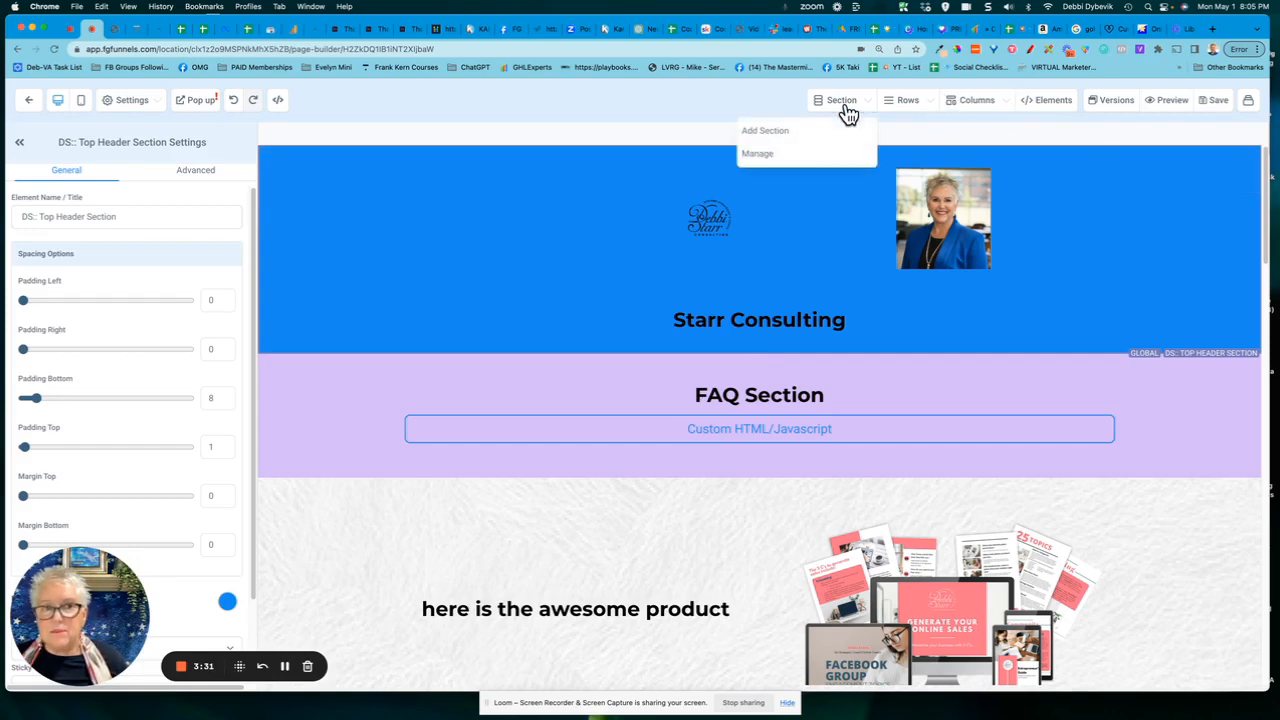
left_click(757, 153)
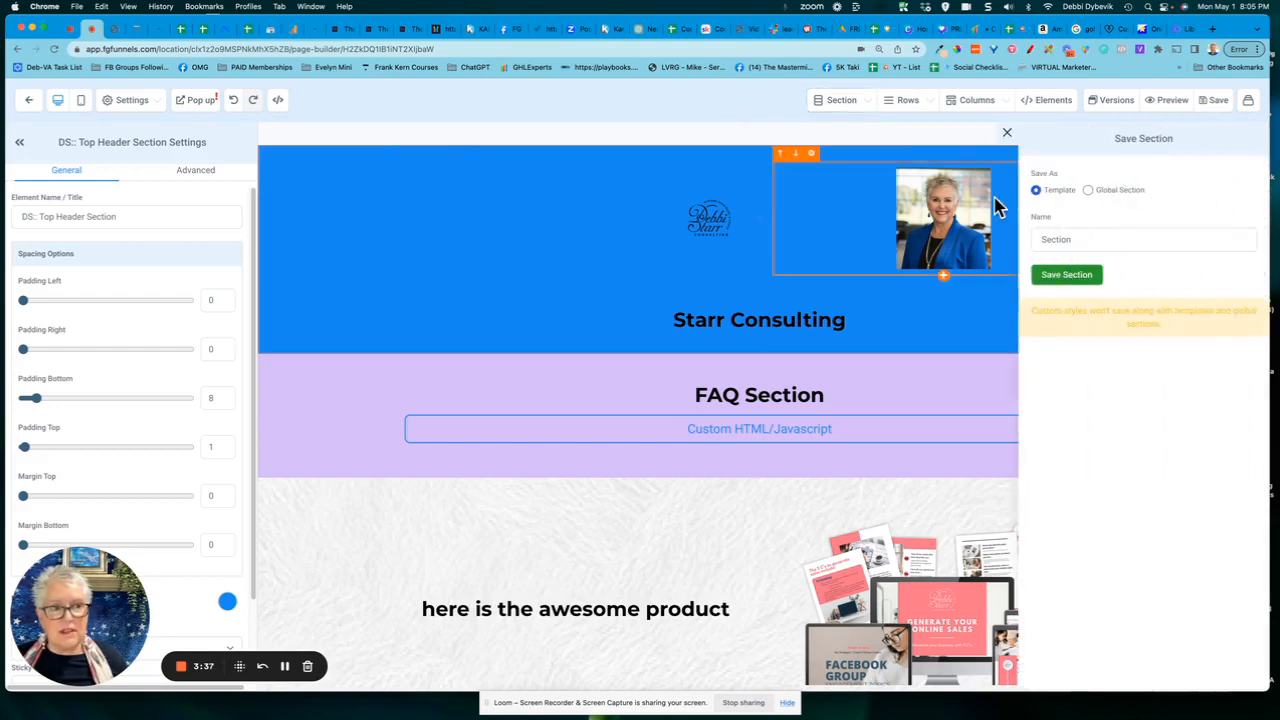
left_click(1143, 239)
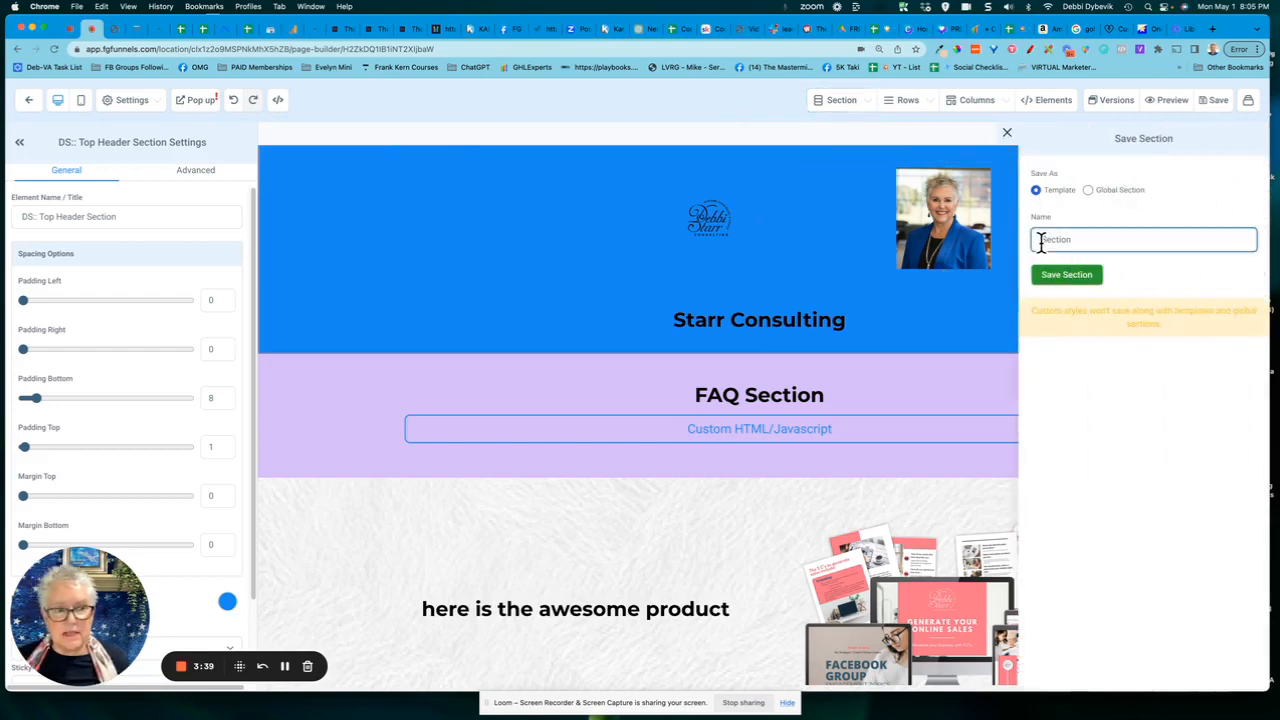
type("DS:")
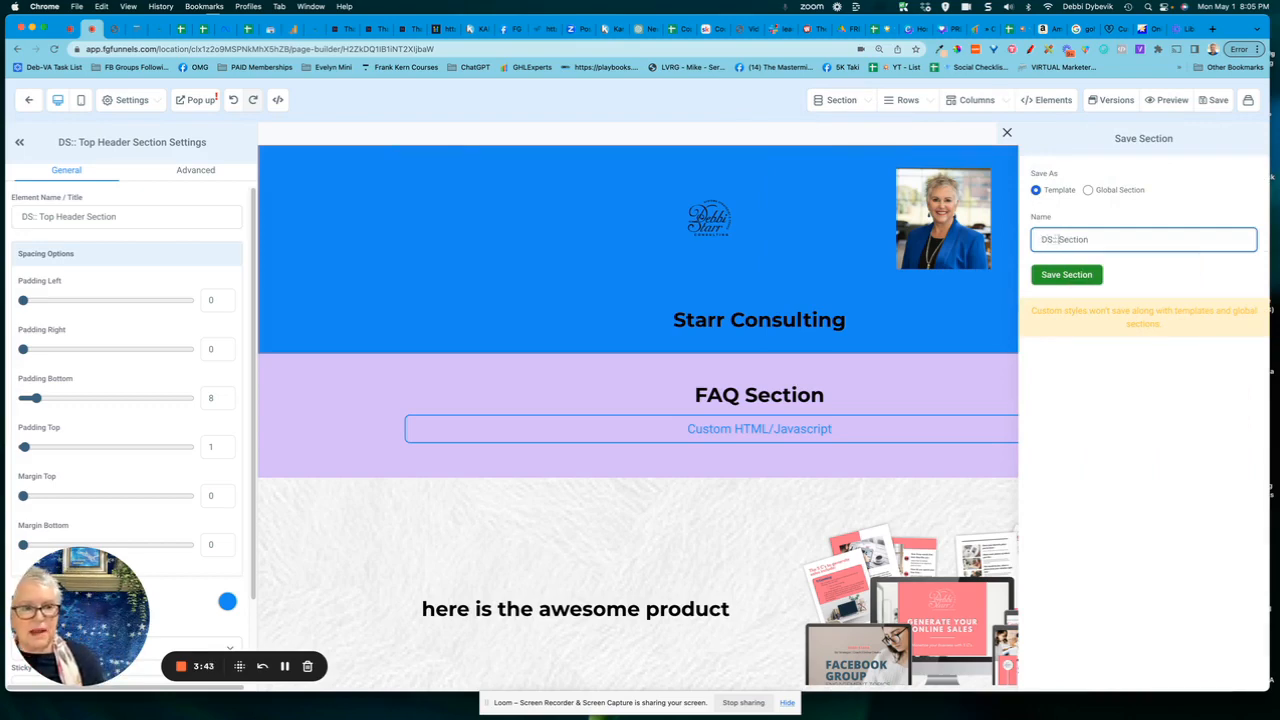
type("TEST")
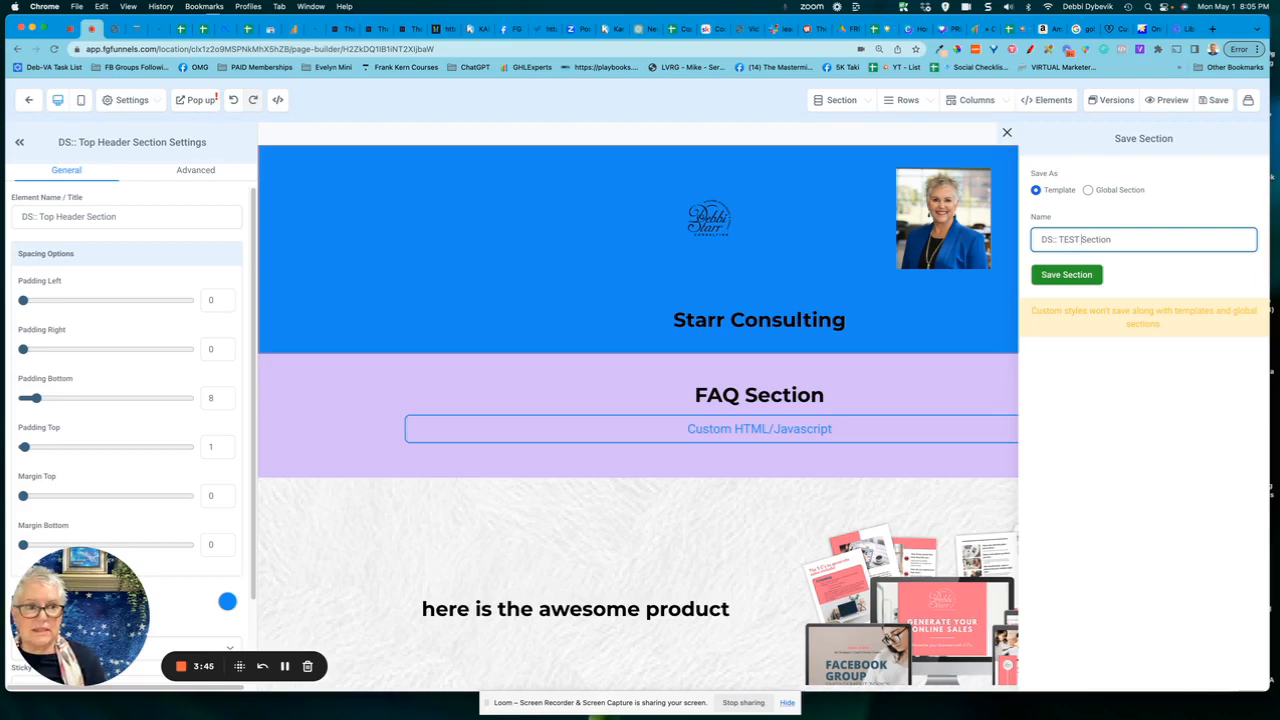
type("- header")
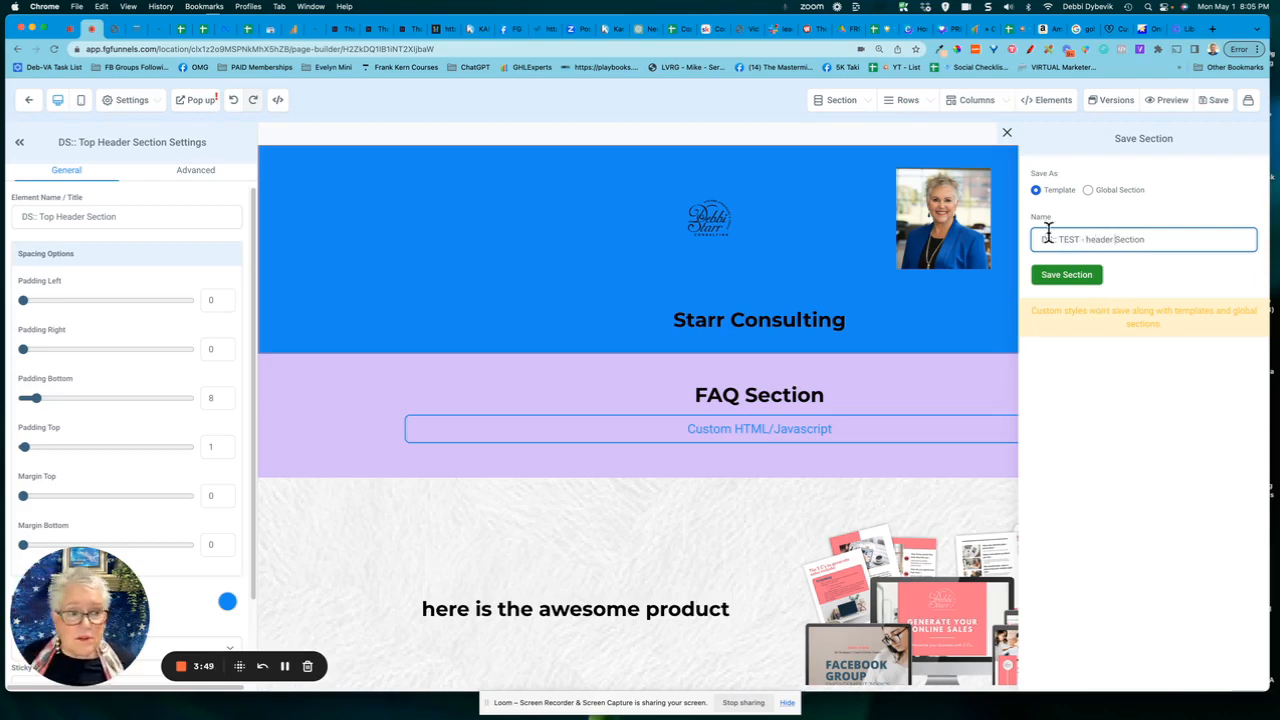
type("DS::")
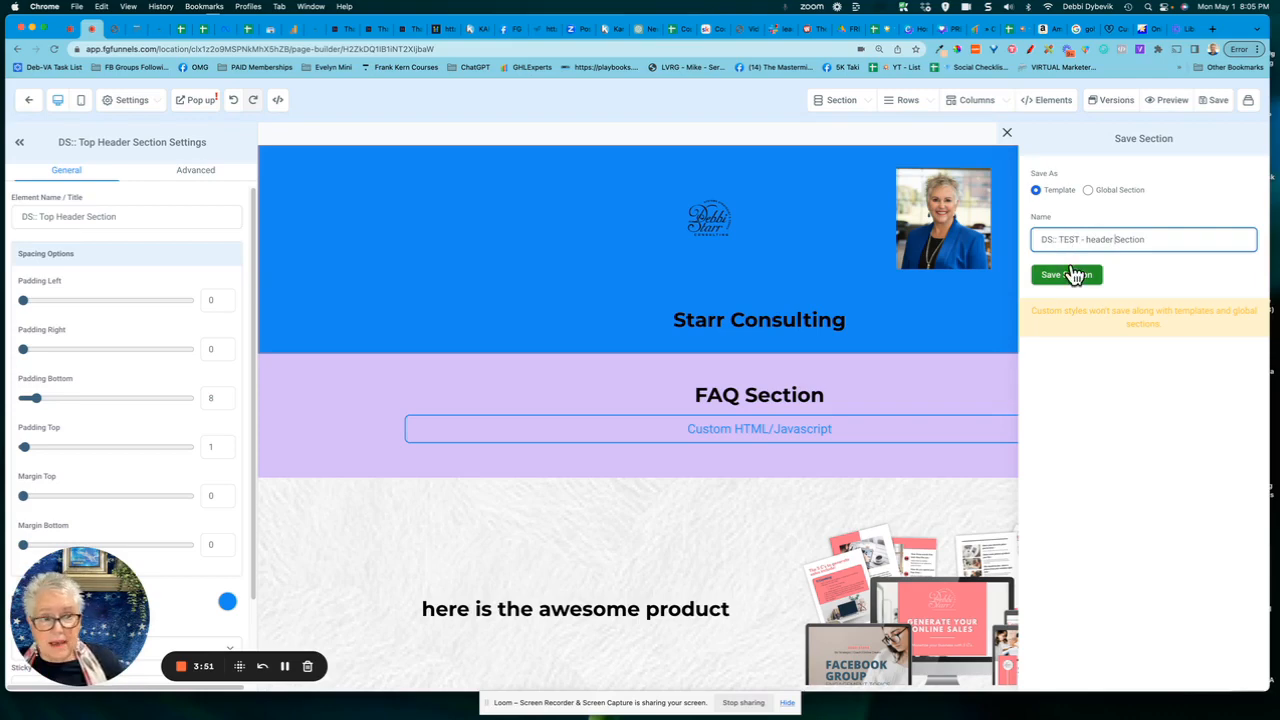
left_click(1066, 274)
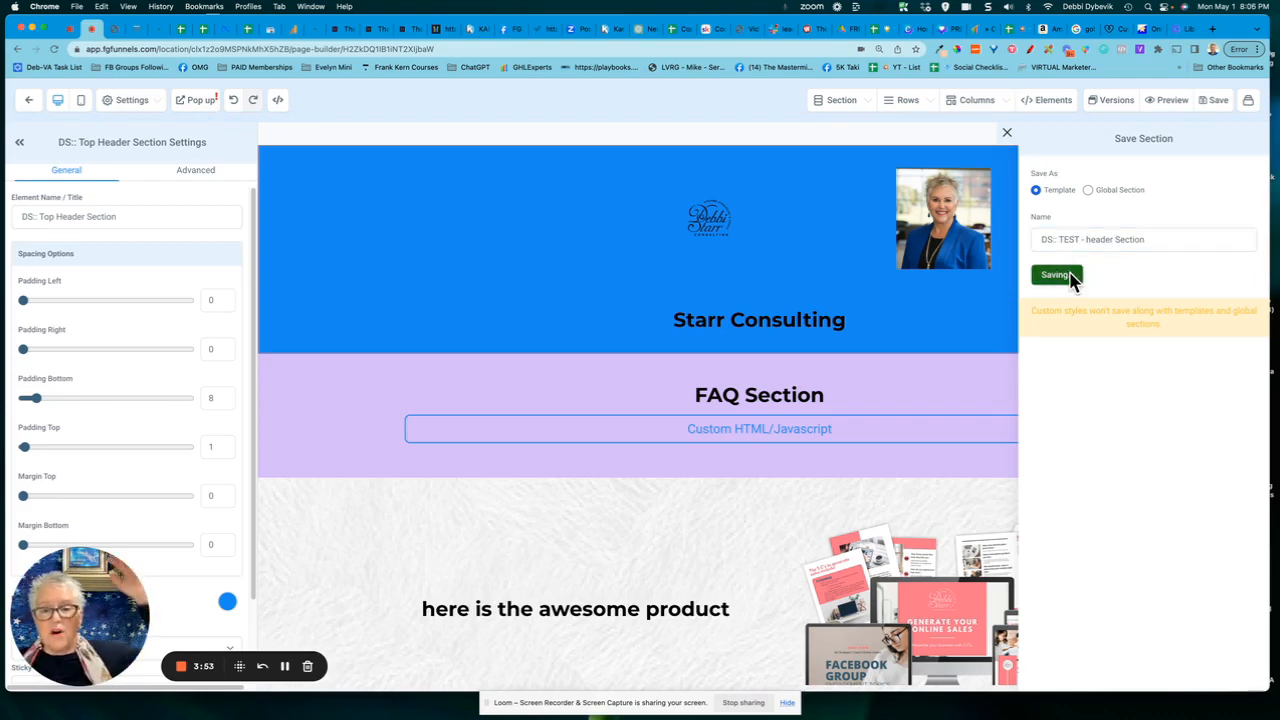
left_click(1055, 275)
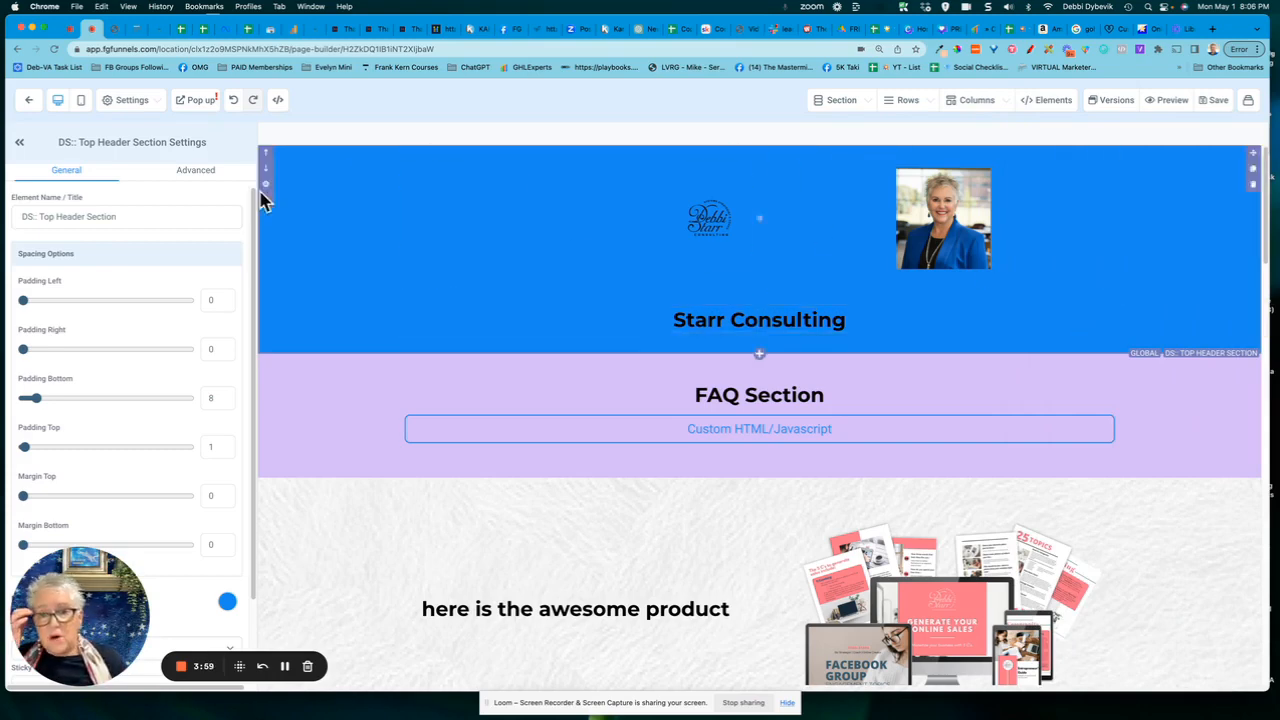
mouse_move(370, 280)
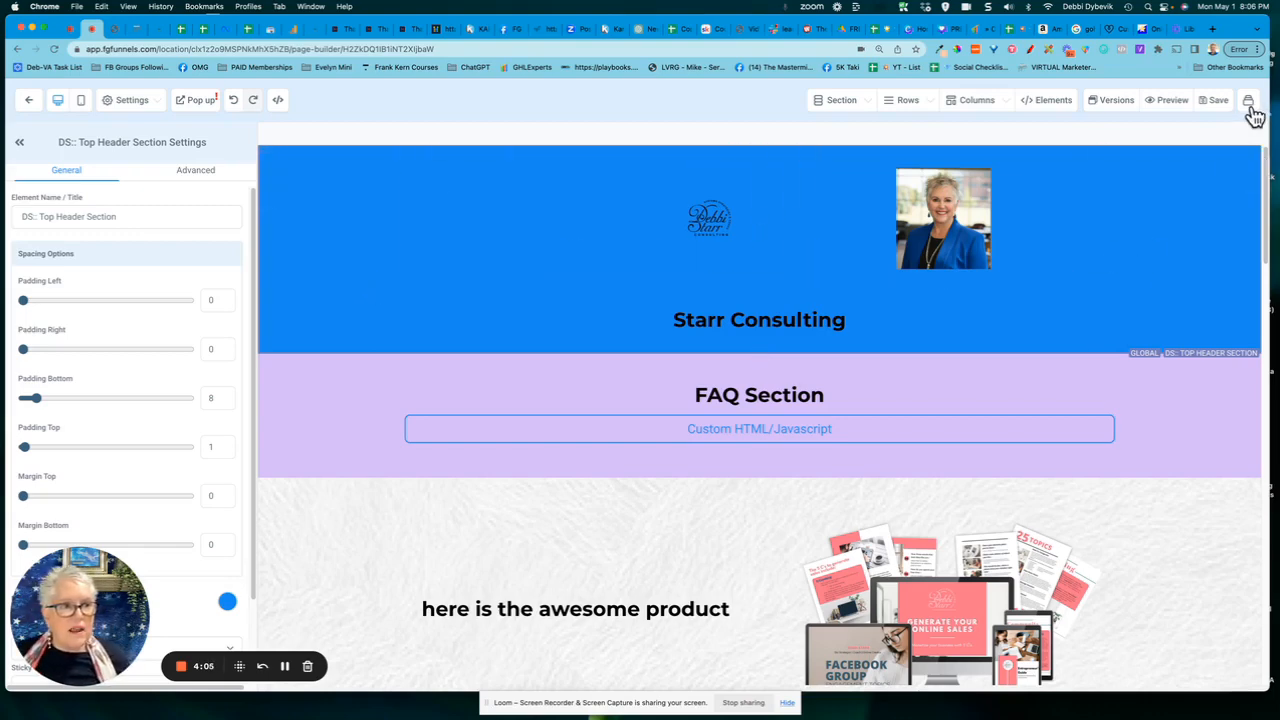
Step: Switch the builder to the funnel's 2 Step Order Form page
left_click(1248, 99)
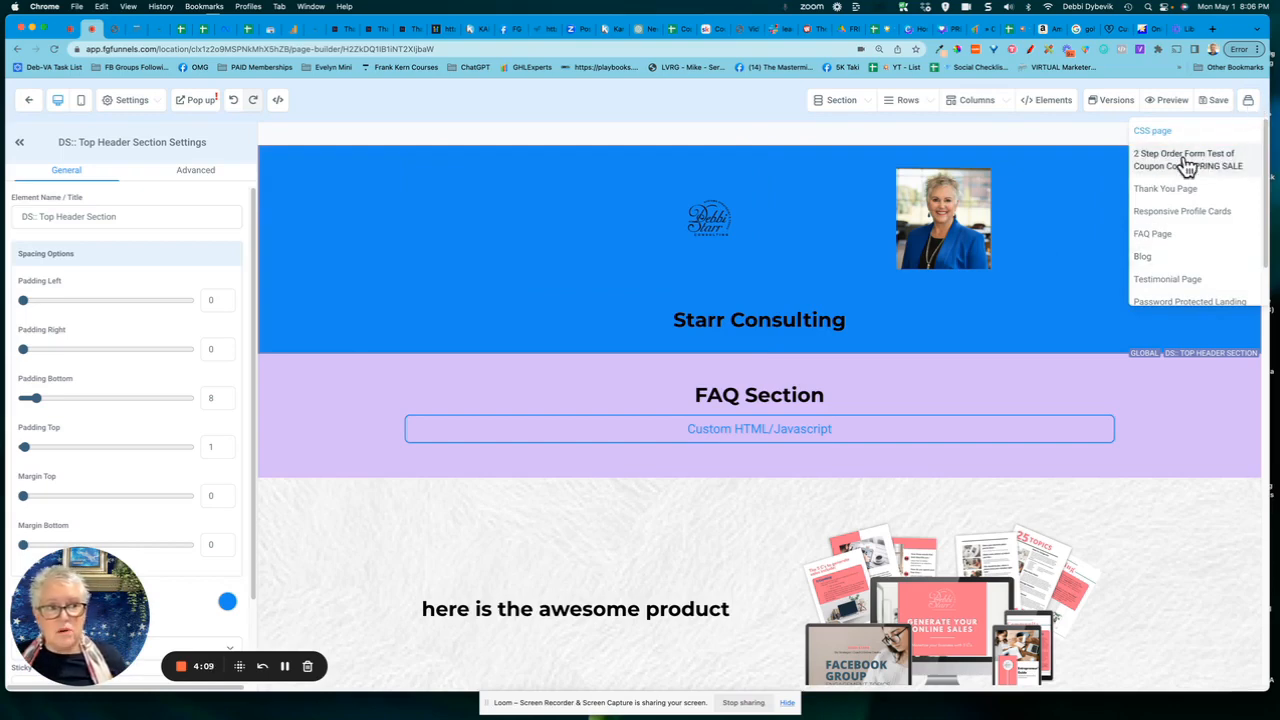
left_click(1188, 160)
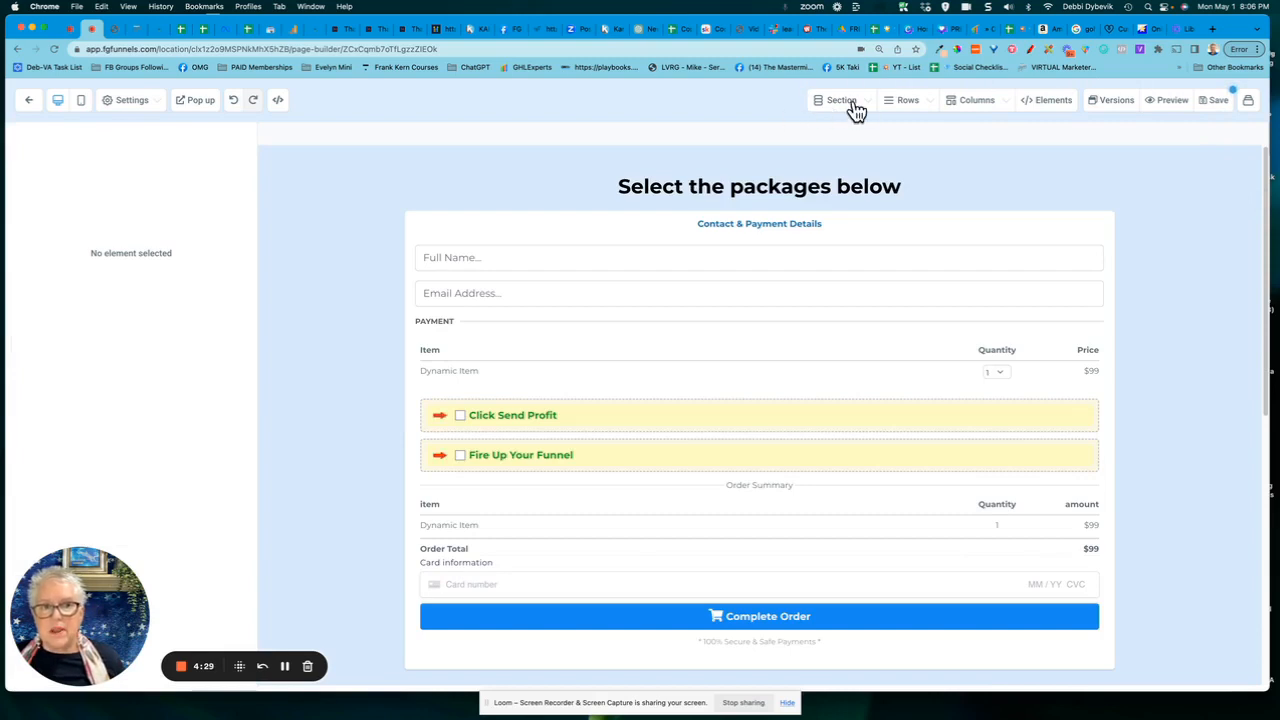
left_click(841, 100)
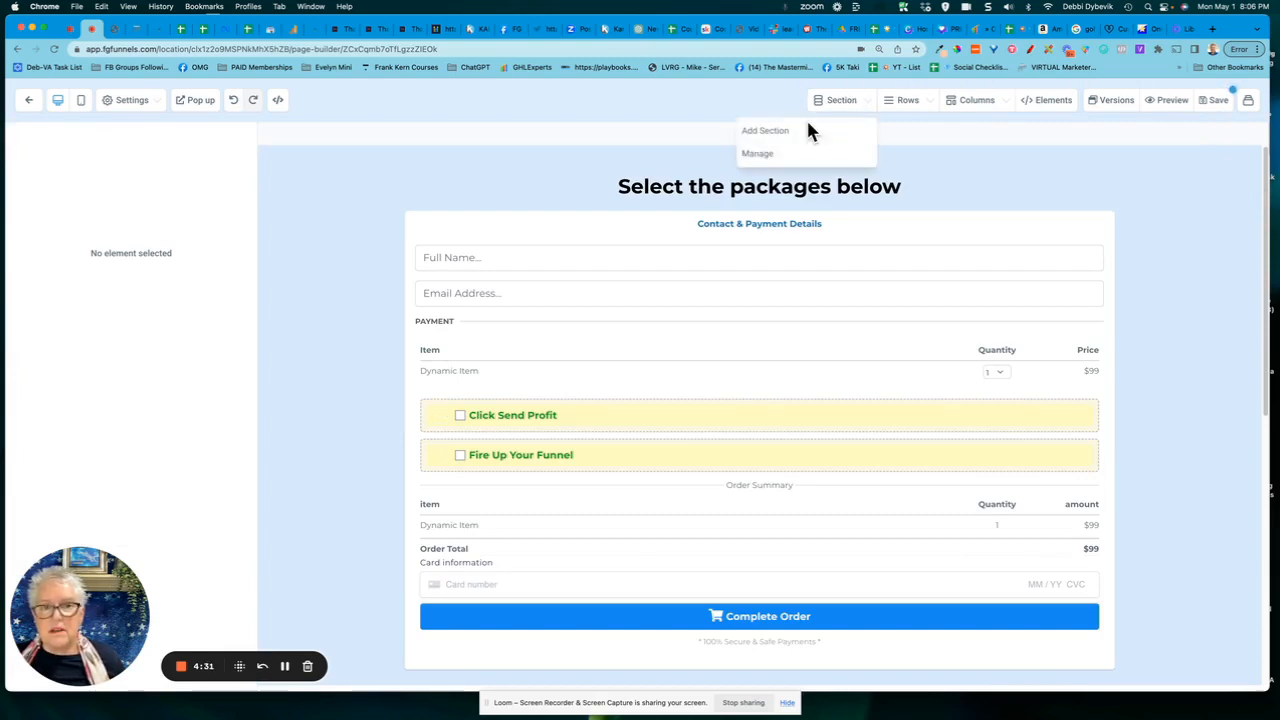
Step: Insert the global DS:: Top Header Section at the top of the order form page
left_click(765, 130)
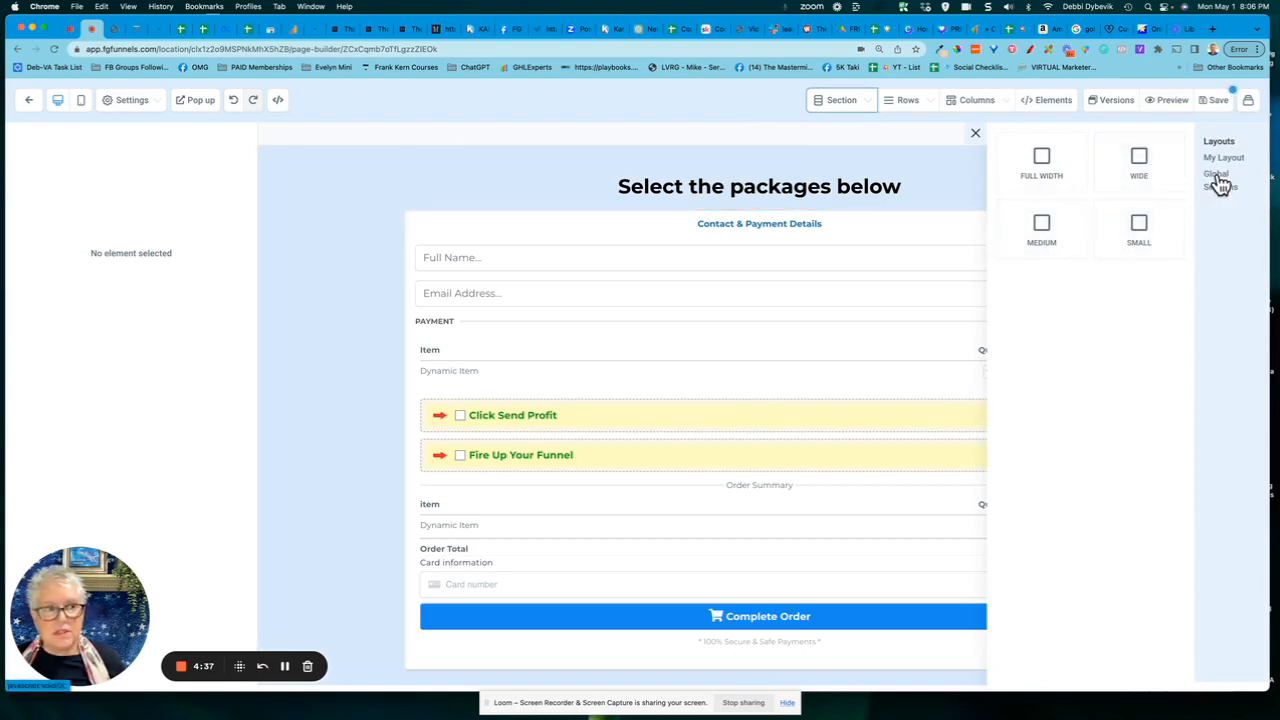
left_click(1220, 180)
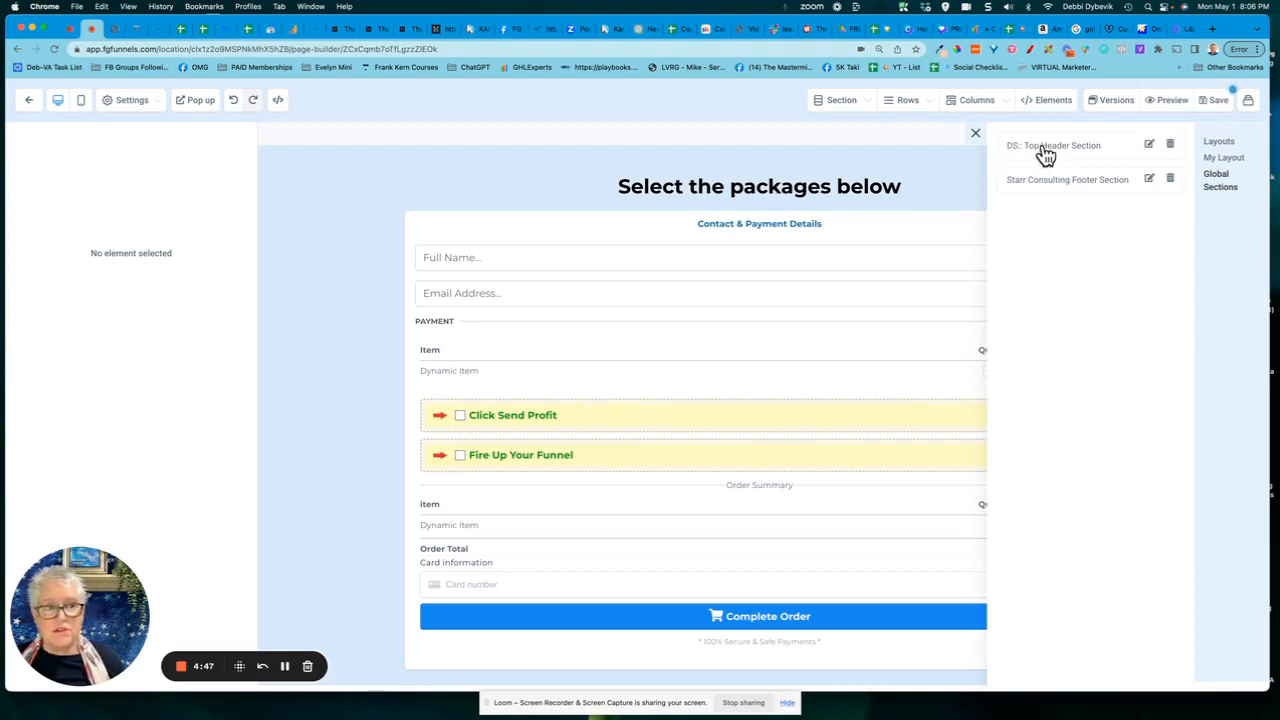
mouse_move(1073, 151)
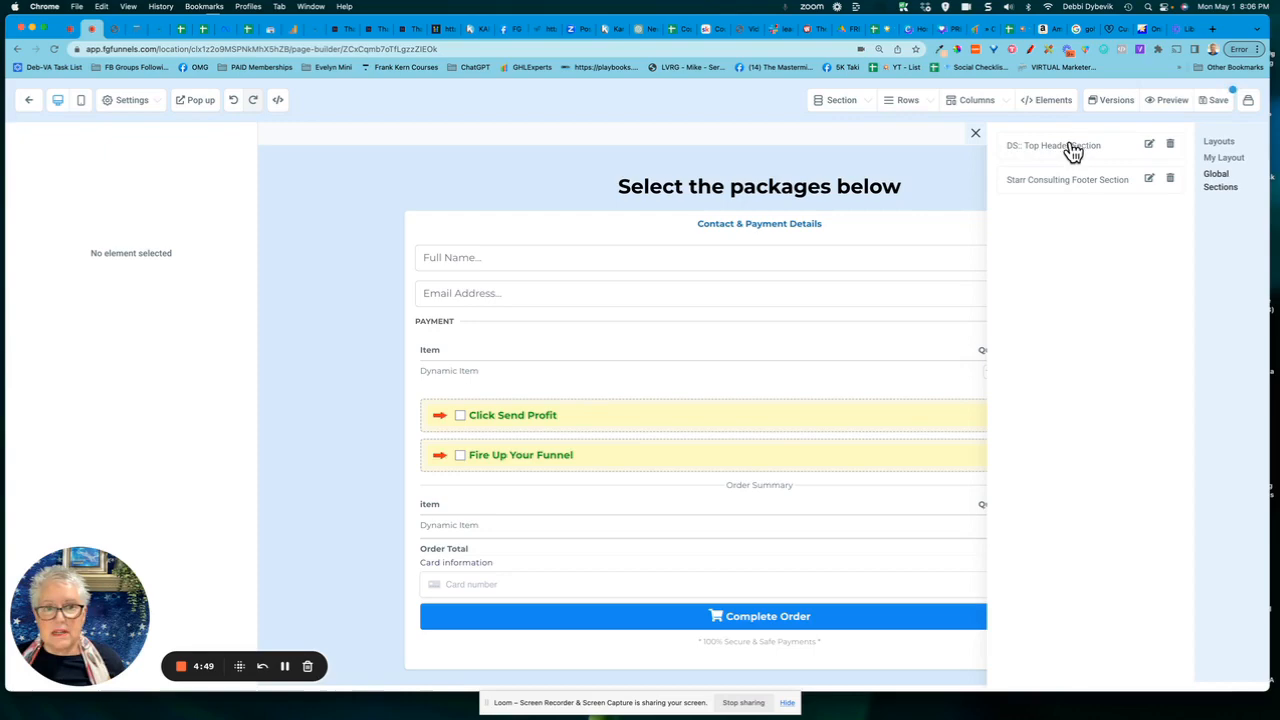
left_click(1149, 145)
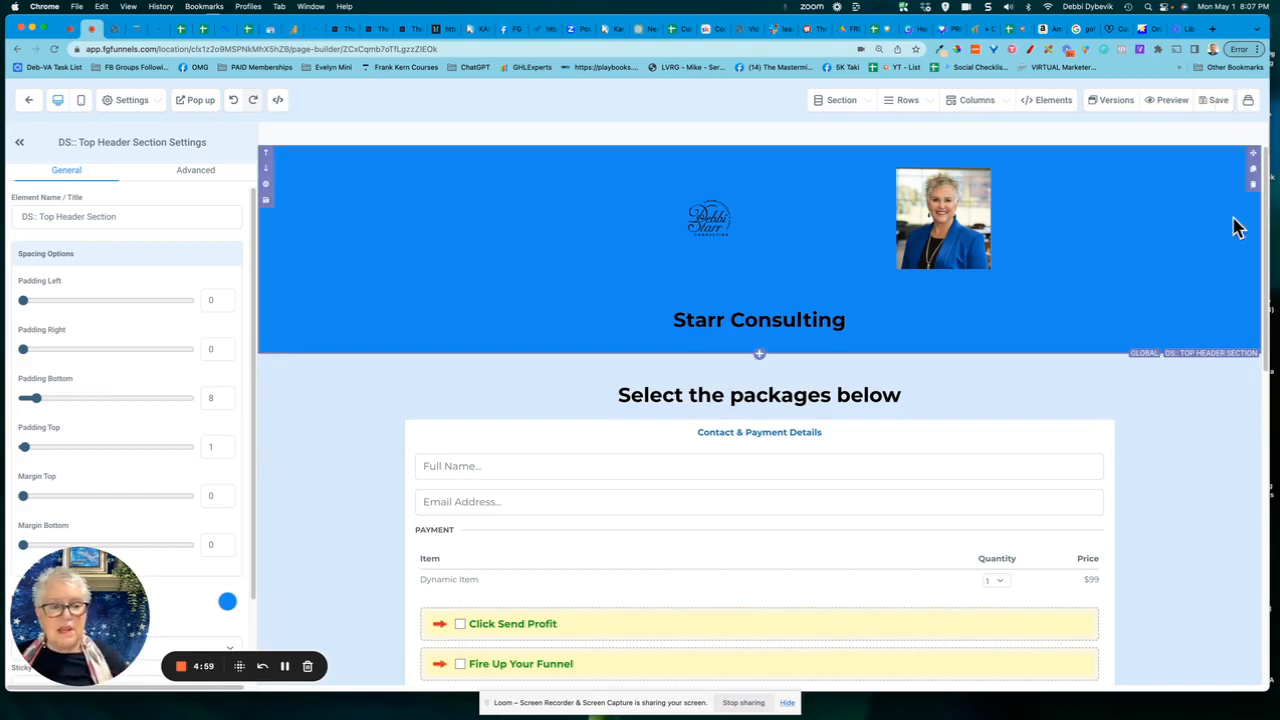
mouse_move(1175, 301)
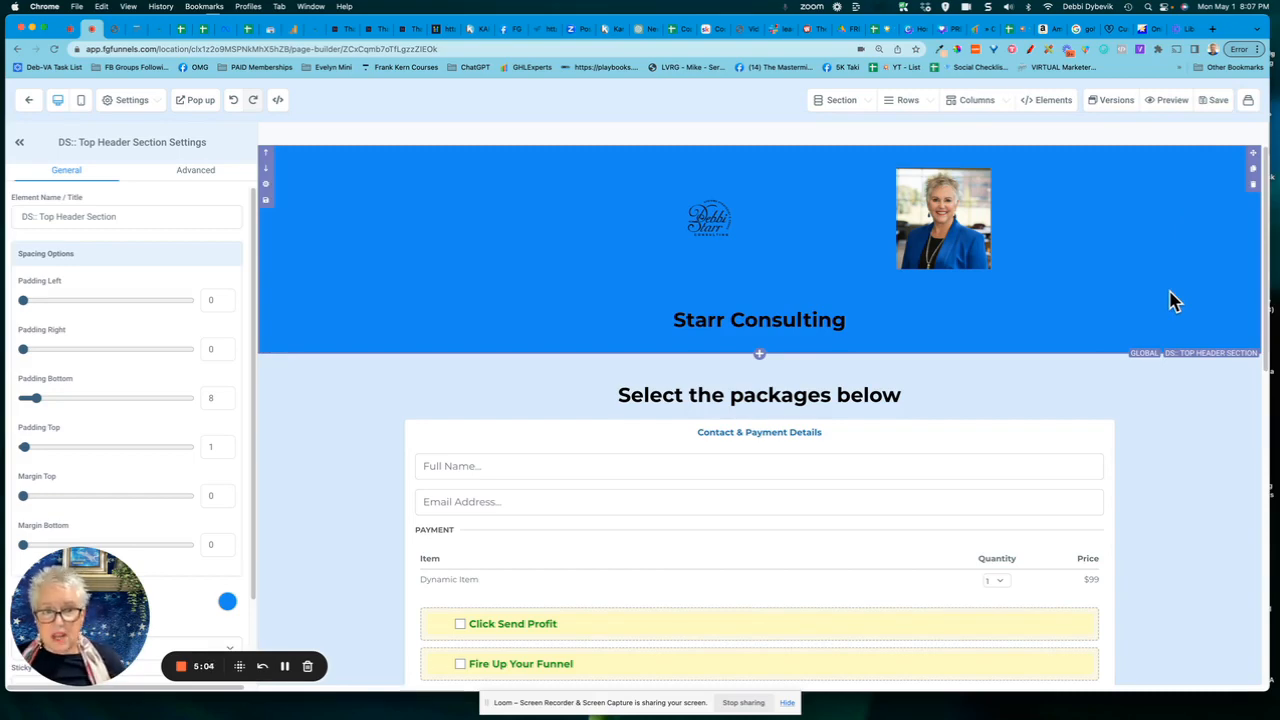
Step: Extend the header headline to read 'Starr Consulting & Funnel Builder'
left_click(759, 319)
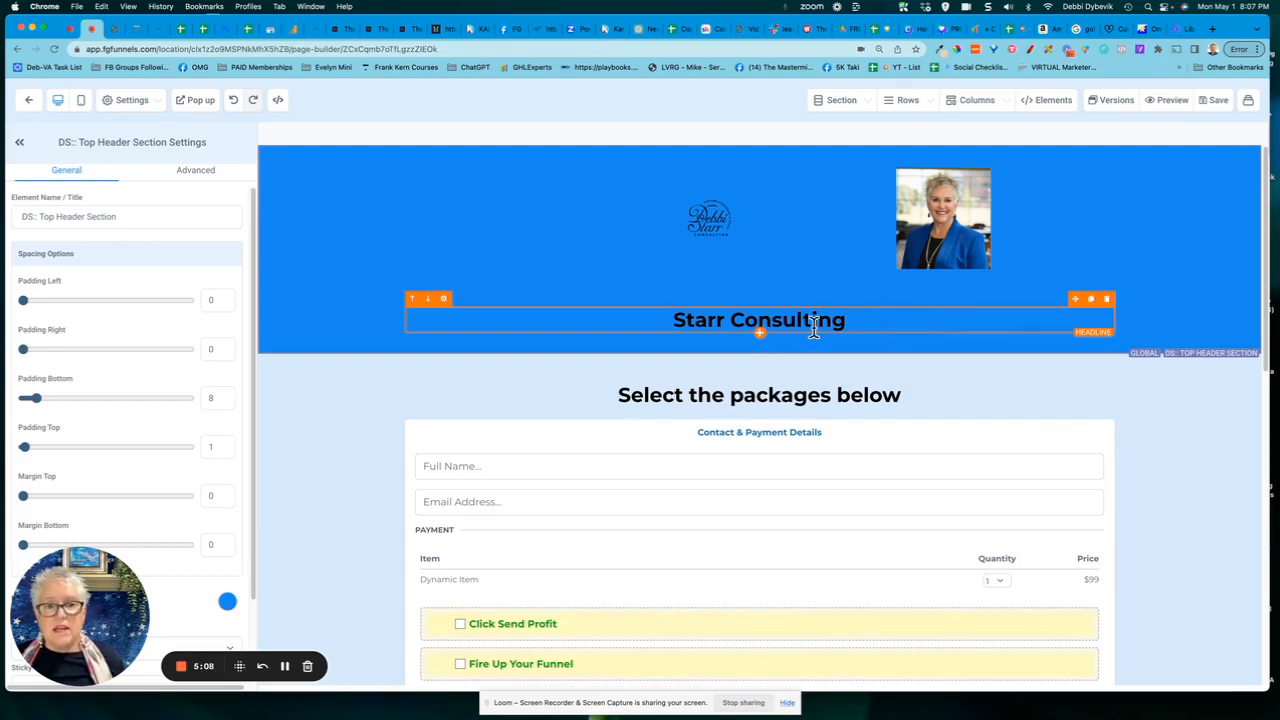
left_click(759, 319)
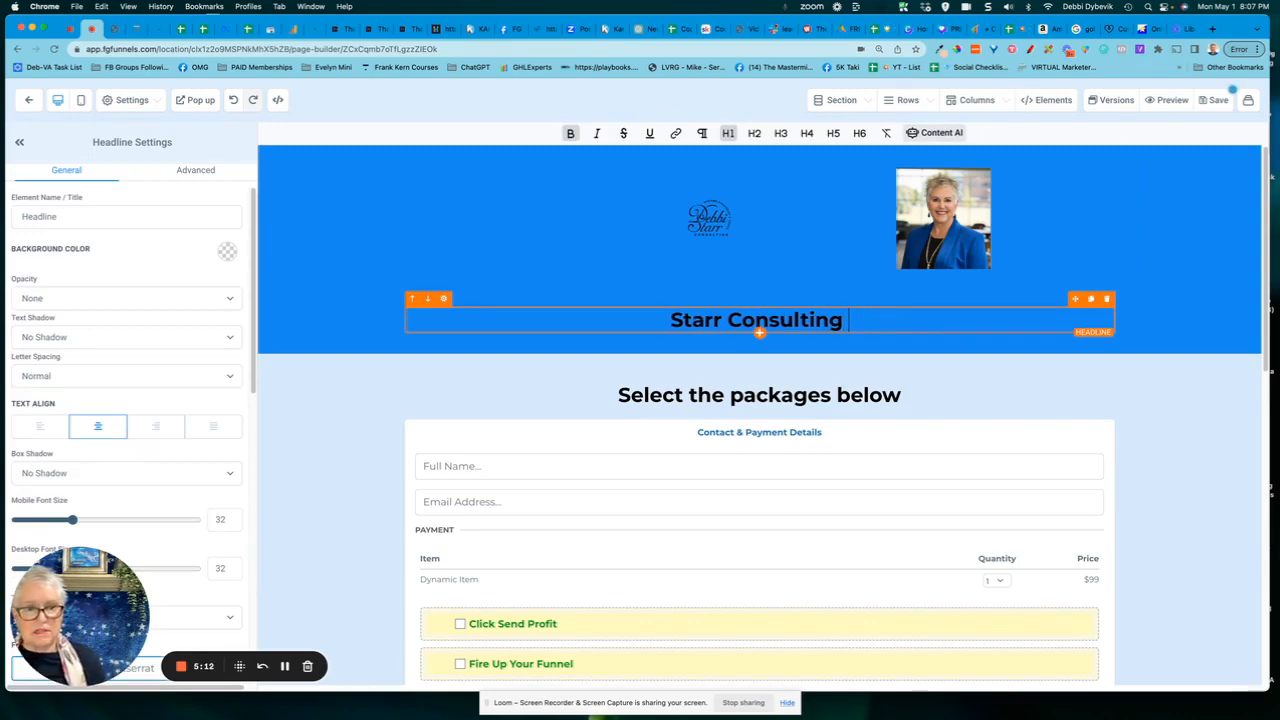
type("& Fu")
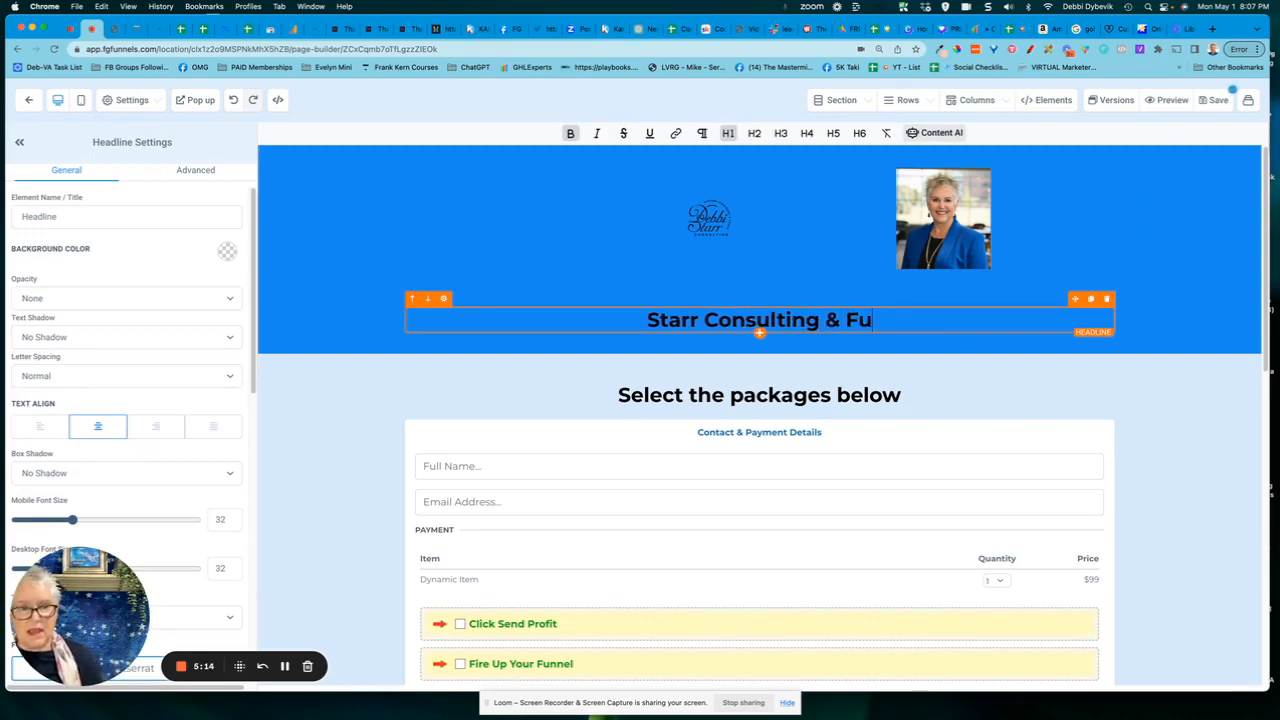
type("nnel")
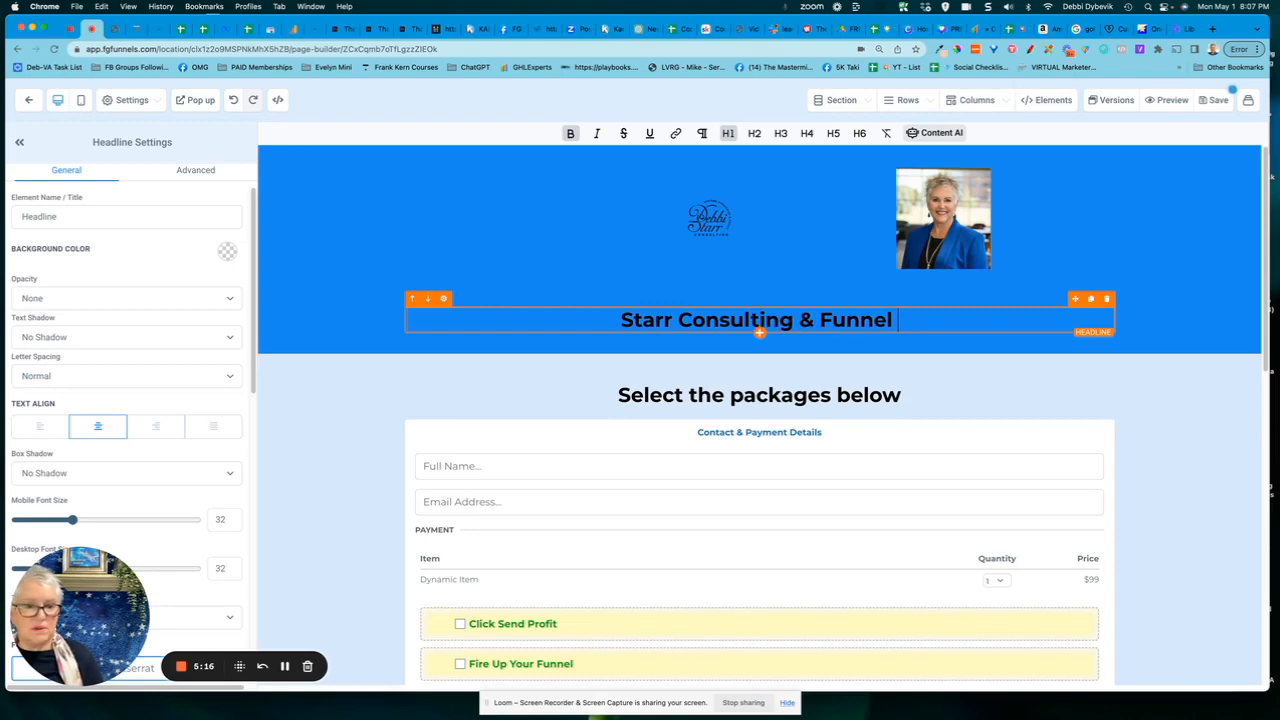
type("Builder")
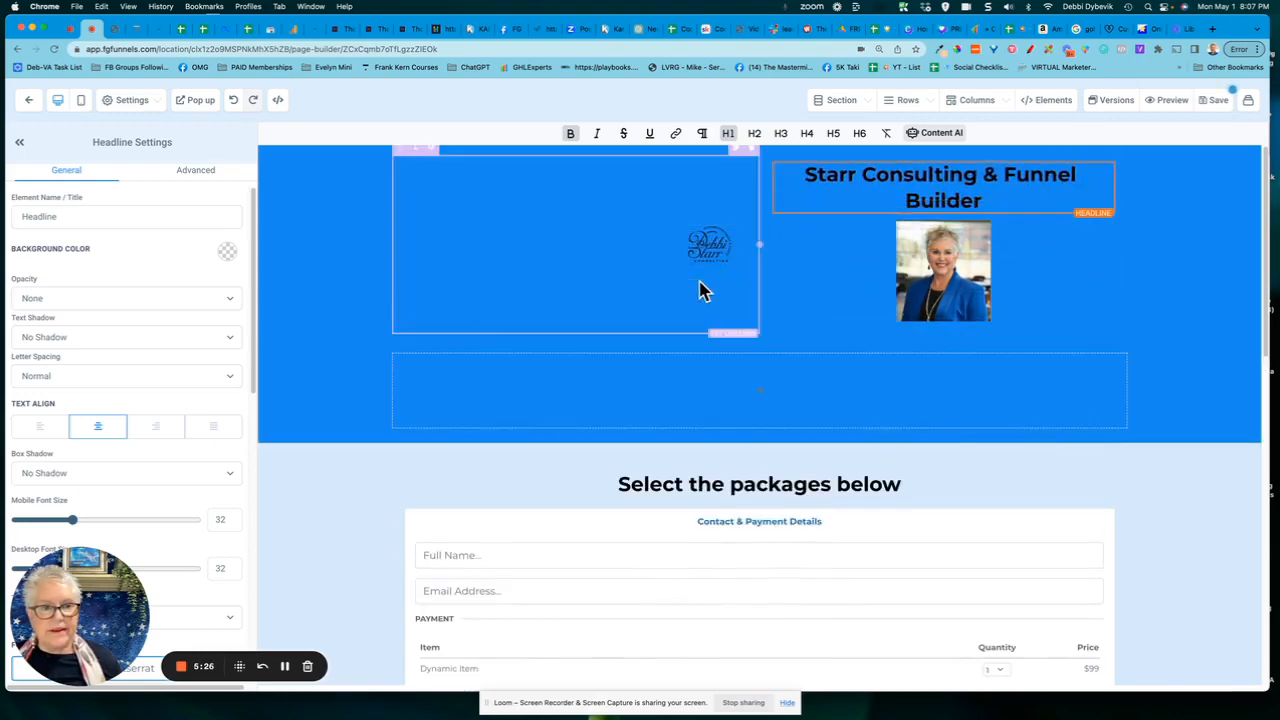
mouse_move(762, 270)
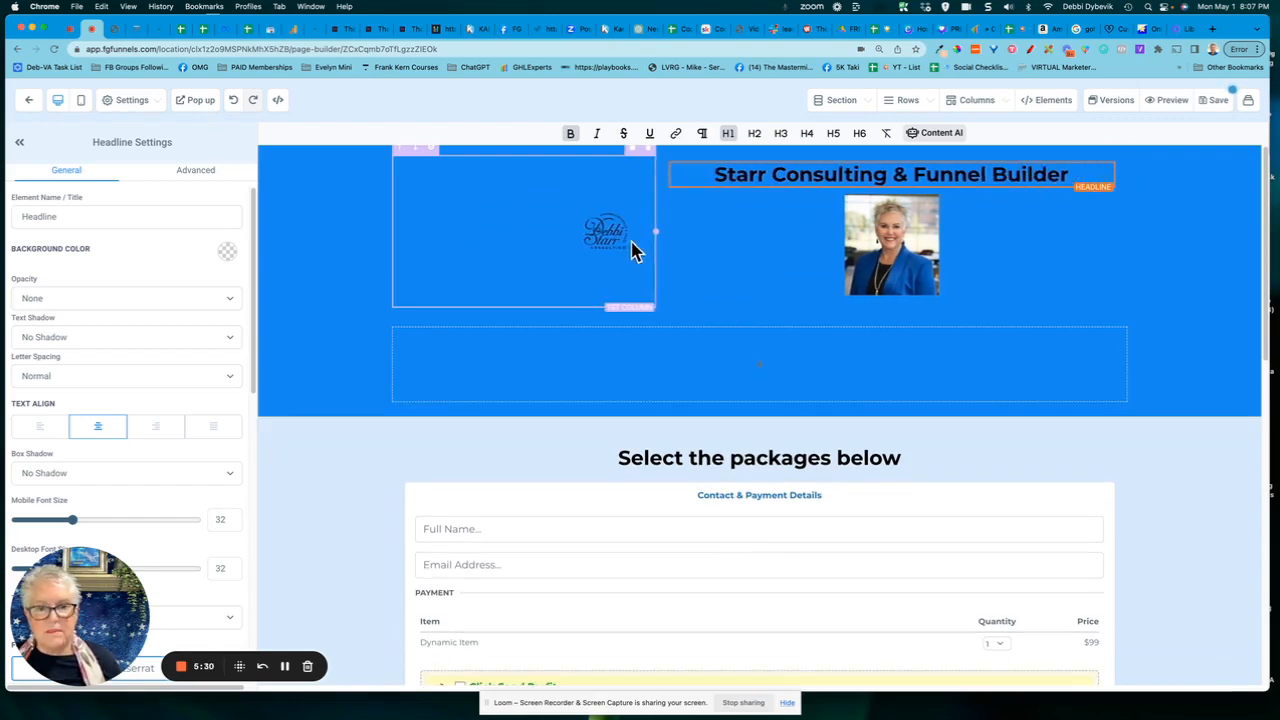
Step: Narrow the logo column and add an element to the empty row below the photo
left_click_drag(655, 232, 493, 236)
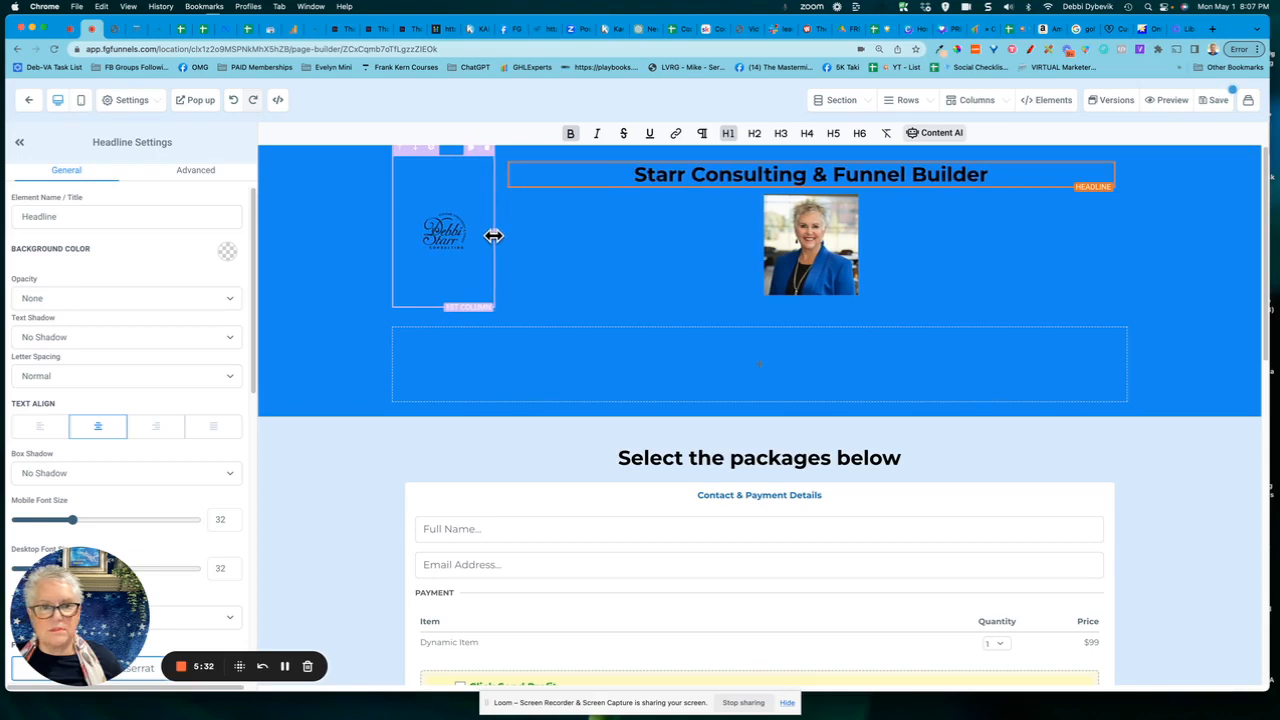
left_click(759, 363)
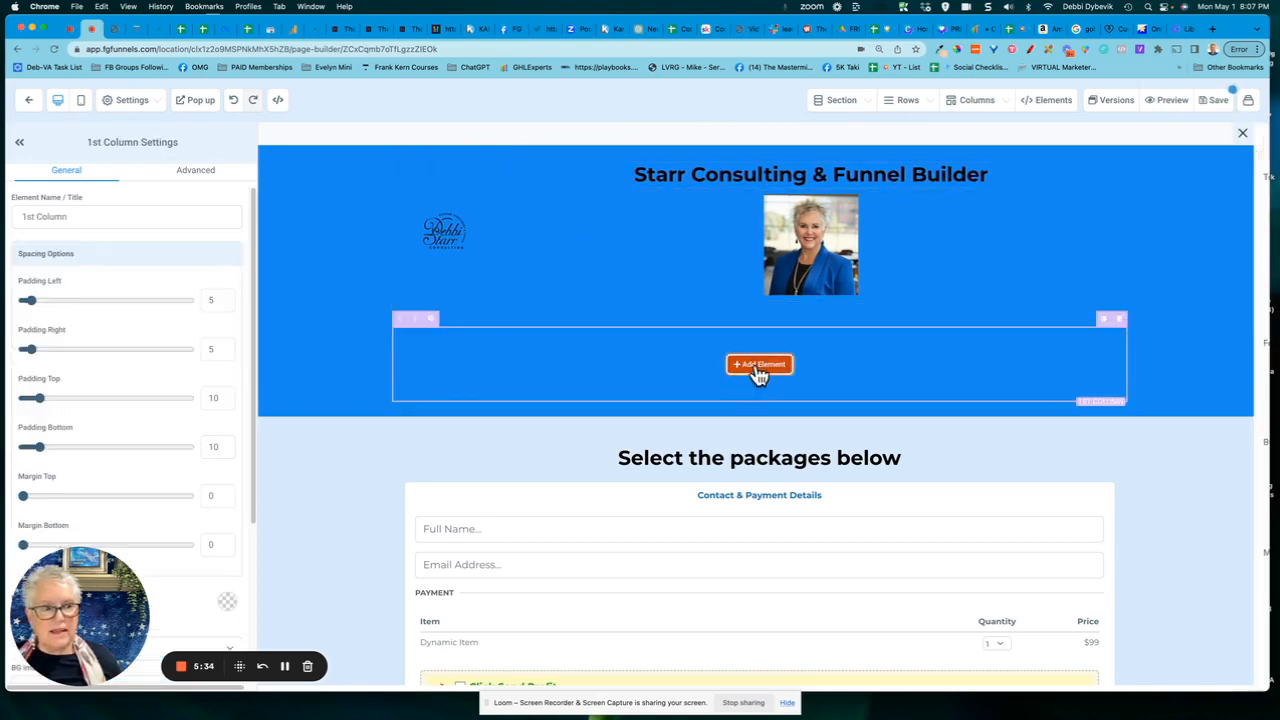
left_click(759, 364)
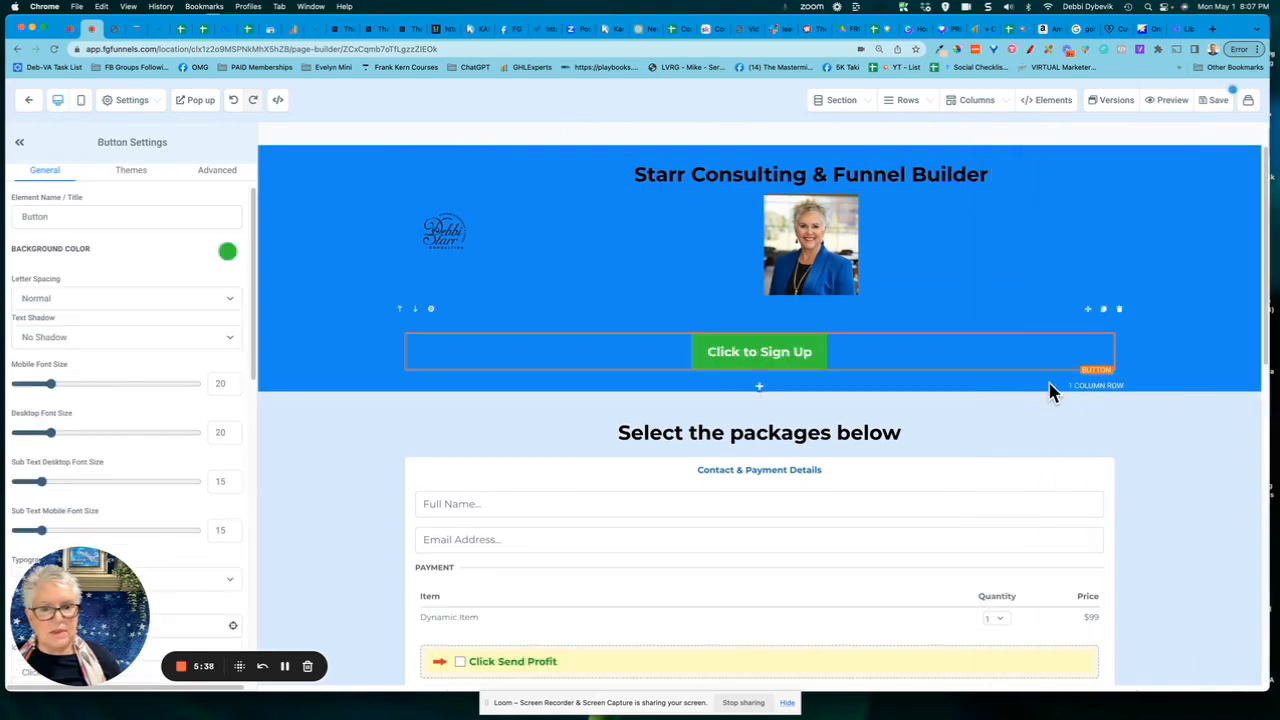
mouse_move(193, 277)
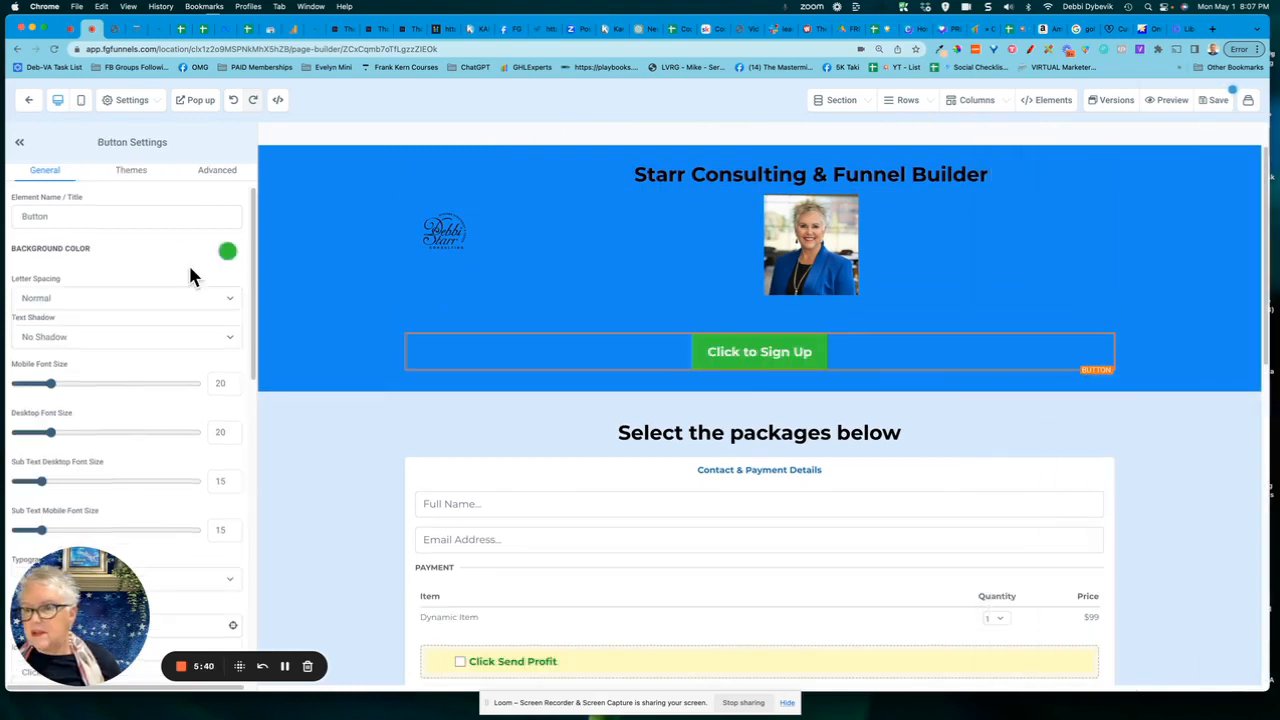
Step: Set the button text to 'Schedule an appointment' with an orange background
scroll("down", 3)
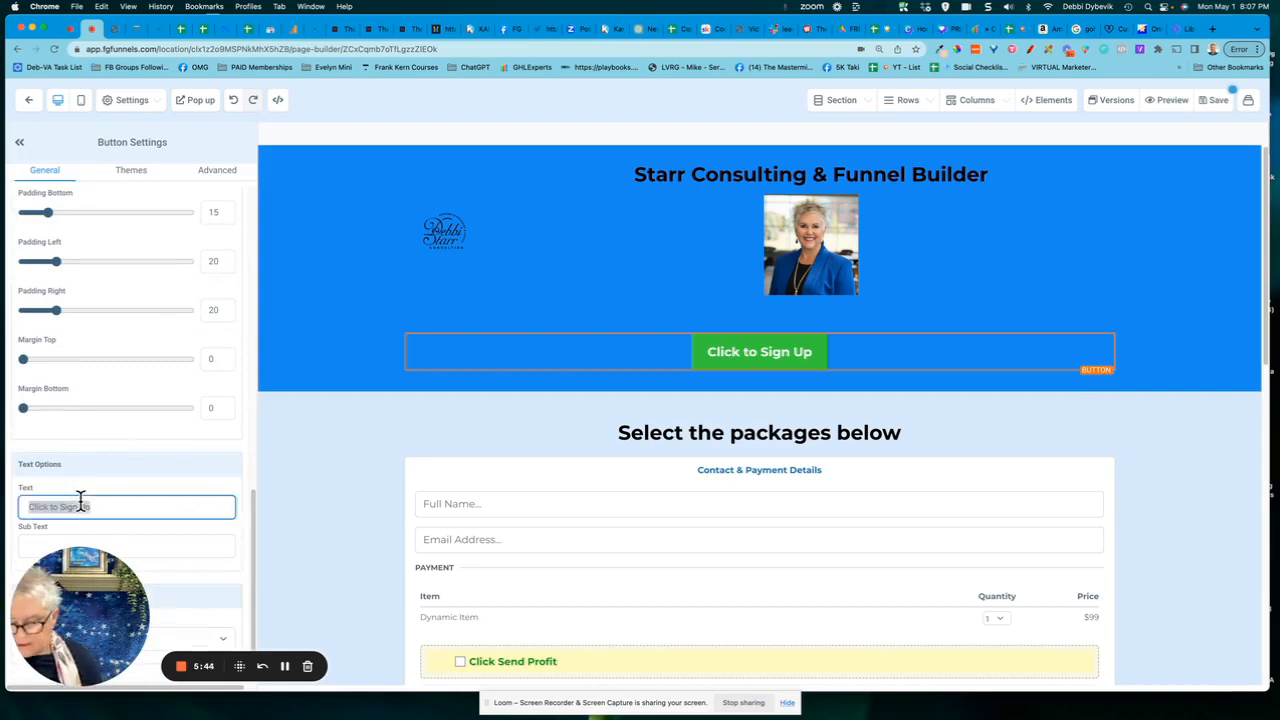
type("Schedule an ap")
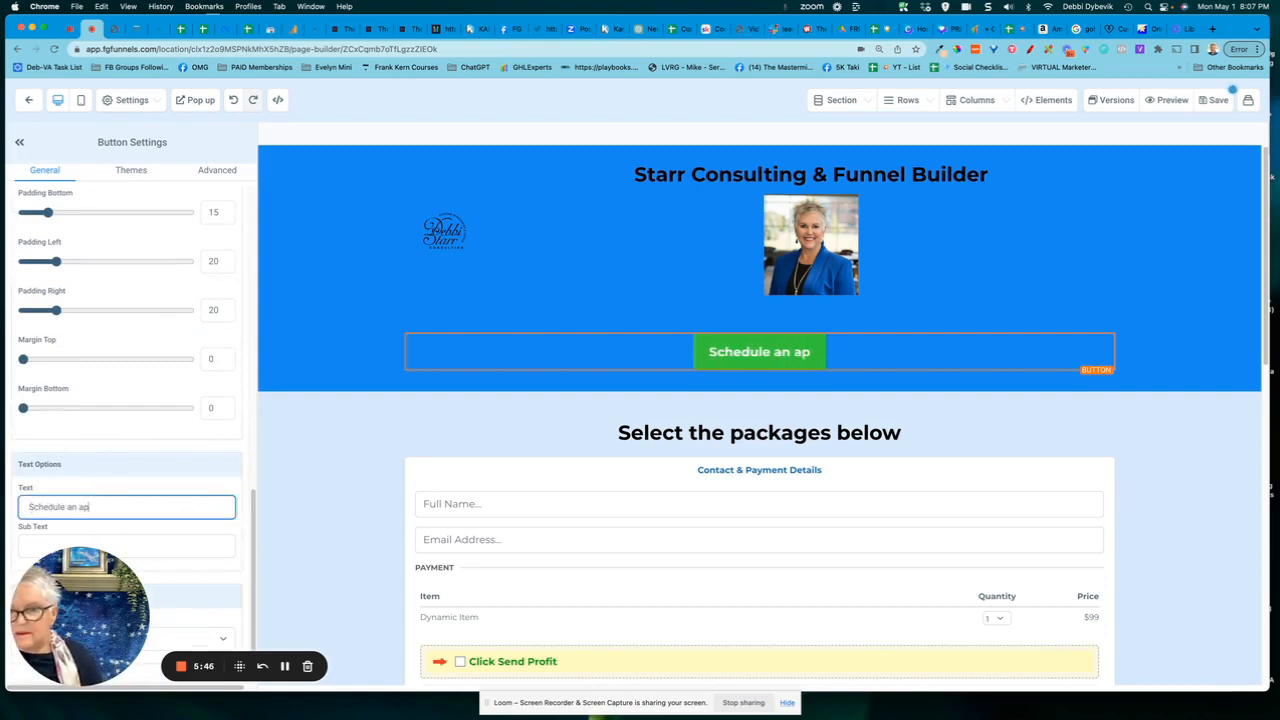
type("pt")
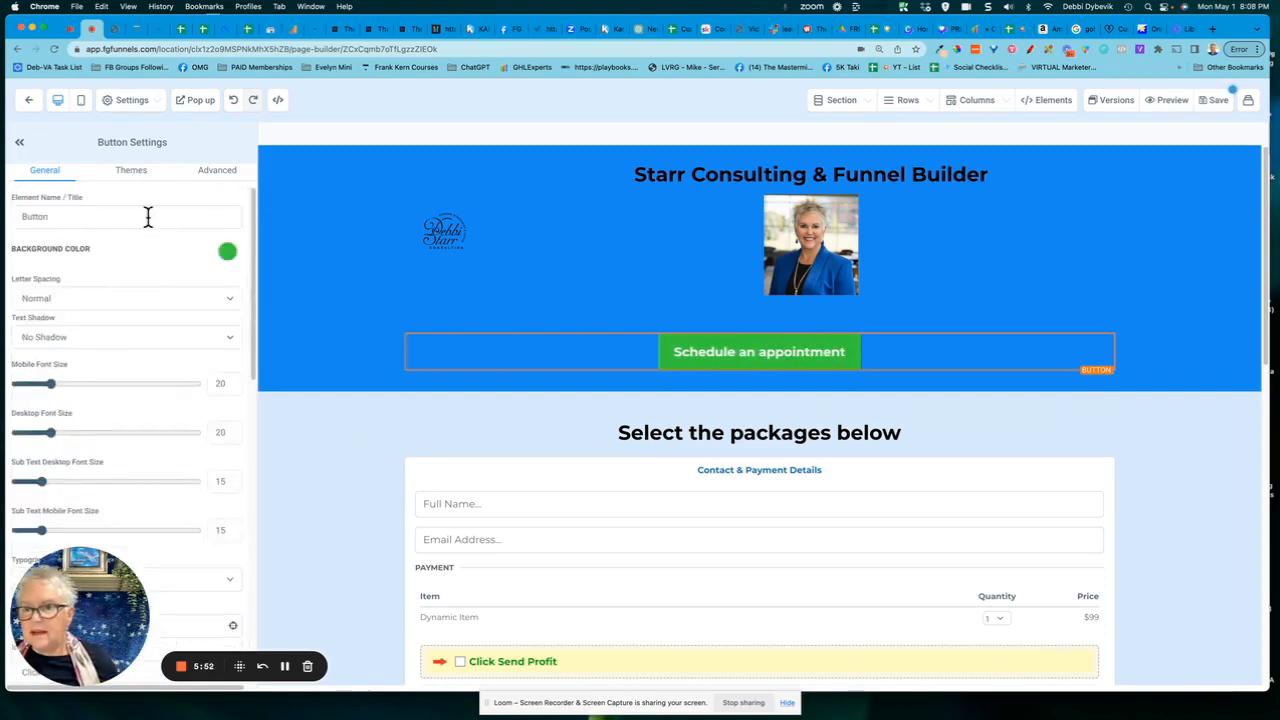
left_click(227, 251)
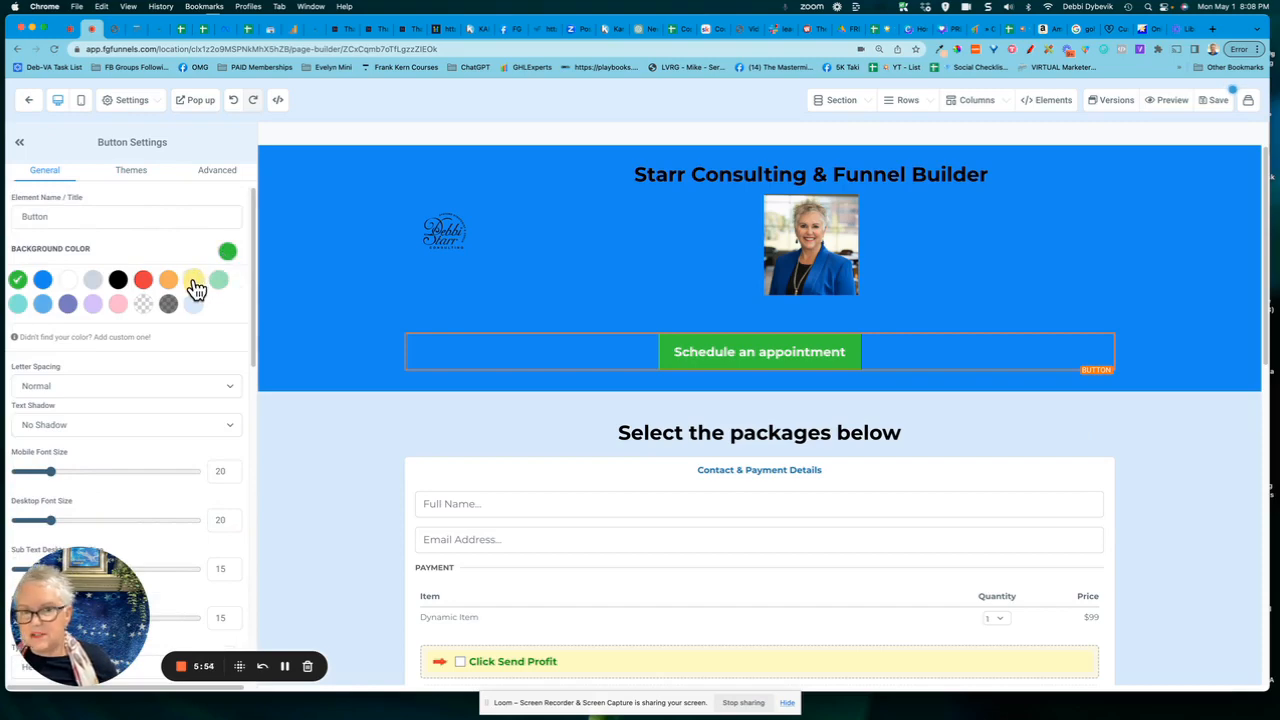
left_click(168, 280)
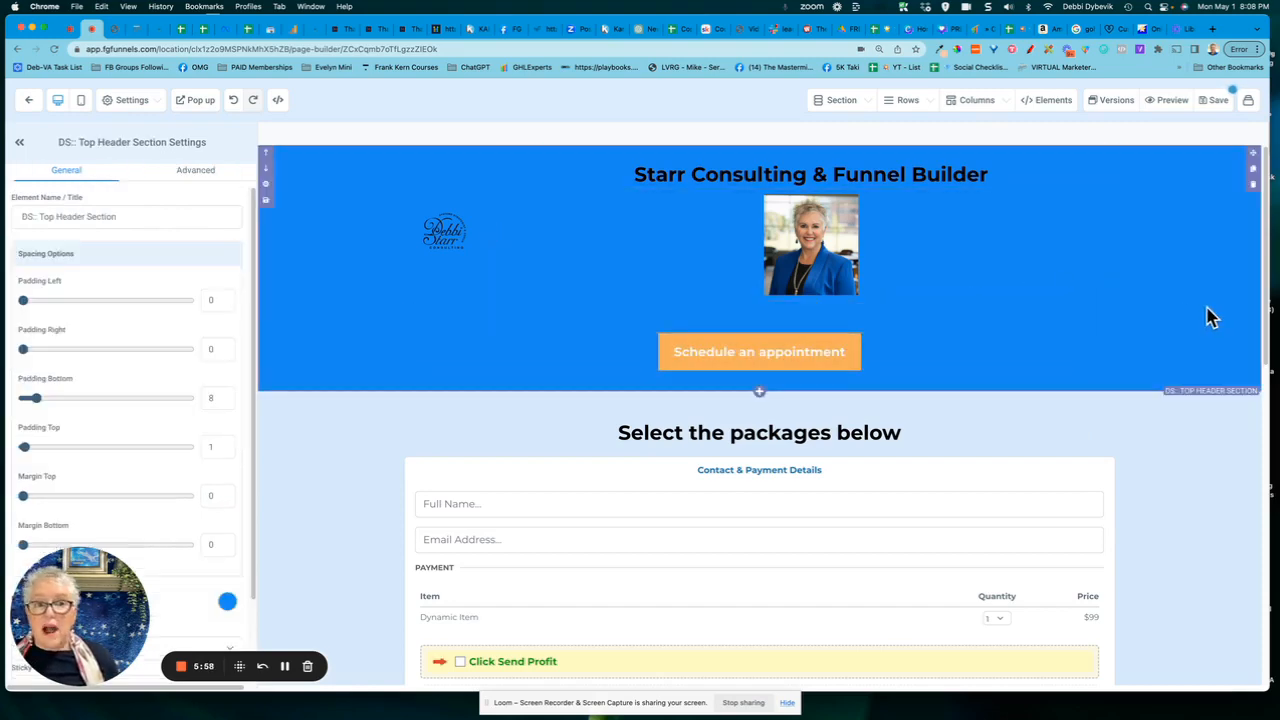
Step: Select the header section, its logo column and the header photo
left_click(660, 235)
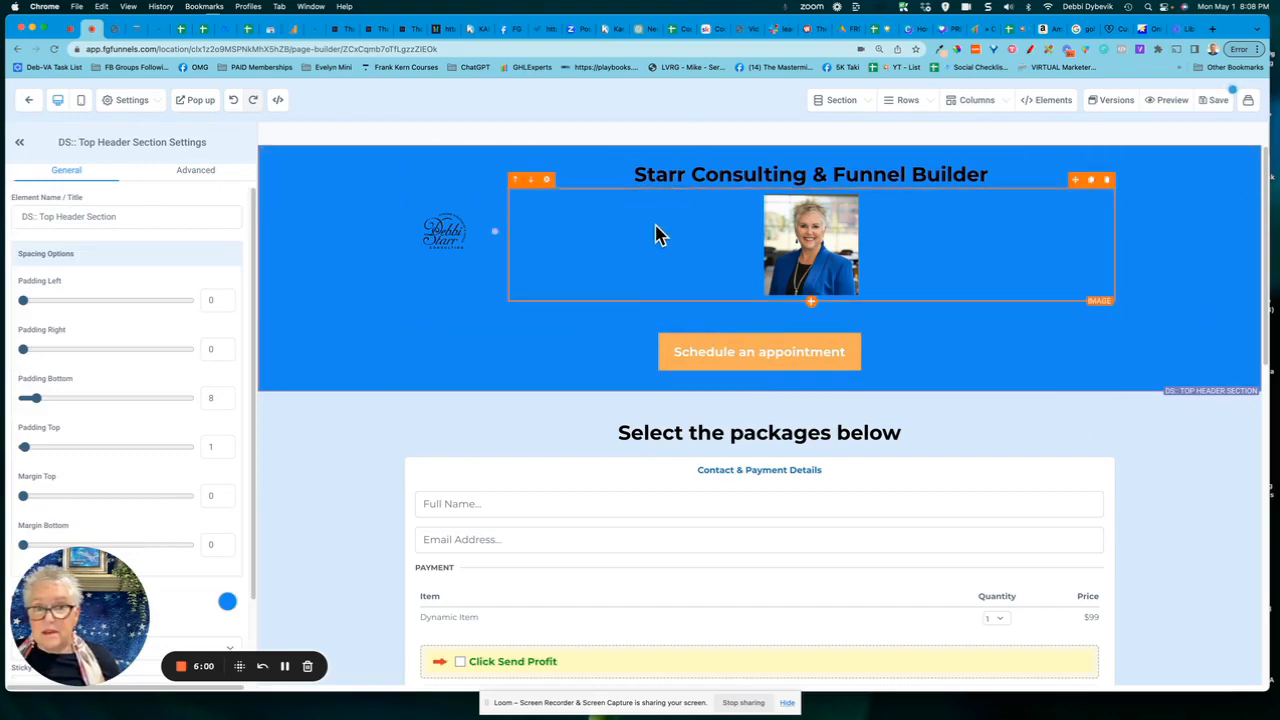
left_click(443, 230)
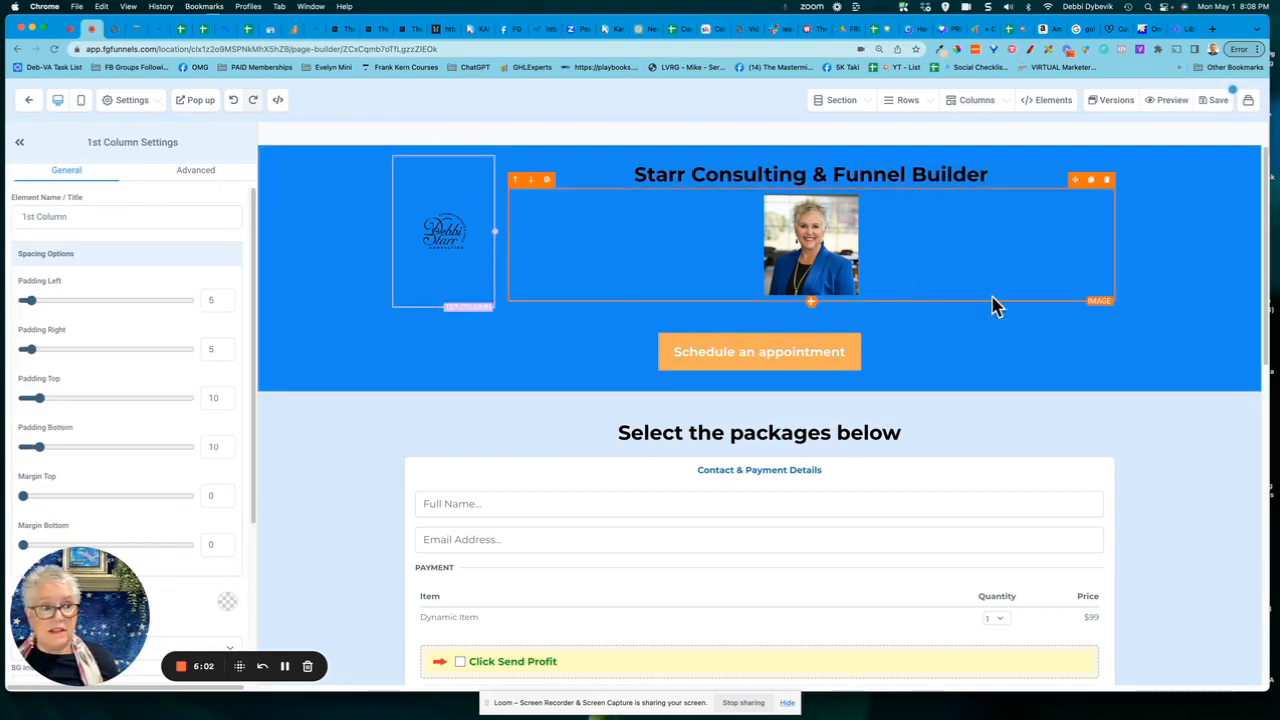
left_click(1217, 99)
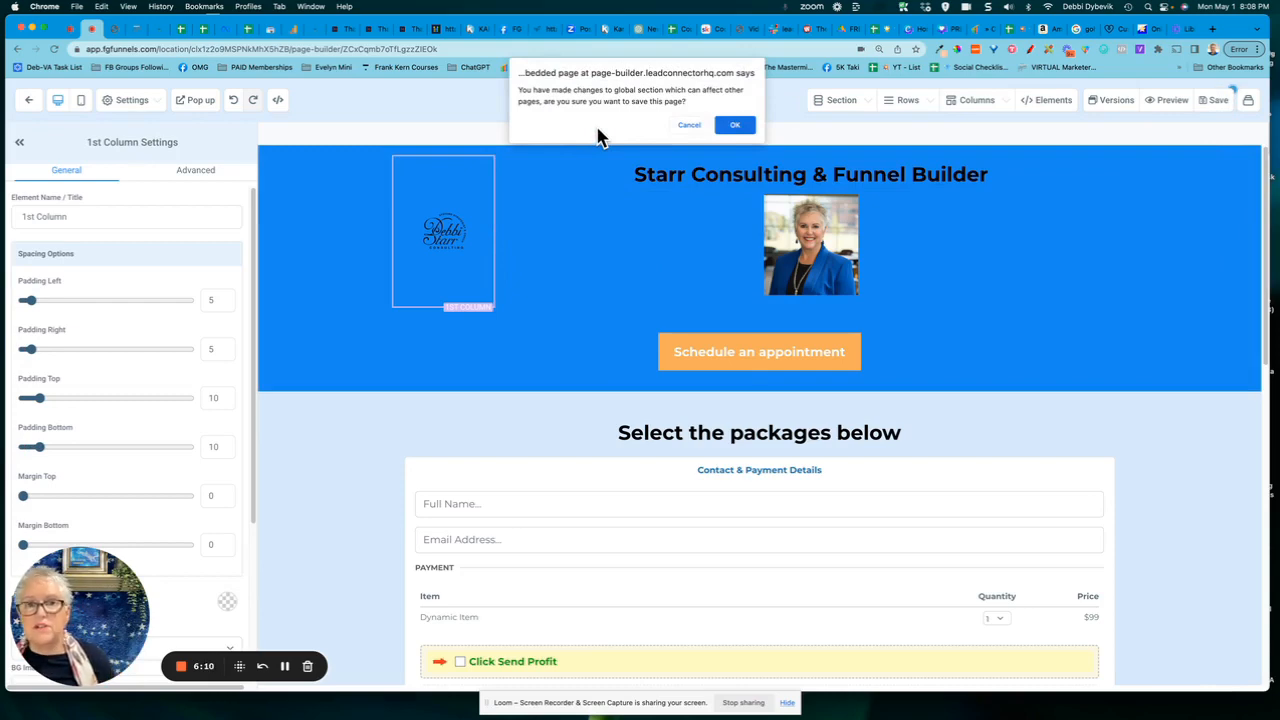
Step: Confirm saving the global header changes and switch to the FAQ page
left_click(734, 124)
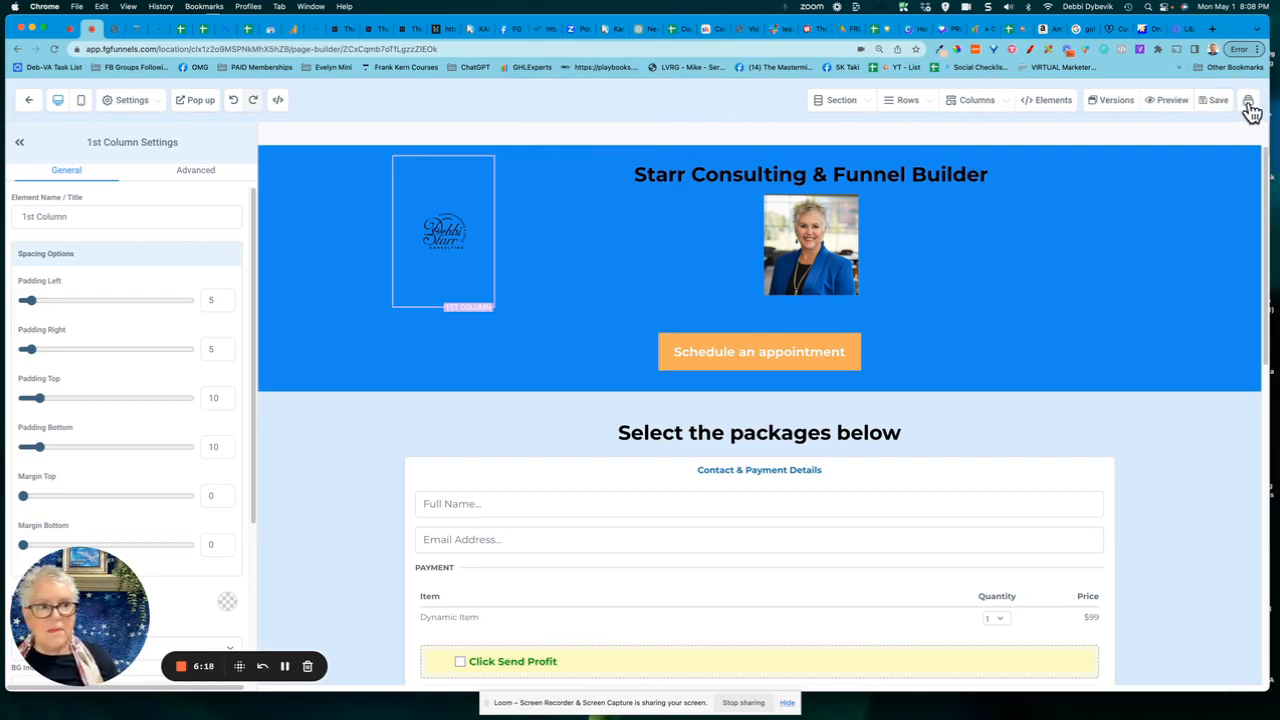
left_click(1248, 100)
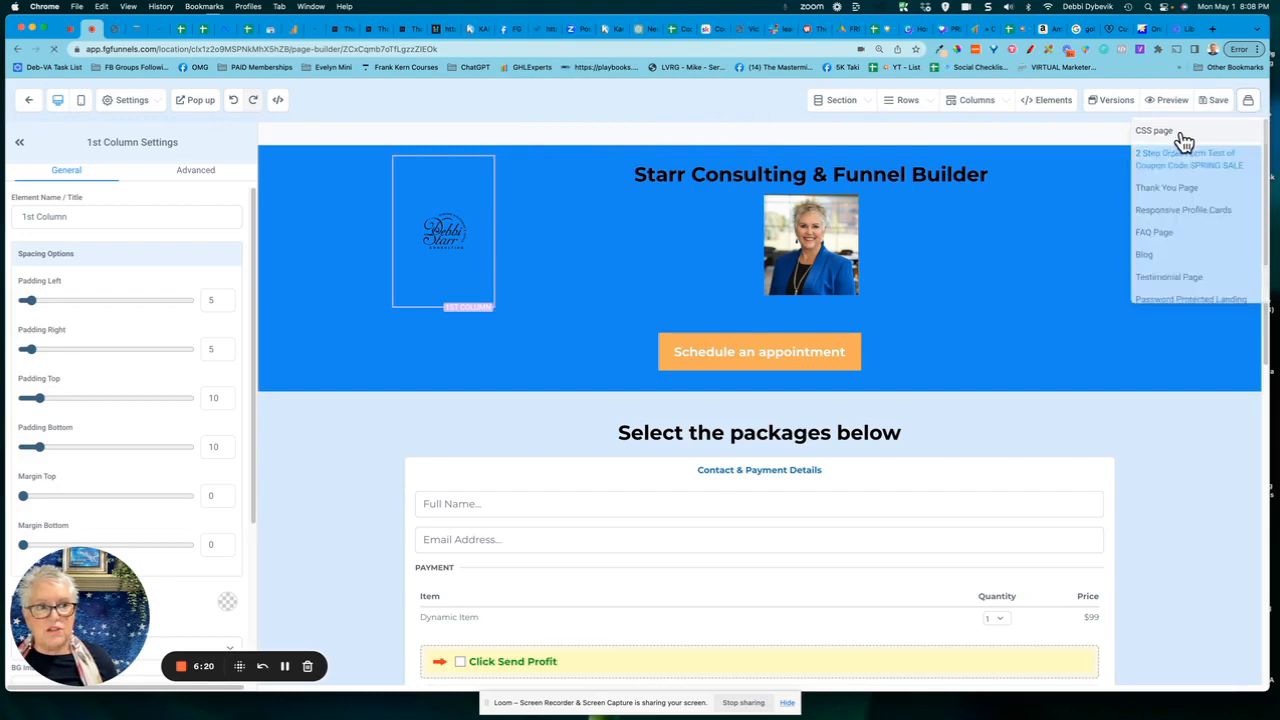
left_click(1184, 153)
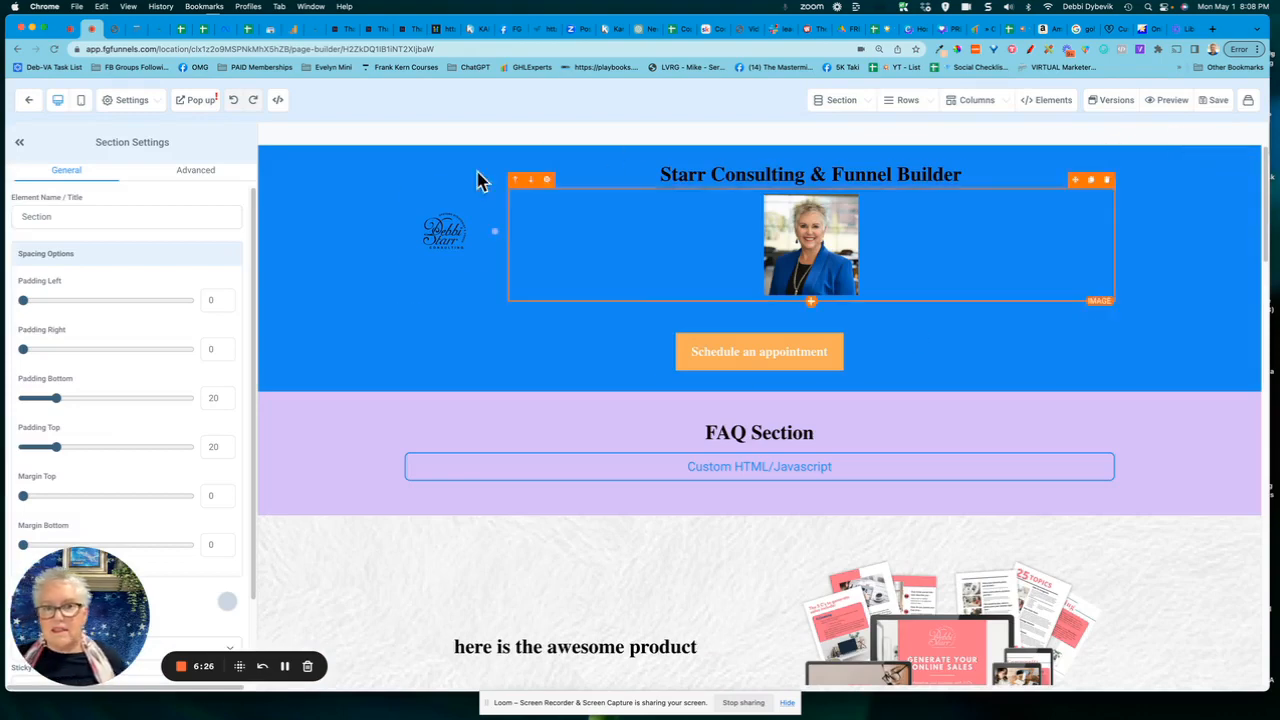
left_click(759, 432)
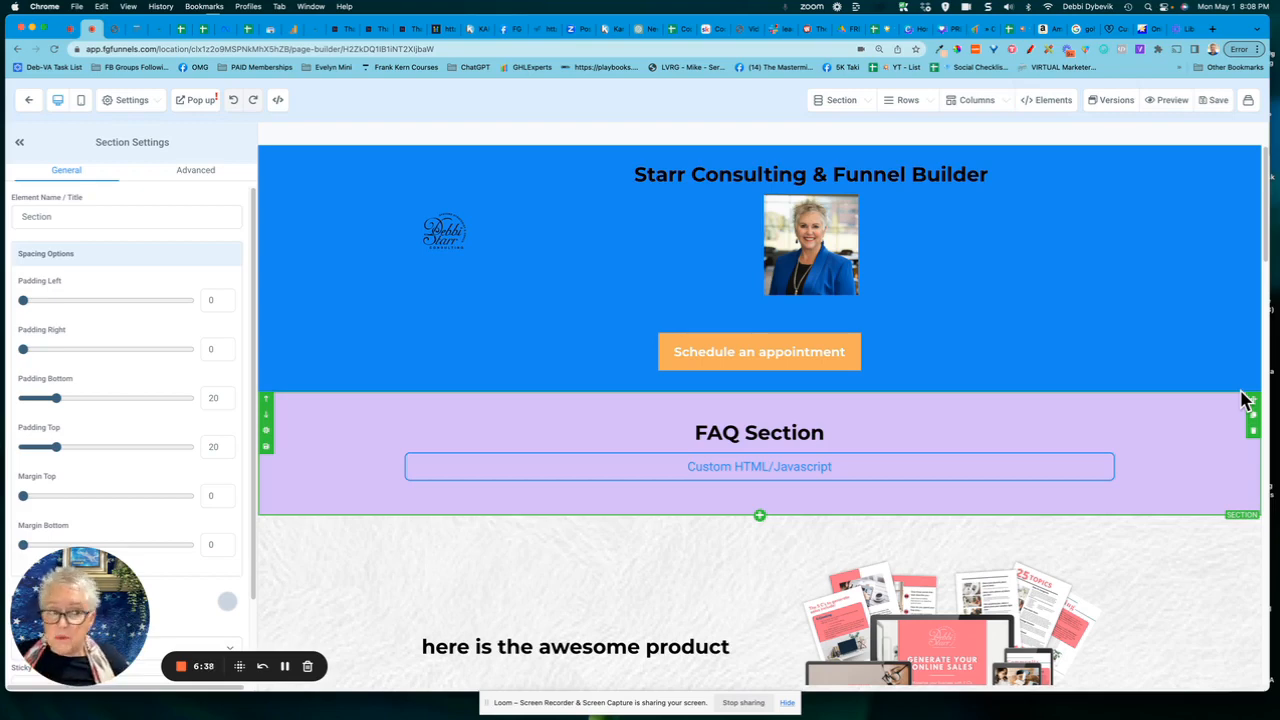
scroll("down", 3)
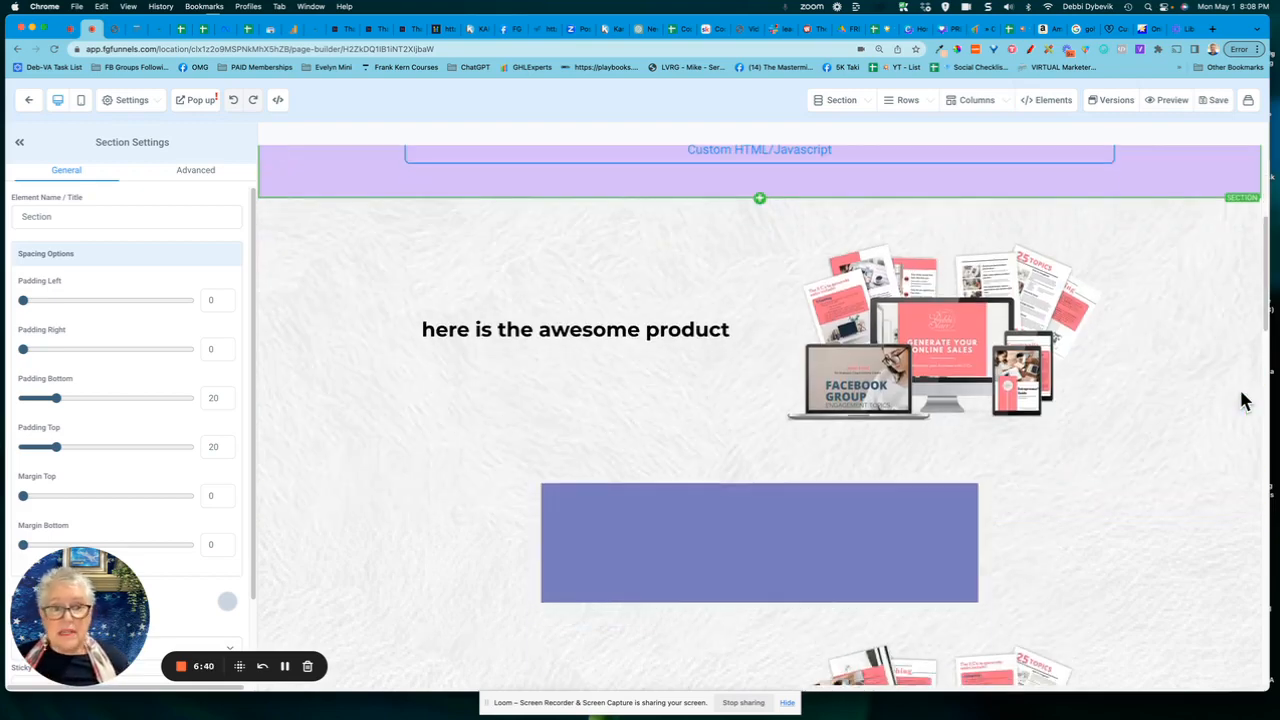
scroll("down", 3)
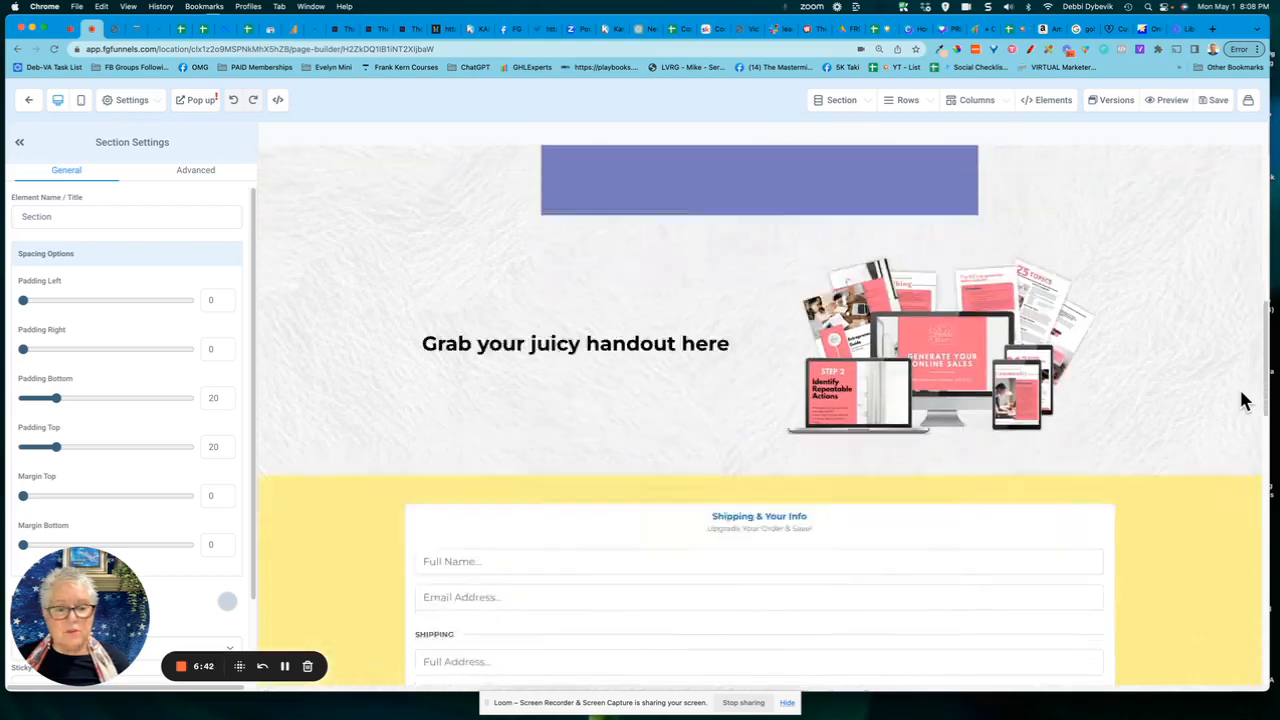
scroll("down", 3)
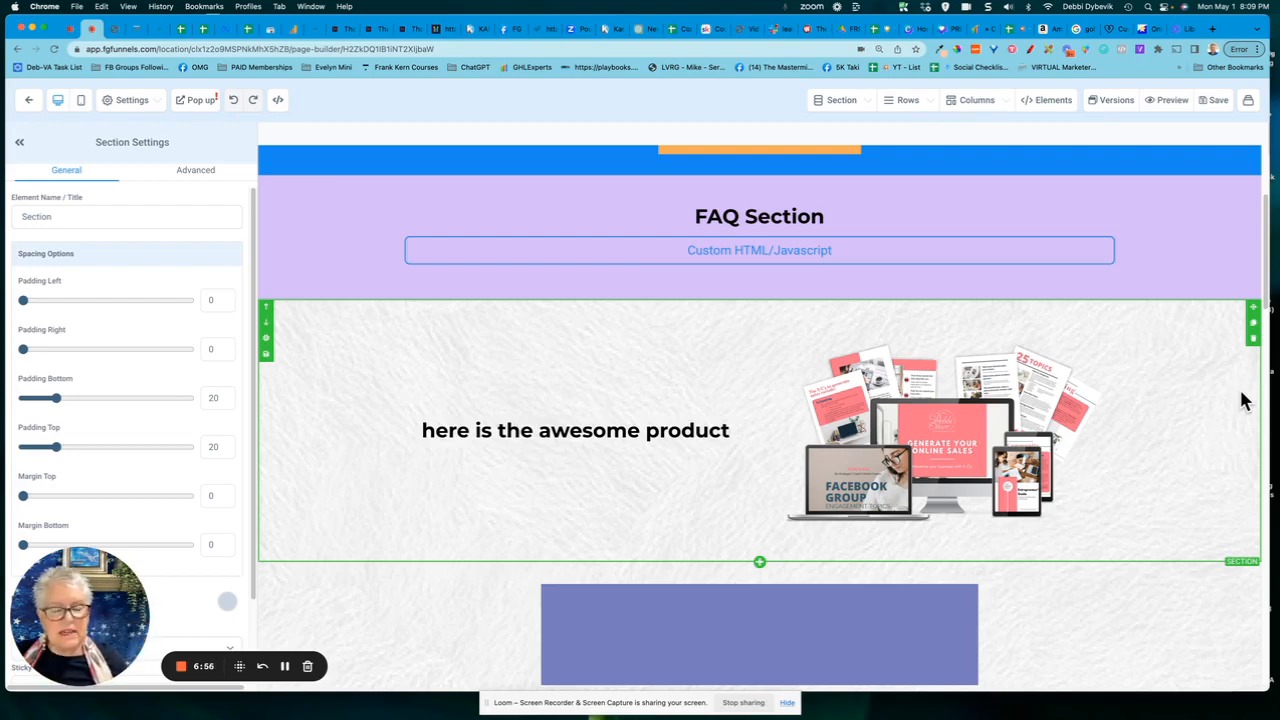
mouse_move(337, 520)
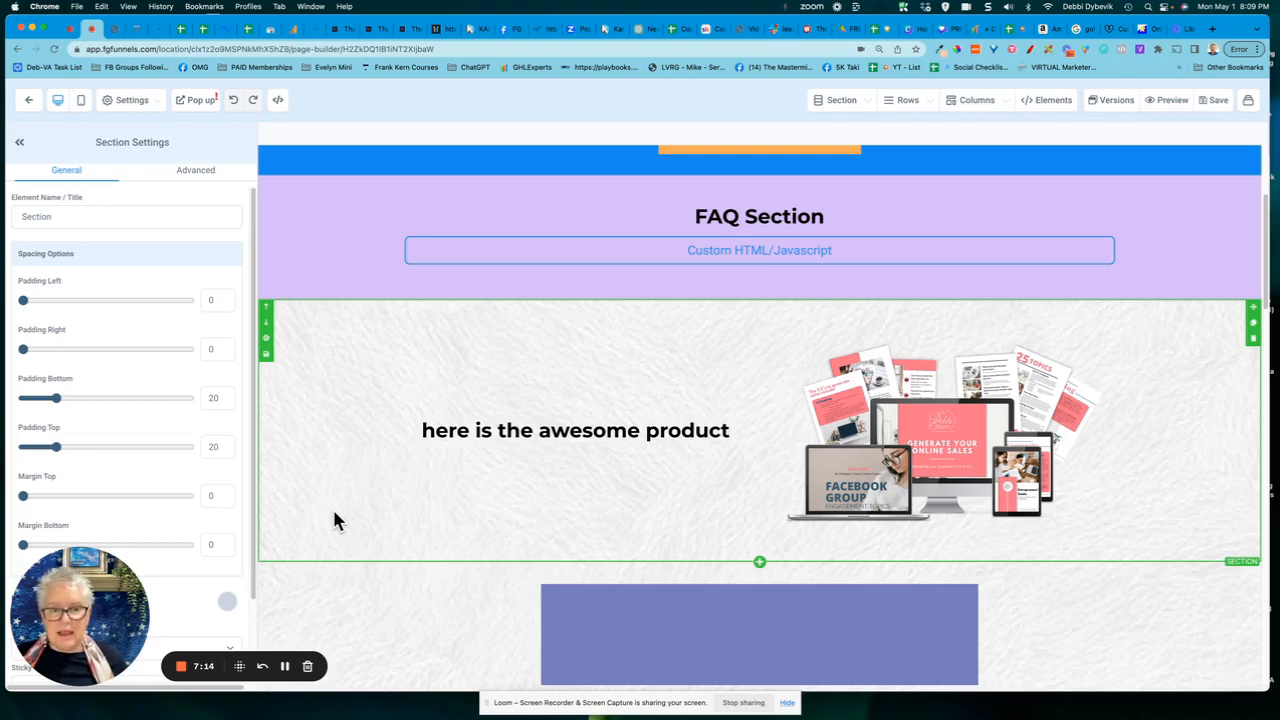
scroll("up", 3)
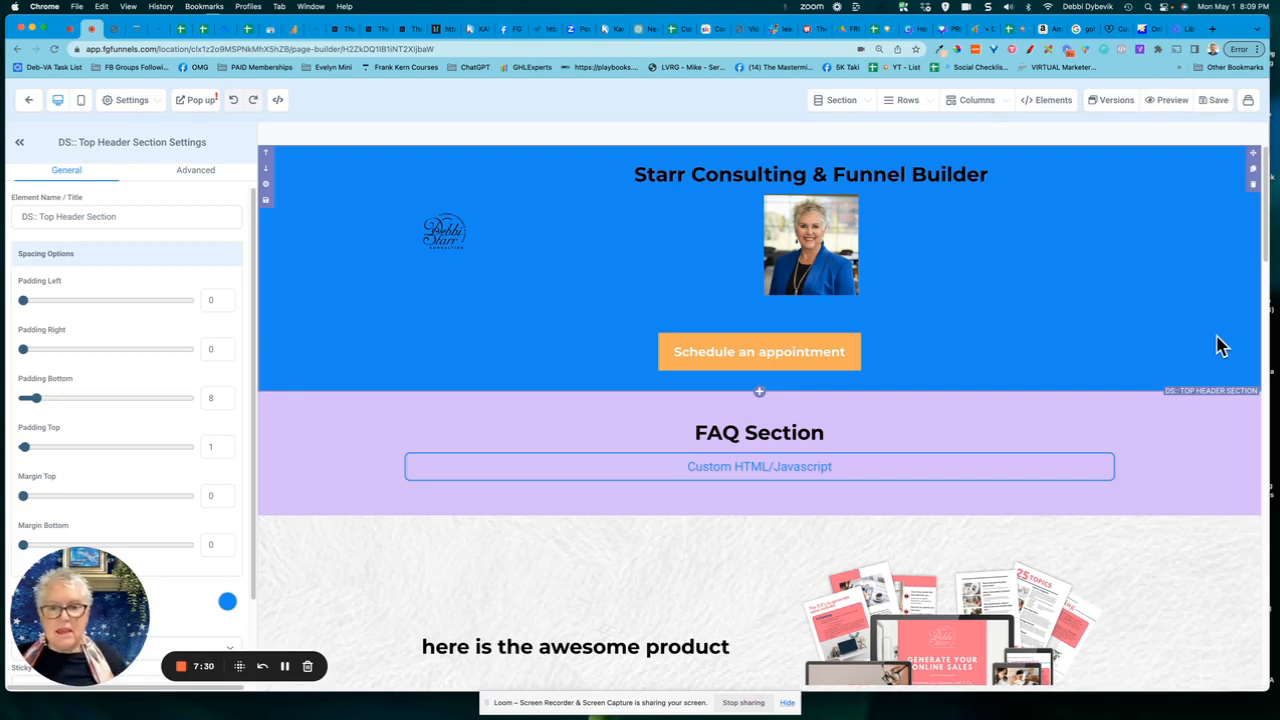
mouse_move(841, 99)
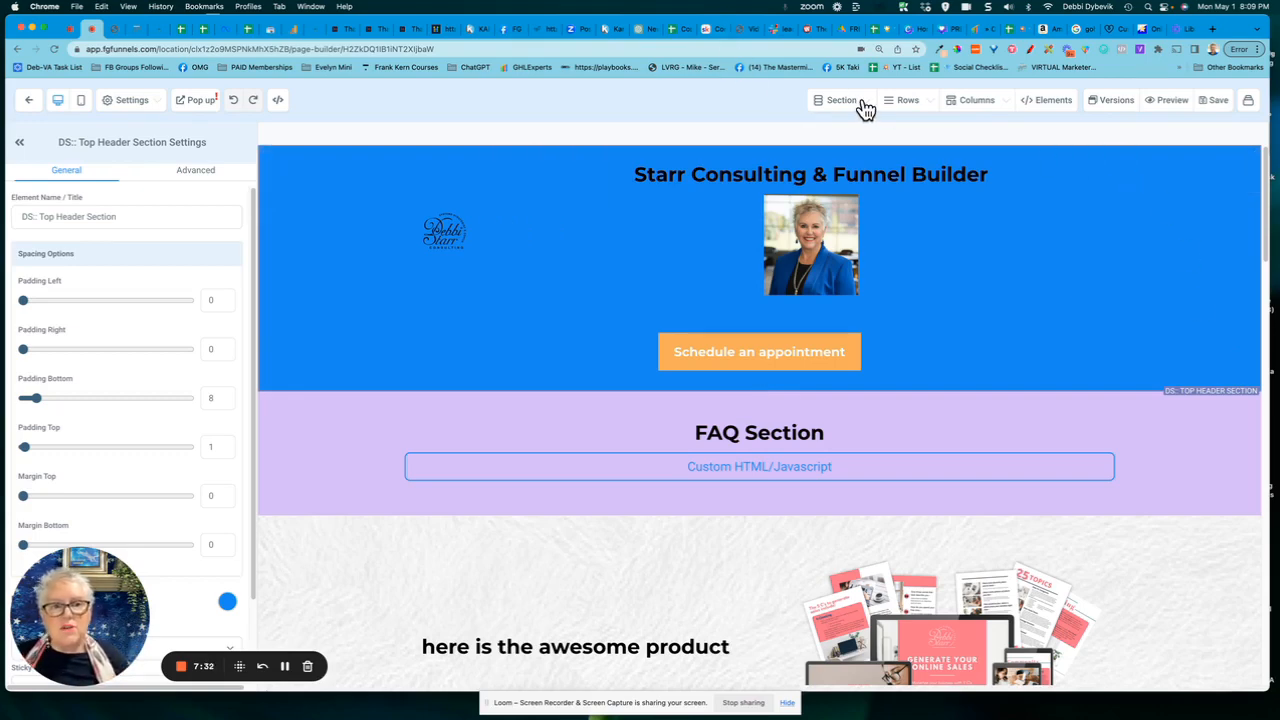
Step: Insert the saved 'As a Member You Get Section' from My Layout below the FAQ Section
left_click(841, 99)
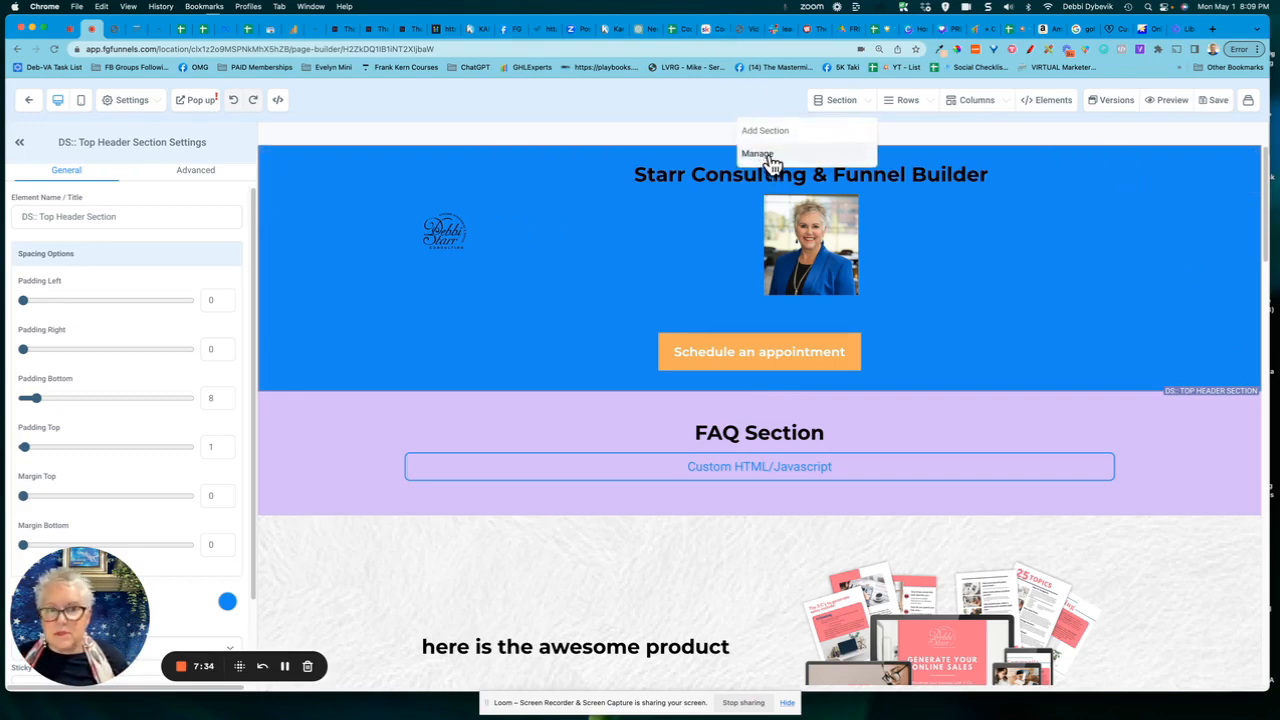
left_click(758, 153)
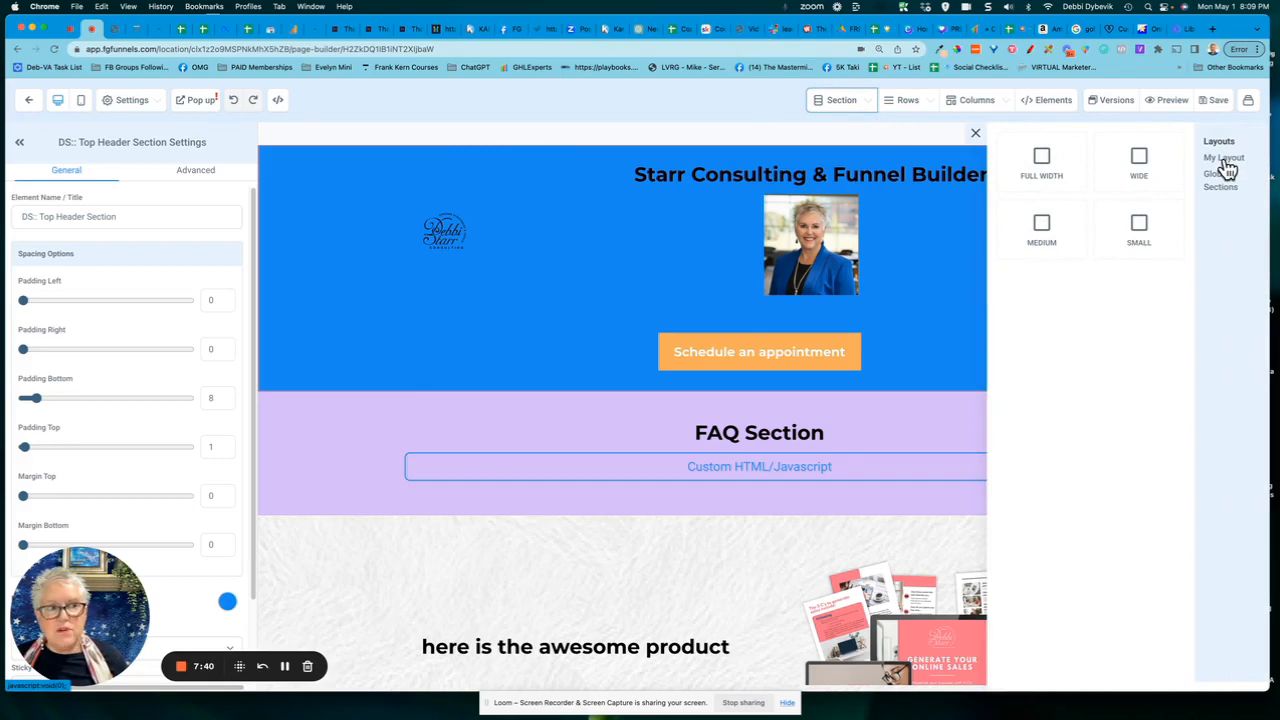
left_click(1224, 157)
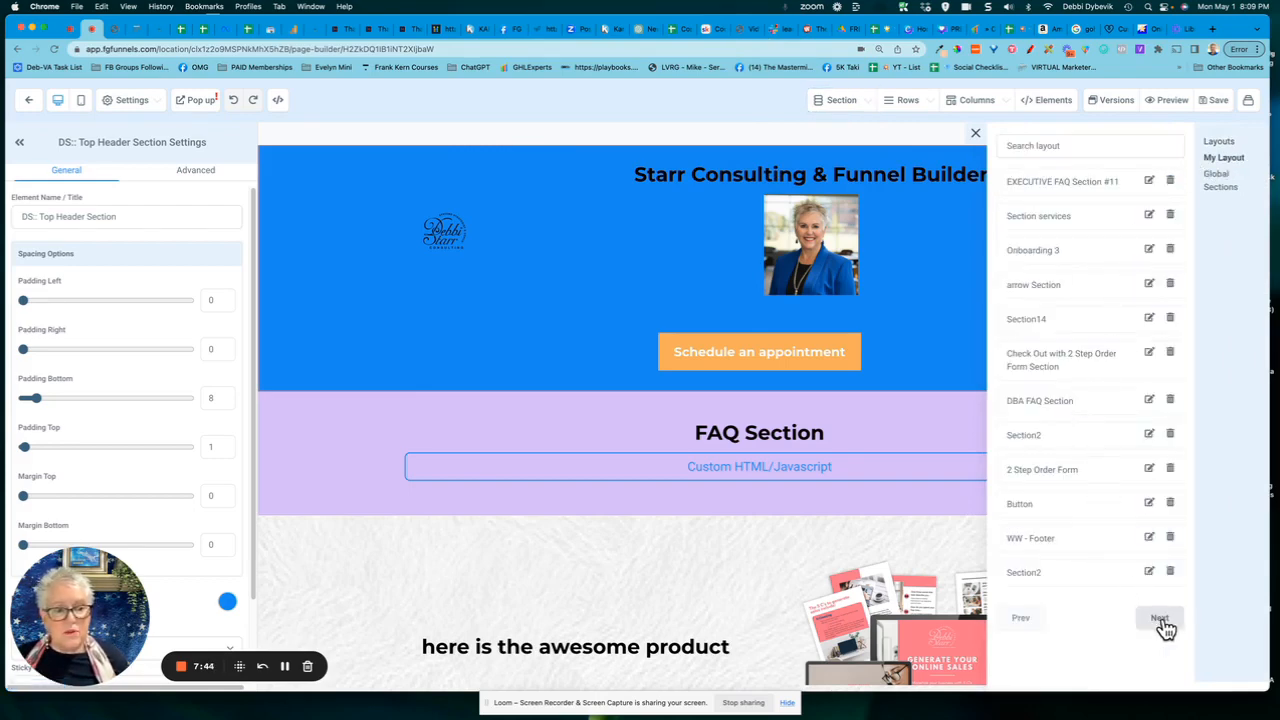
left_click(1159, 618)
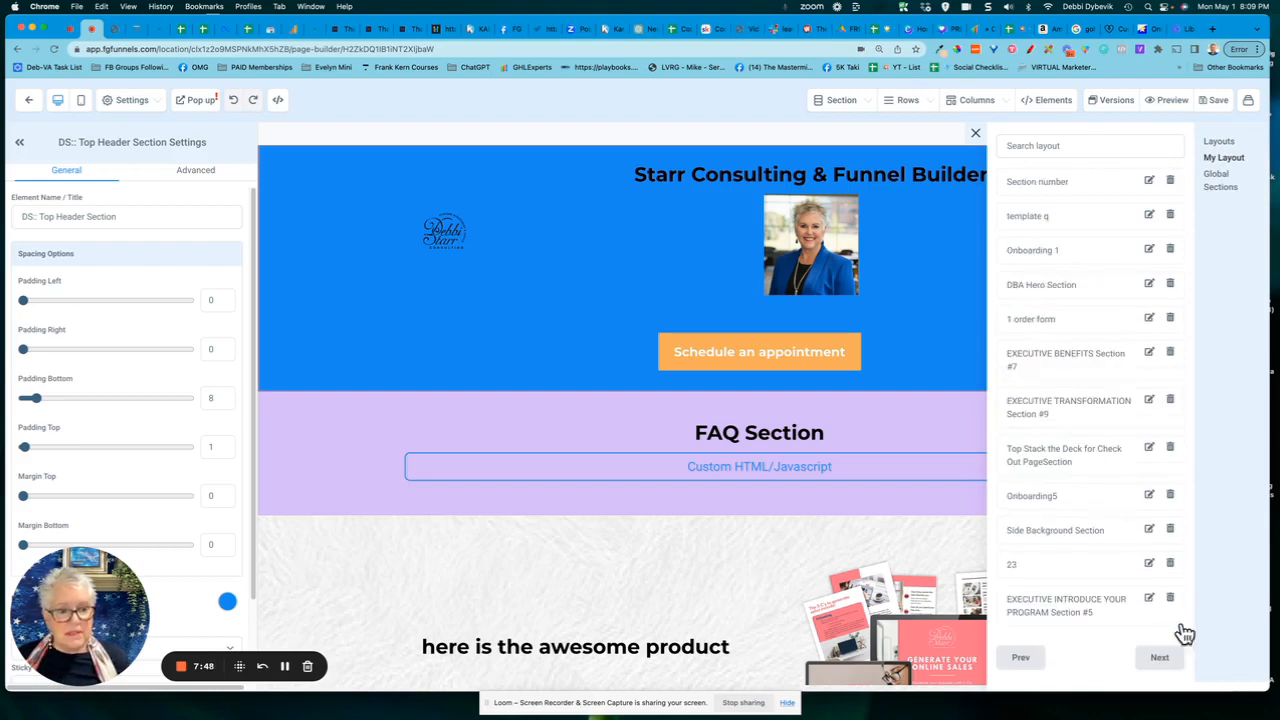
left_click(1159, 657)
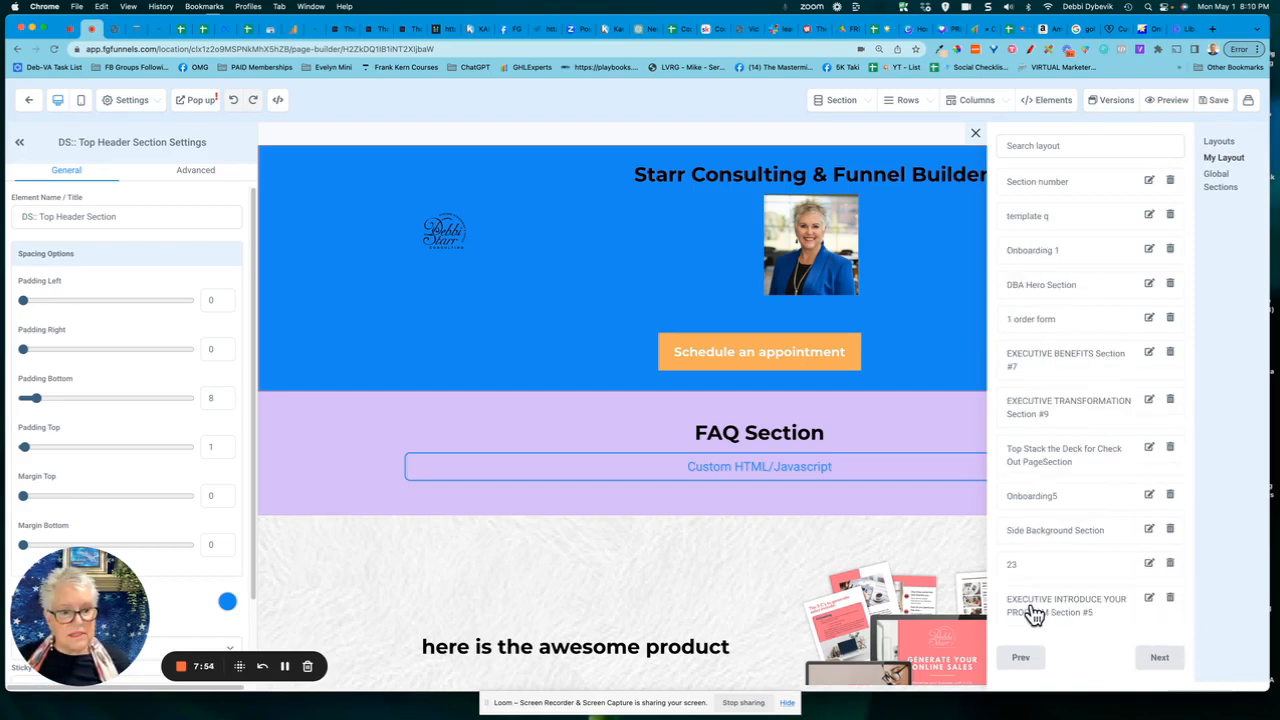
mouse_move(1024, 688)
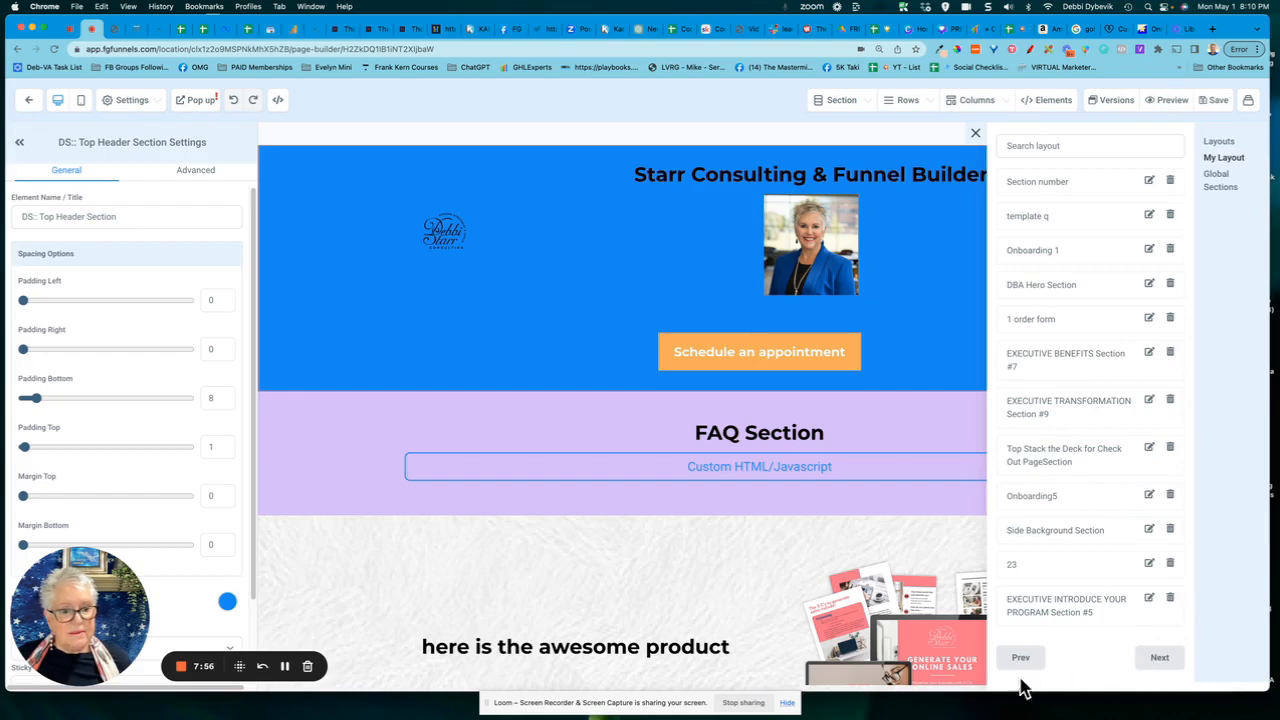
left_click(1159, 657)
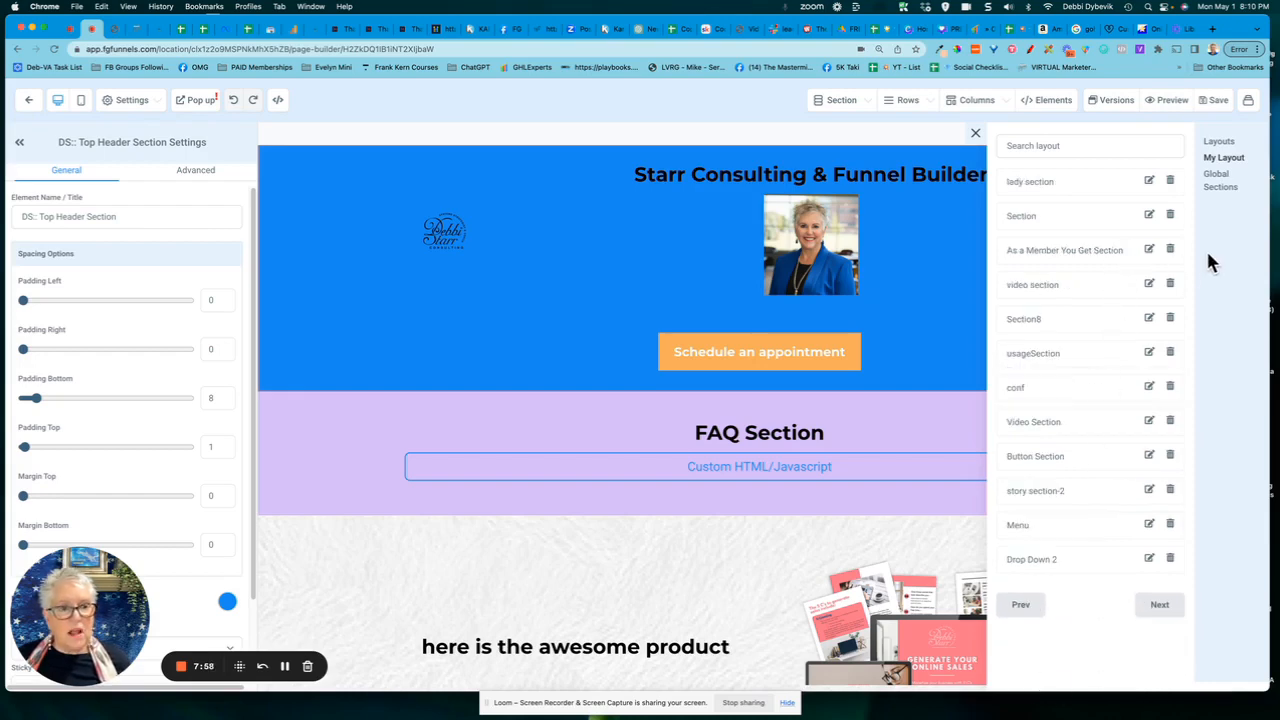
mouse_move(1060, 252)
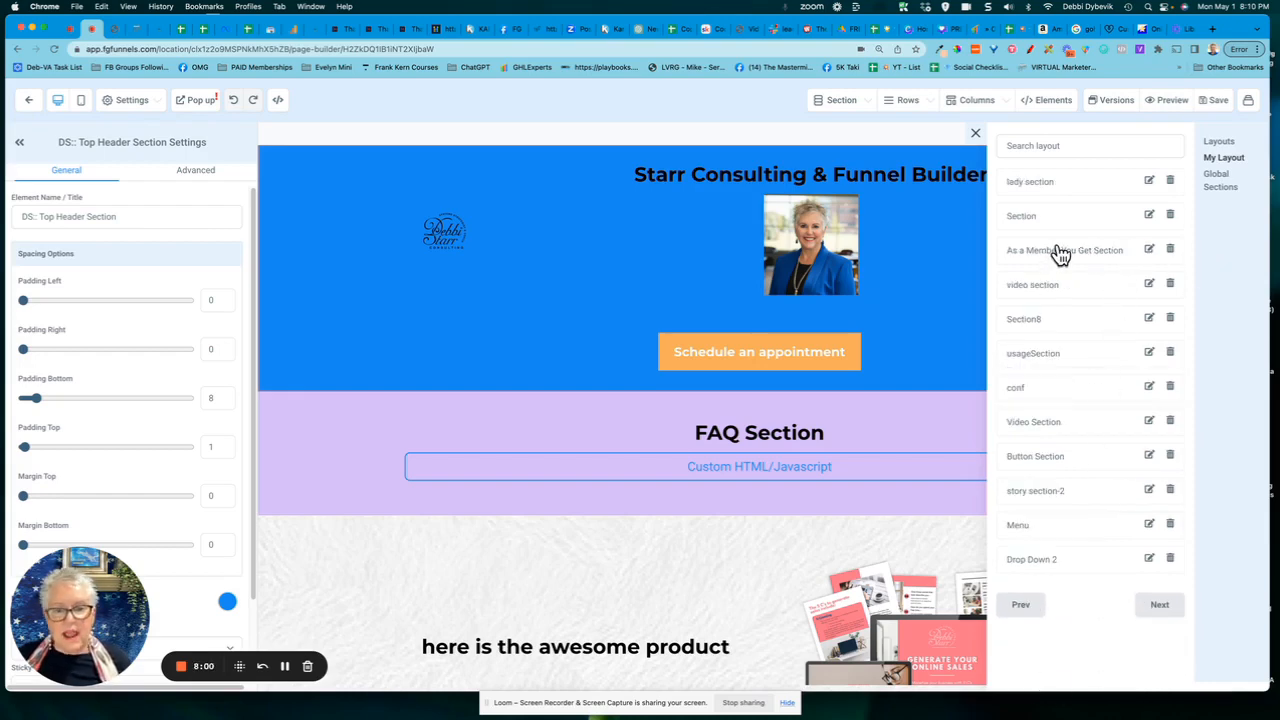
left_click(1064, 250)
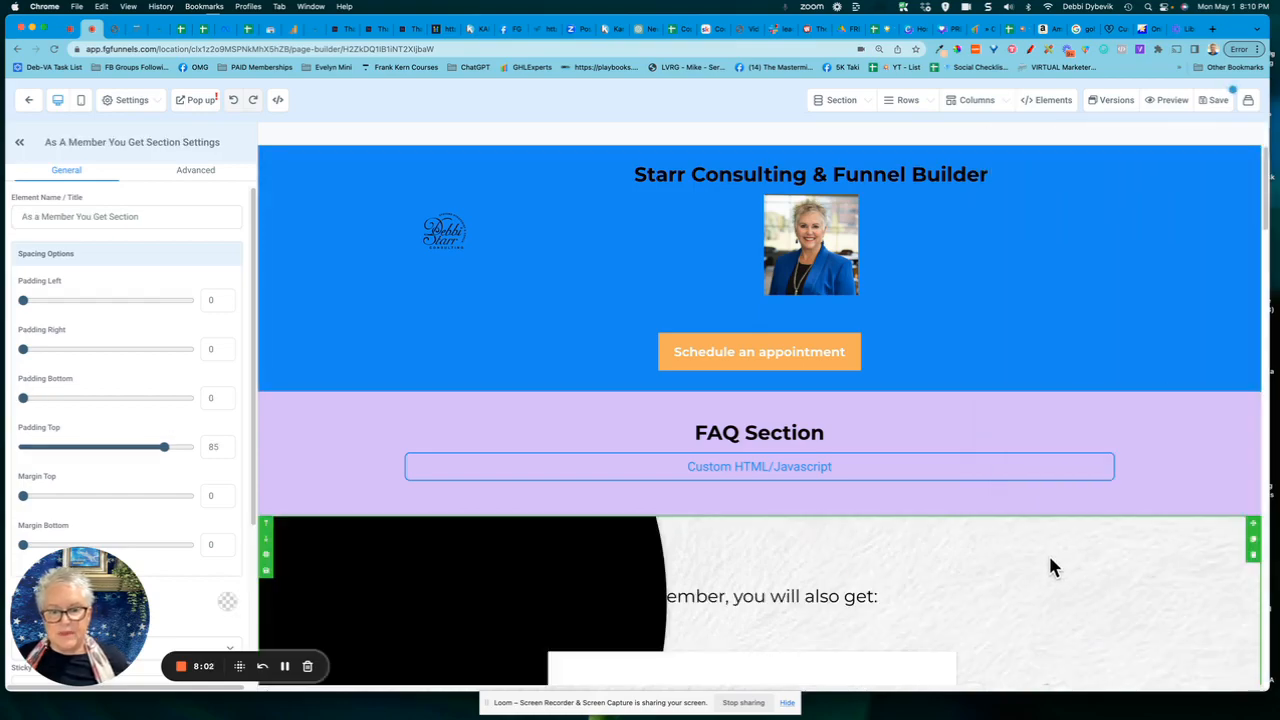
scroll("down", 3)
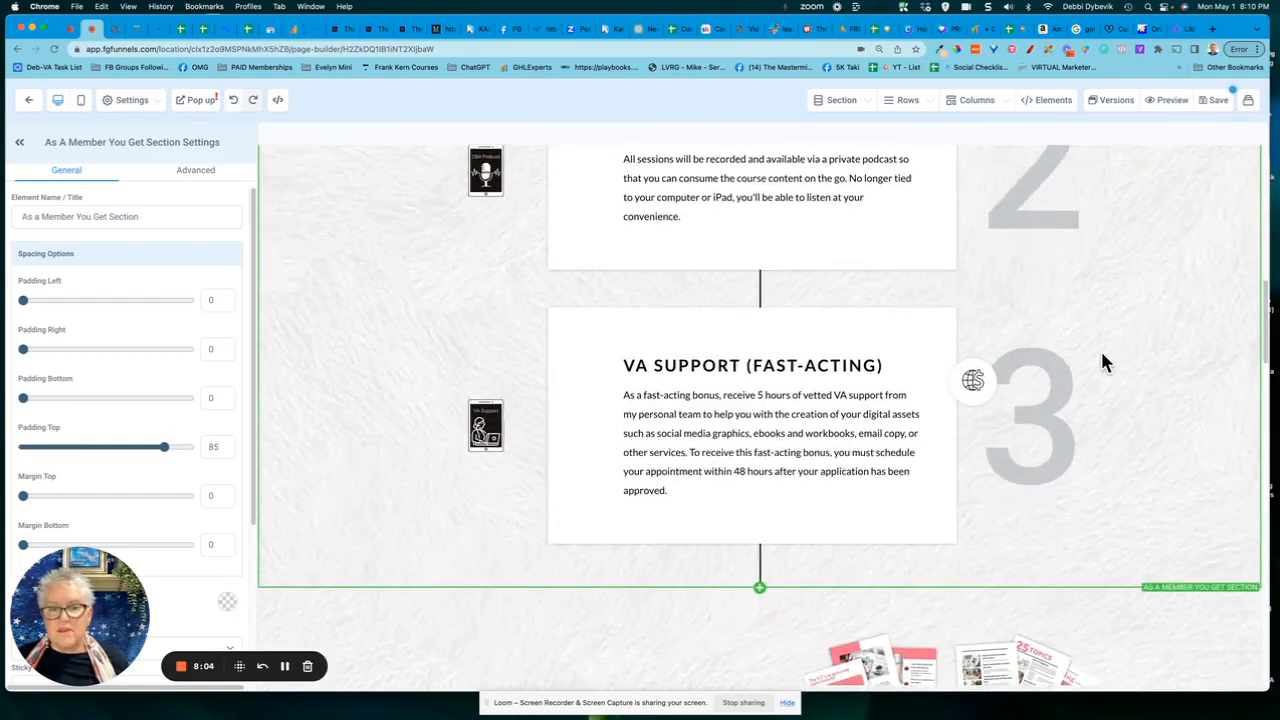
scroll("up", 3)
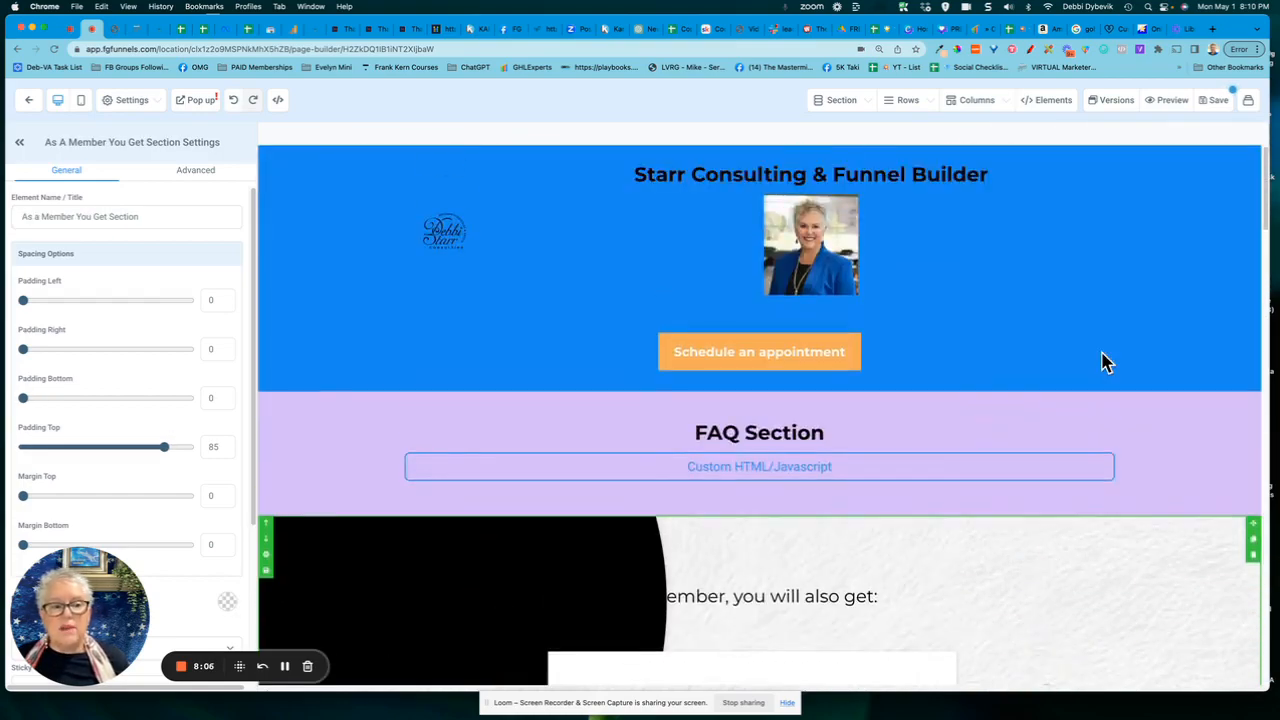
mouse_move(1145, 583)
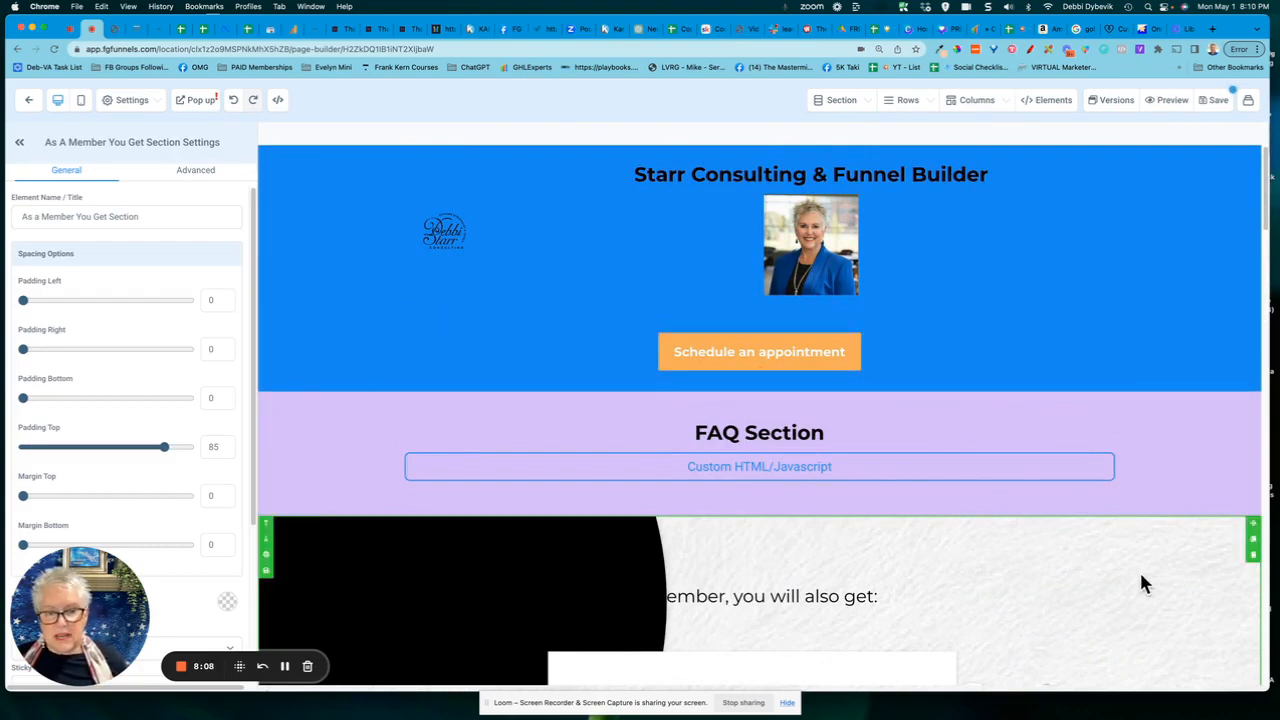
scroll("down", 3)
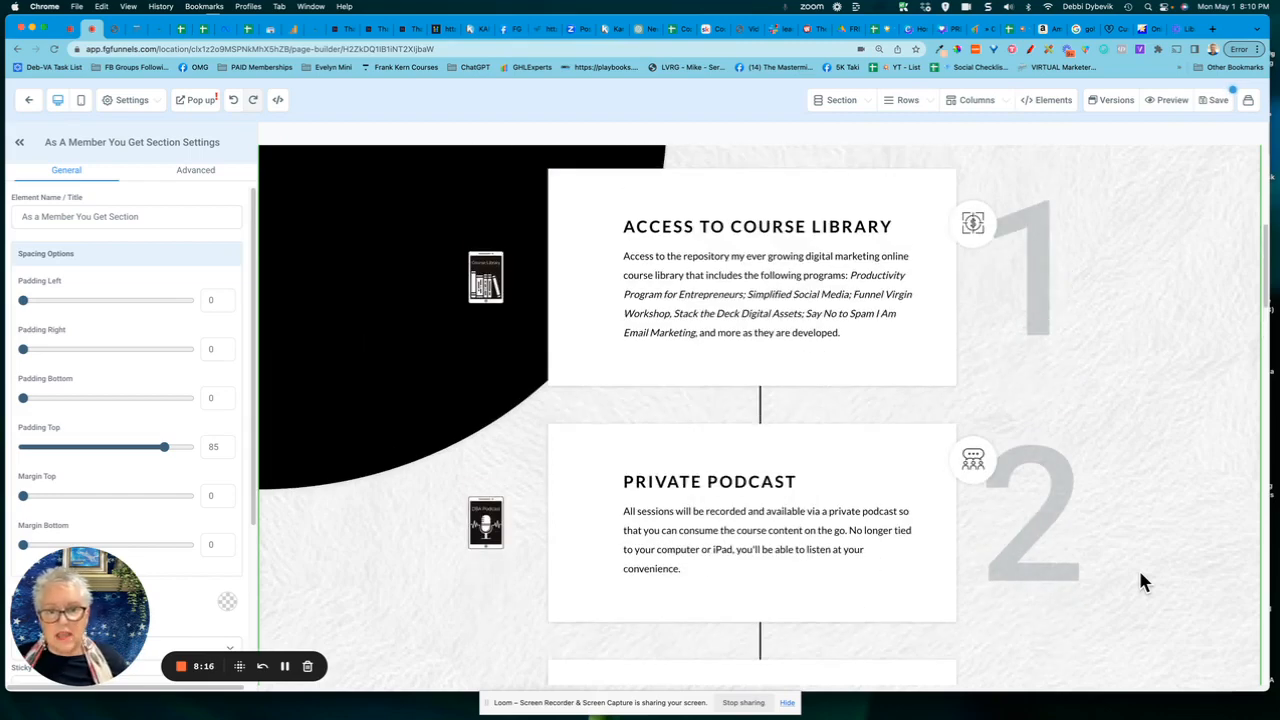
scroll("up", 3)
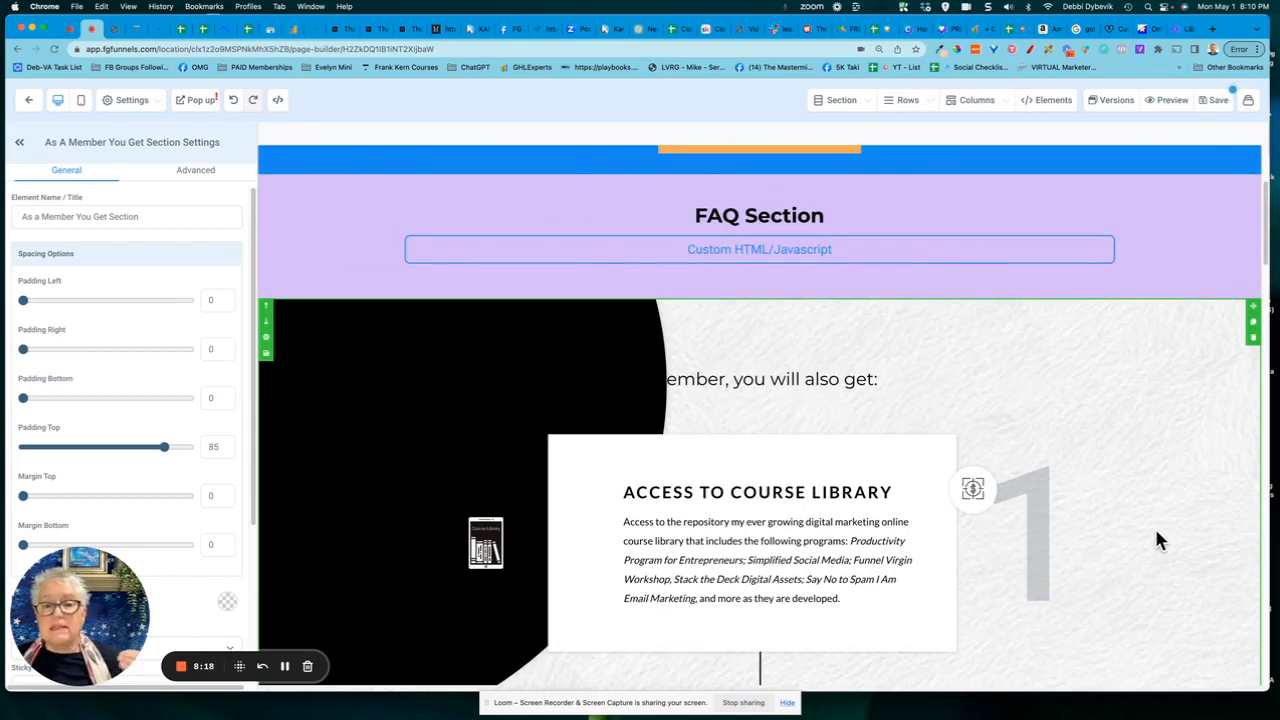